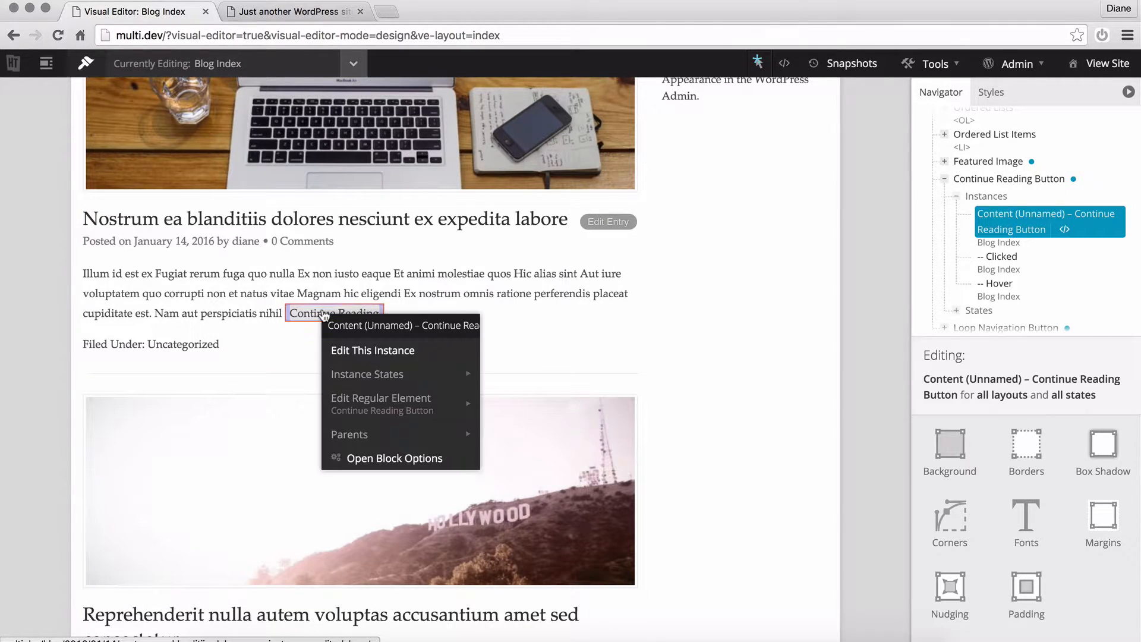
mouse_move(380, 404)
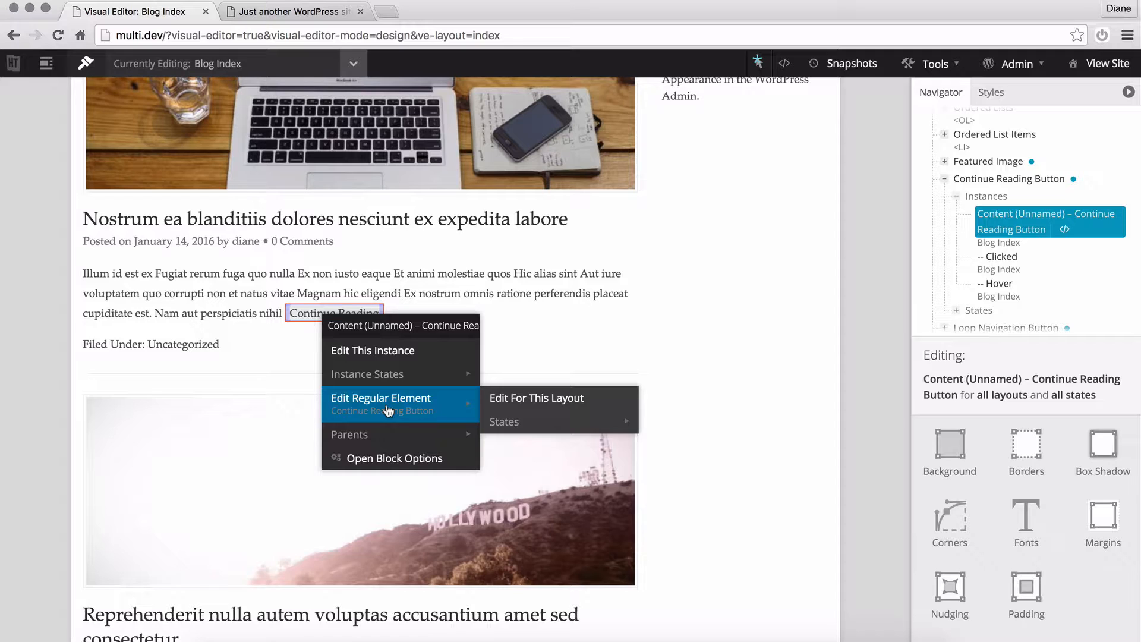
mouse_move(372, 350)
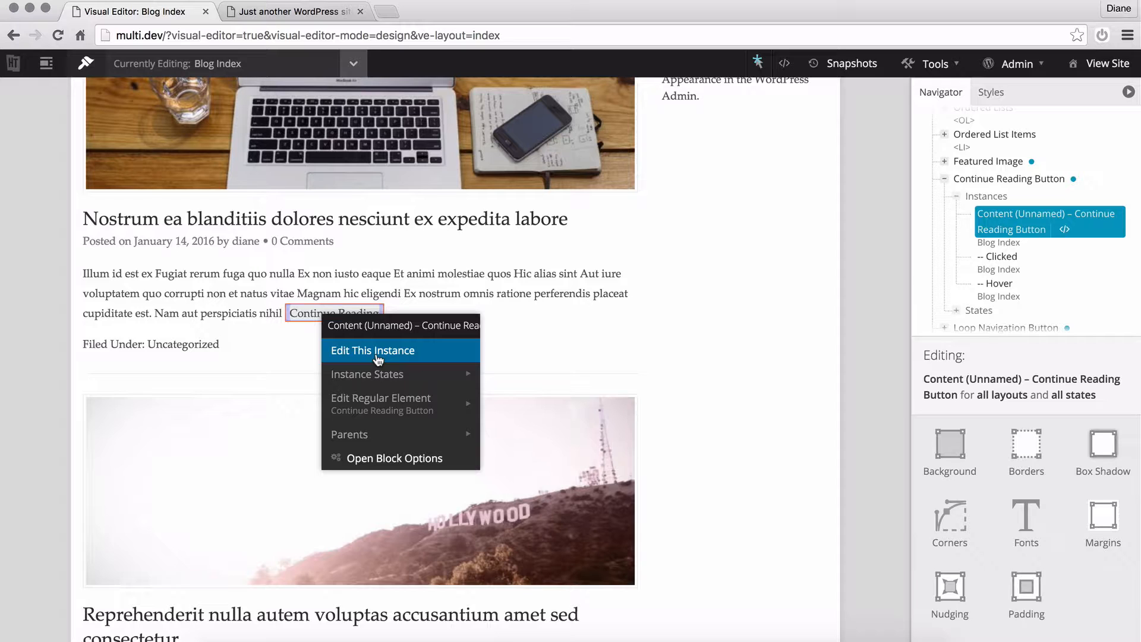
mouse_move(380, 404)
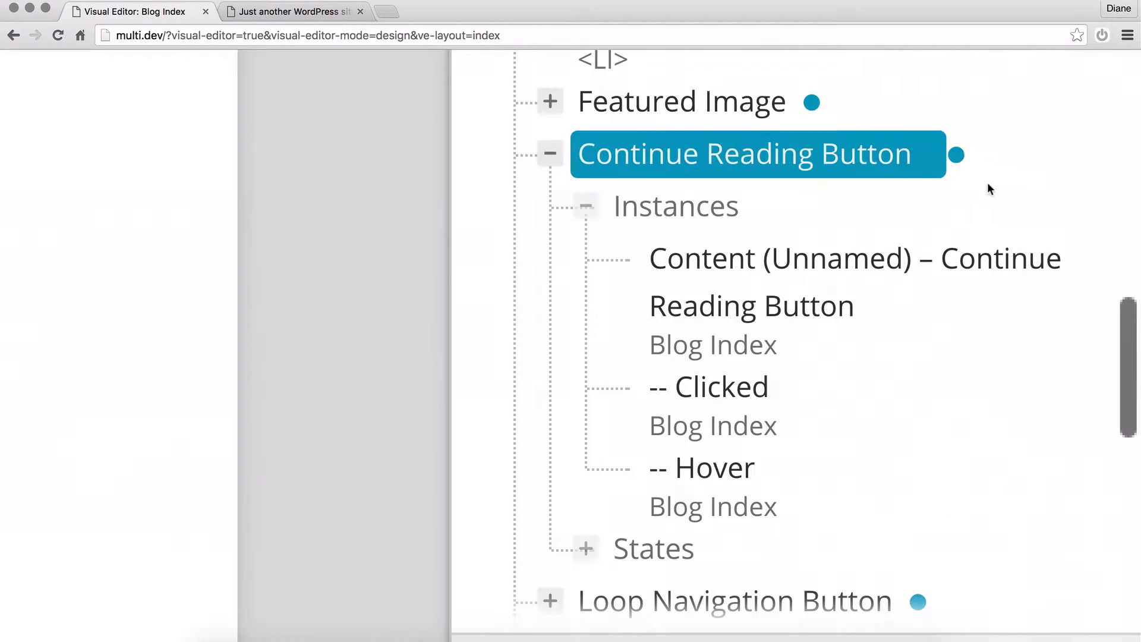
mouse_move(652, 162)
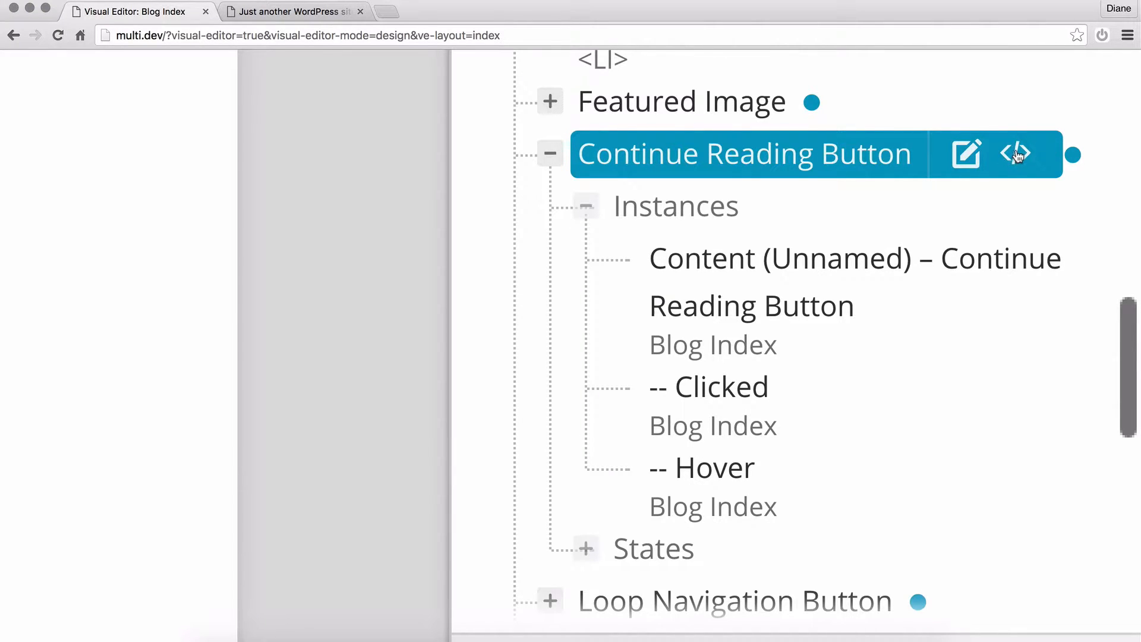
Bring up custom CSS editing for the Continue Reading Button element
click(1014, 153)
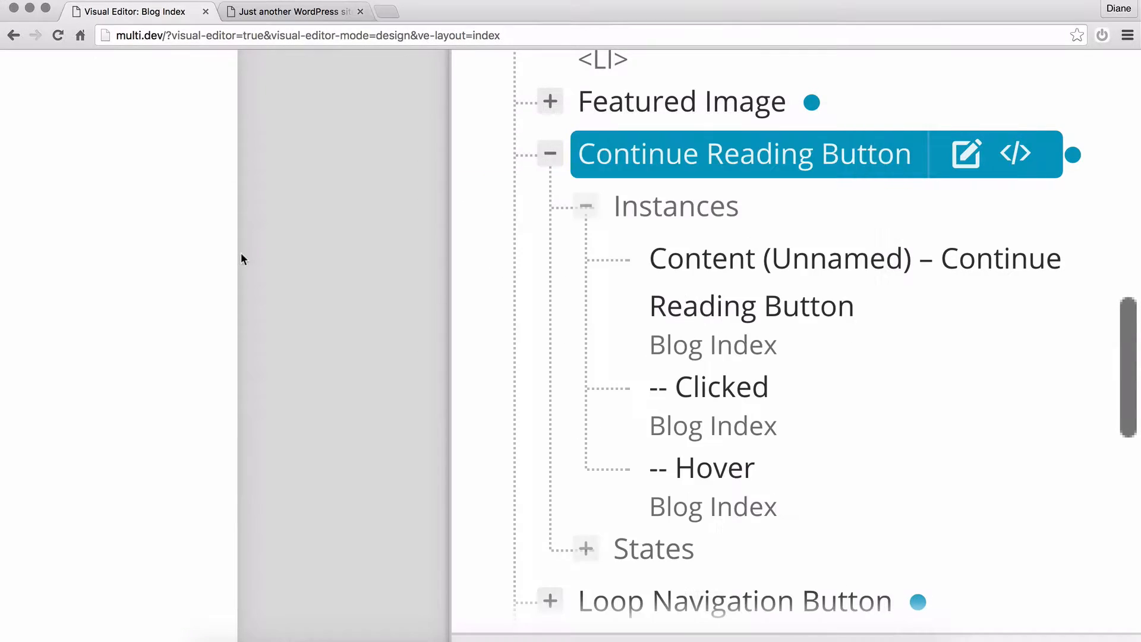
Add display:block; and width:20%; to the a.more-link rule in Live CSS
click(1013, 153)
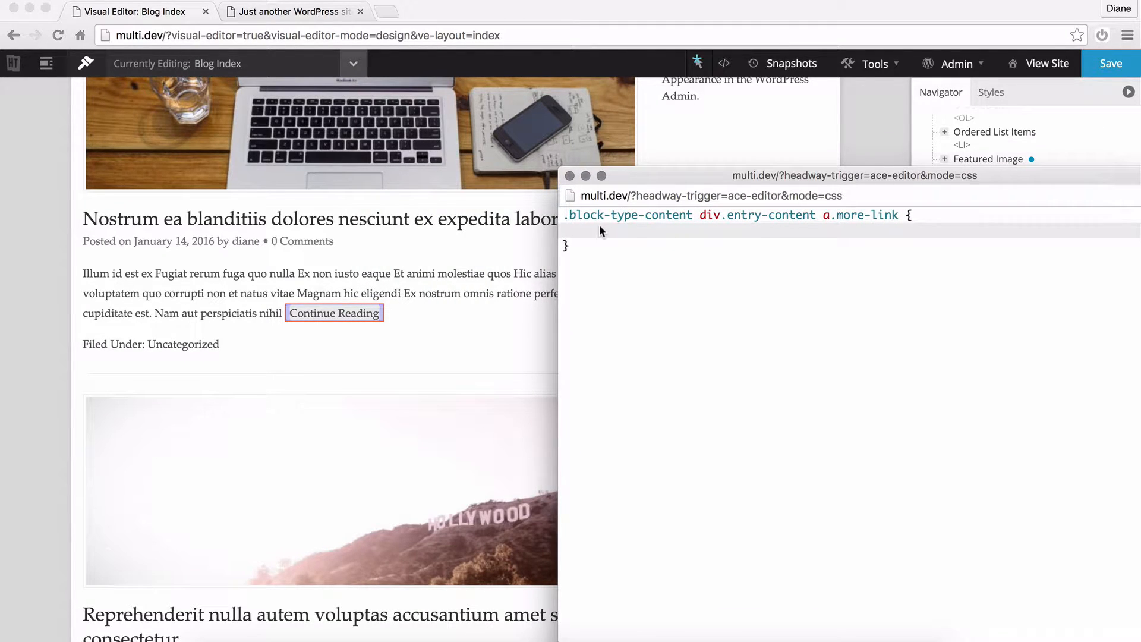
text(display:block;)
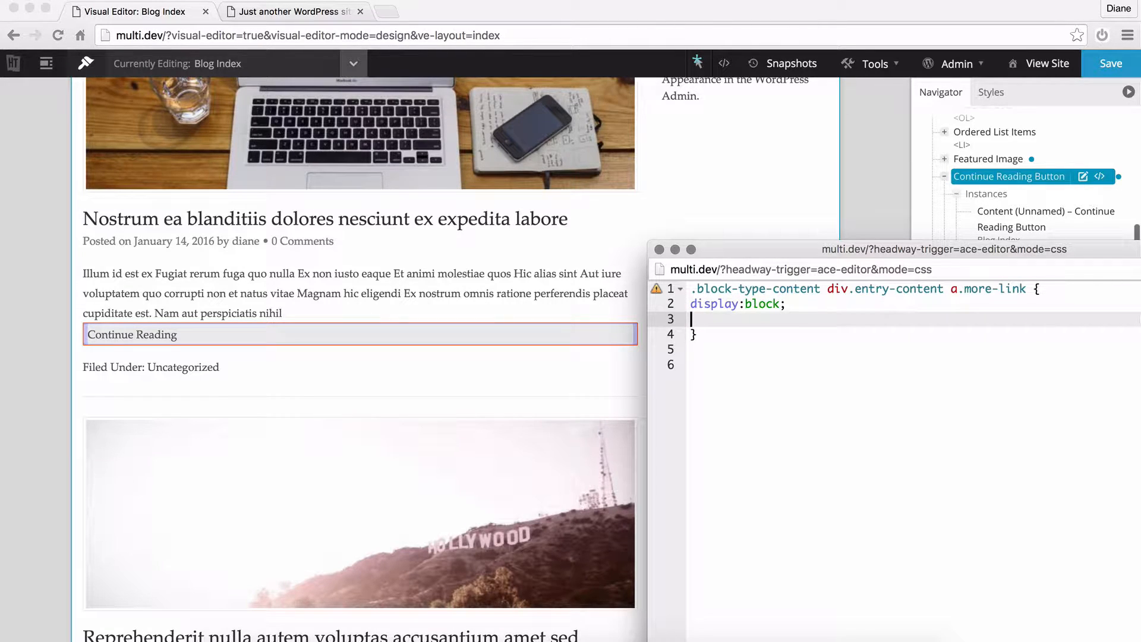
text(wist)
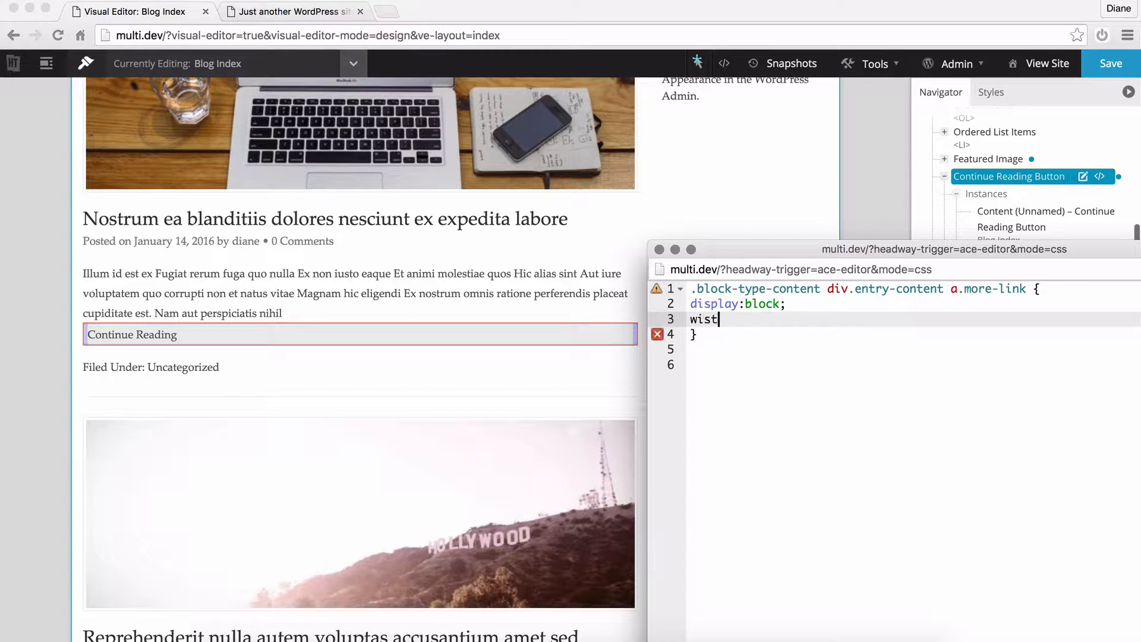
text(width:;)
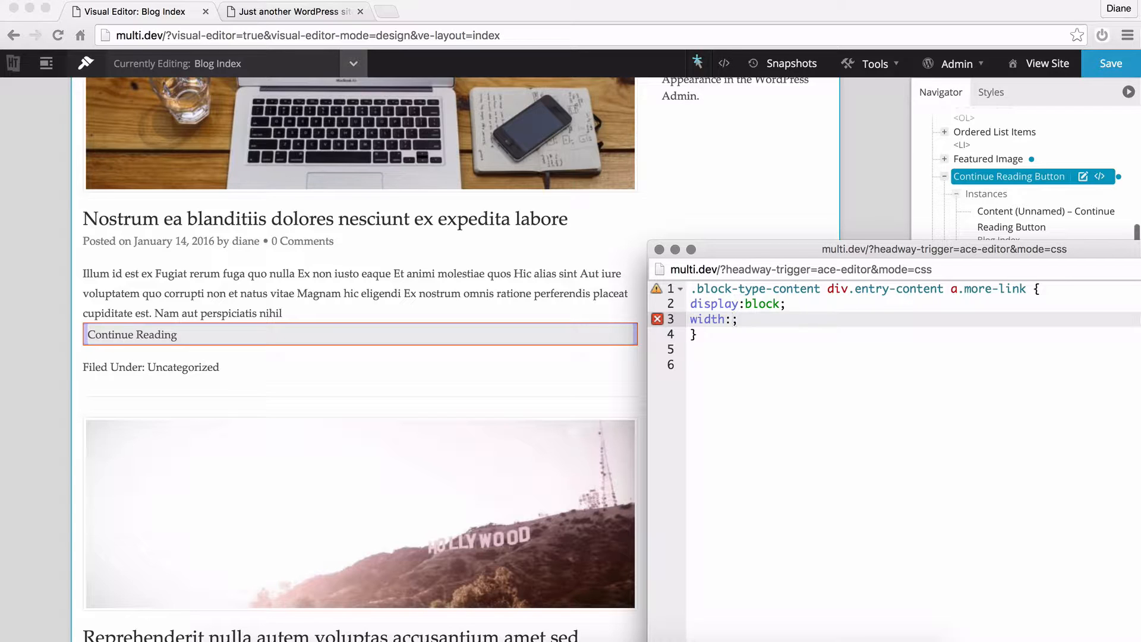
text(20%)
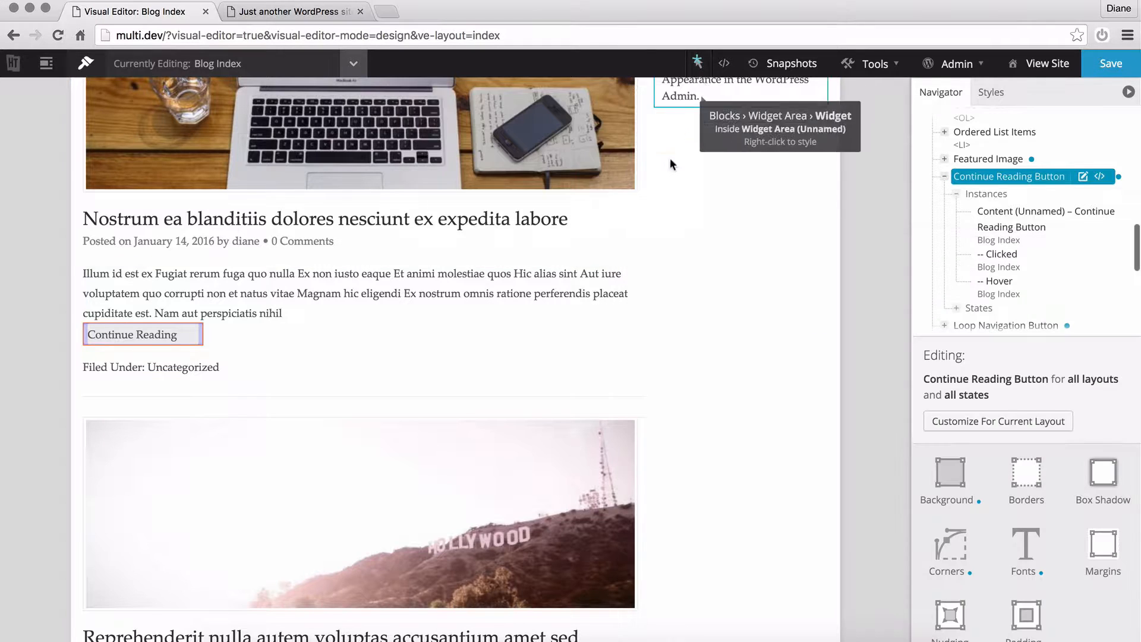
mouse_move(750, 294)
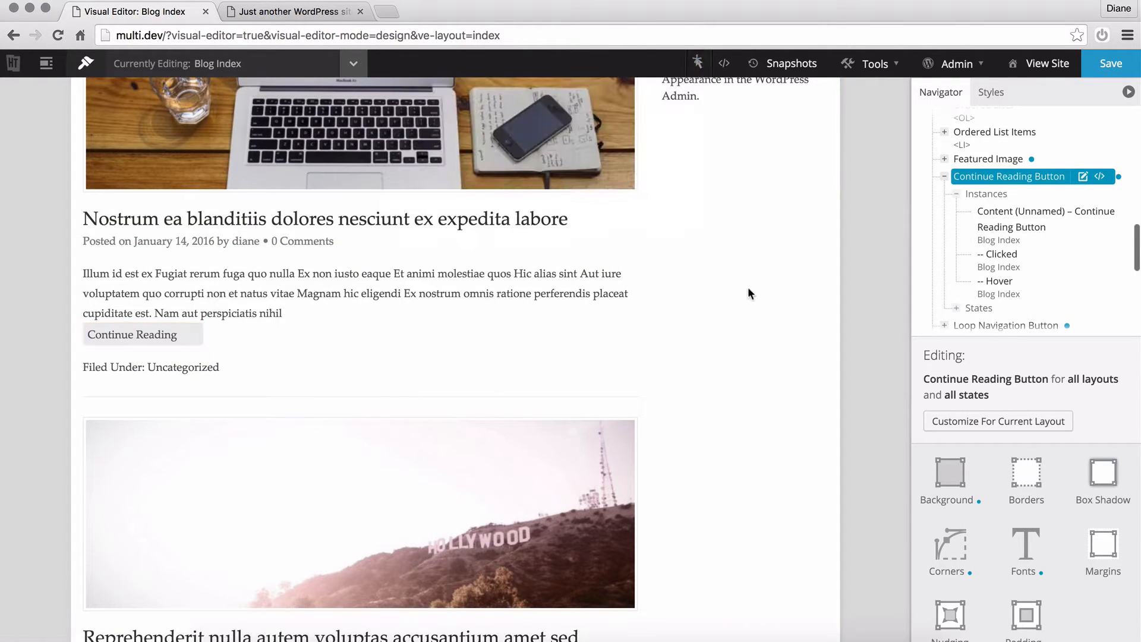
Keep width:20% and add text-align:center; to the a.more-link rule
click(1099, 176)
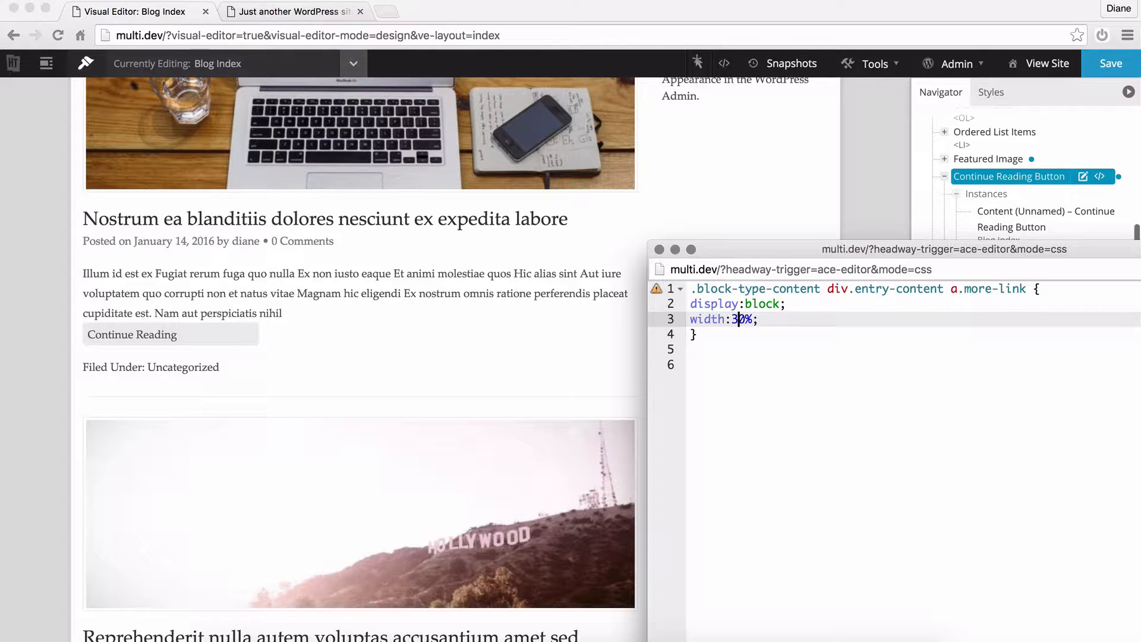
text(40)
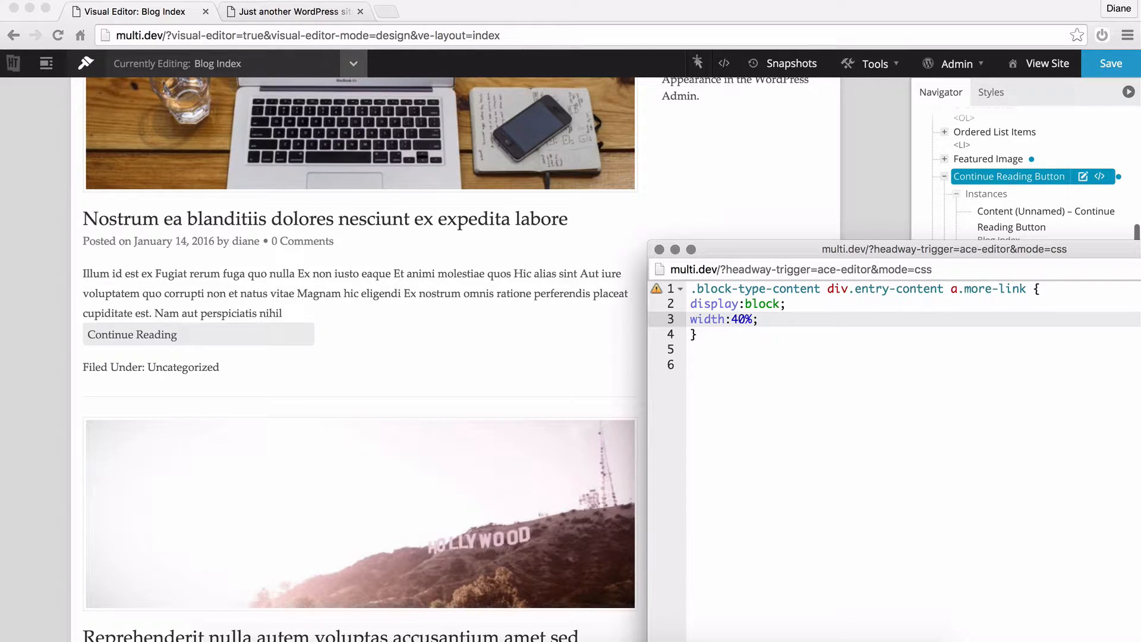
text(20%)
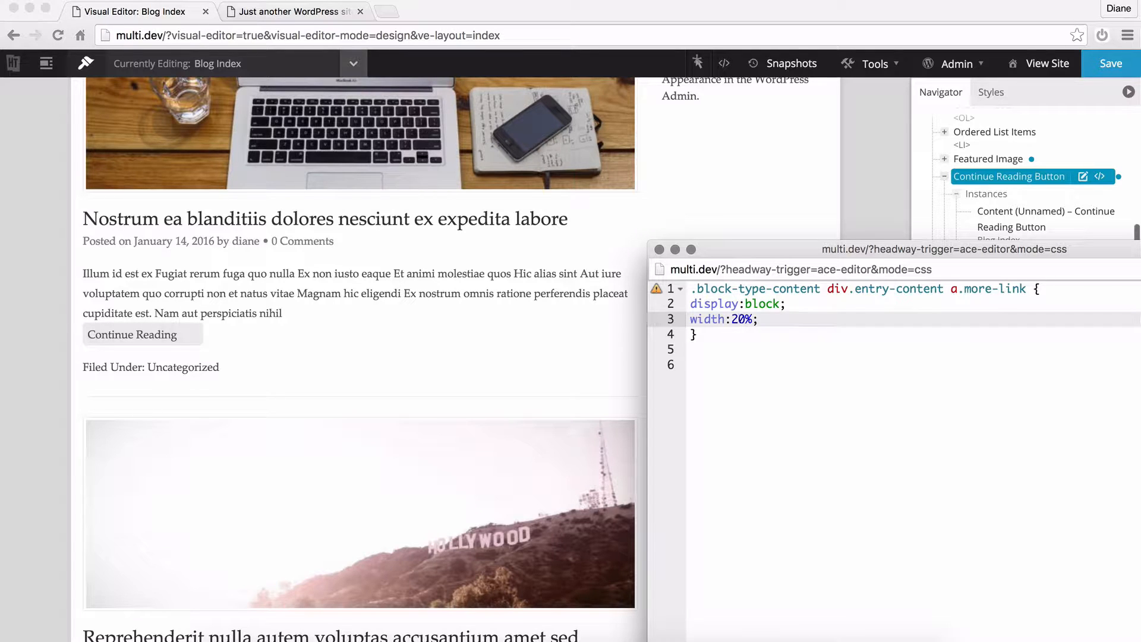
mouse_move(283, 414)
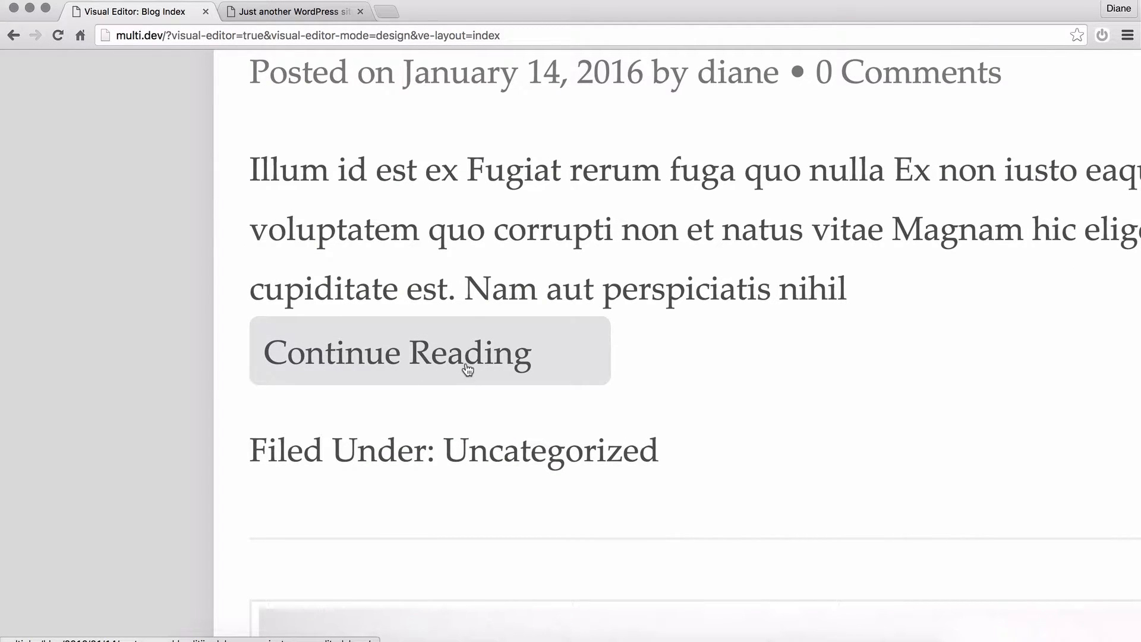
click(430, 351)
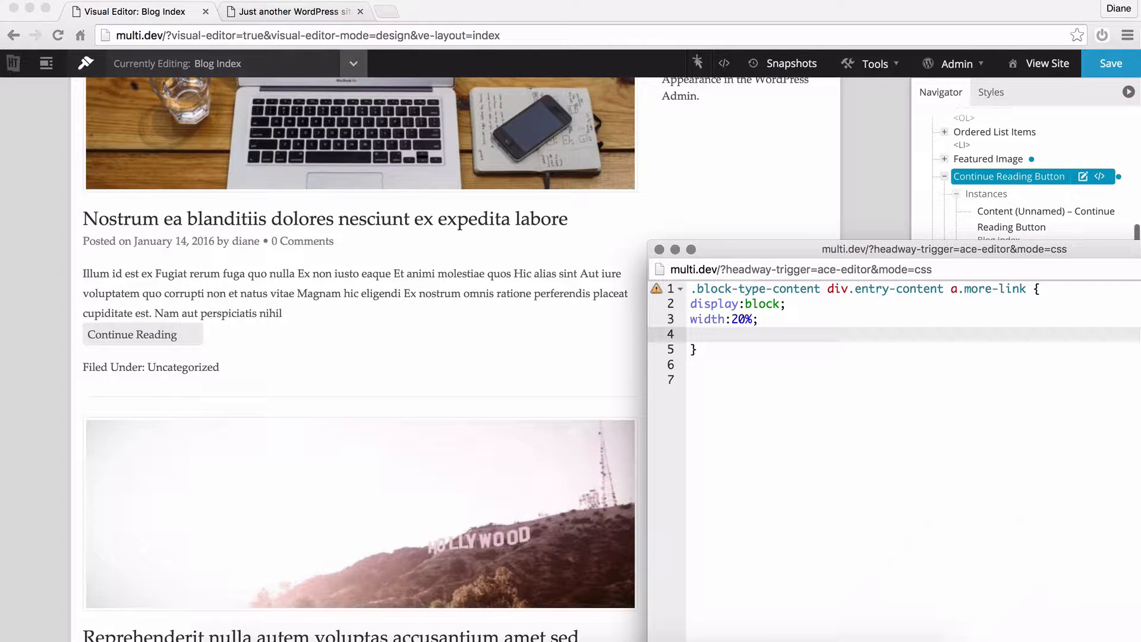
text(text-align:c;)
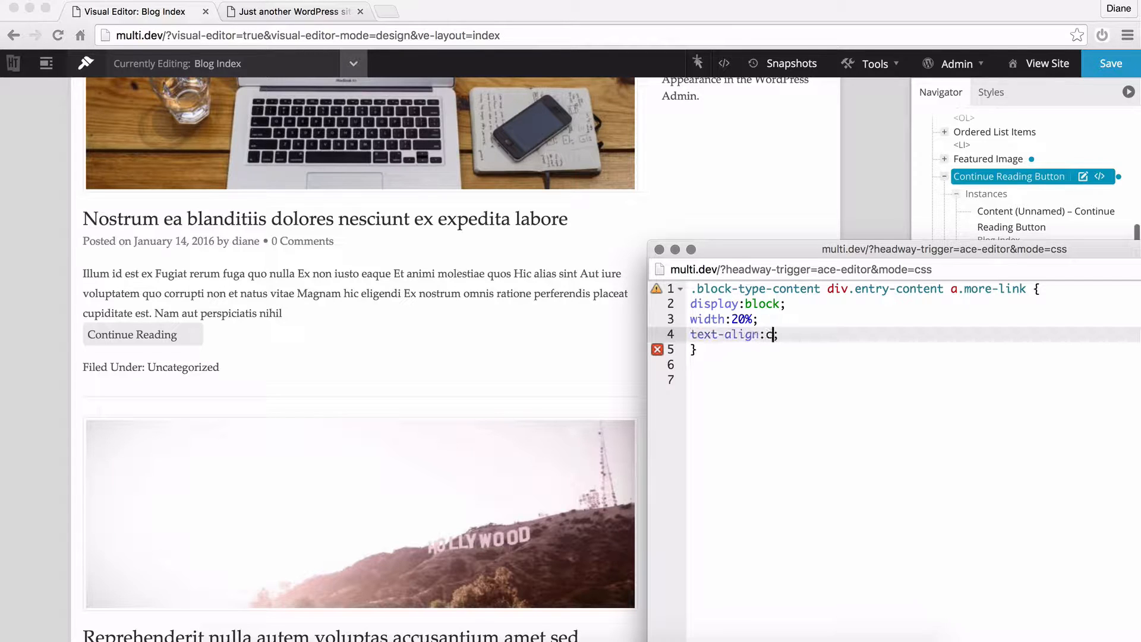
text(etn)
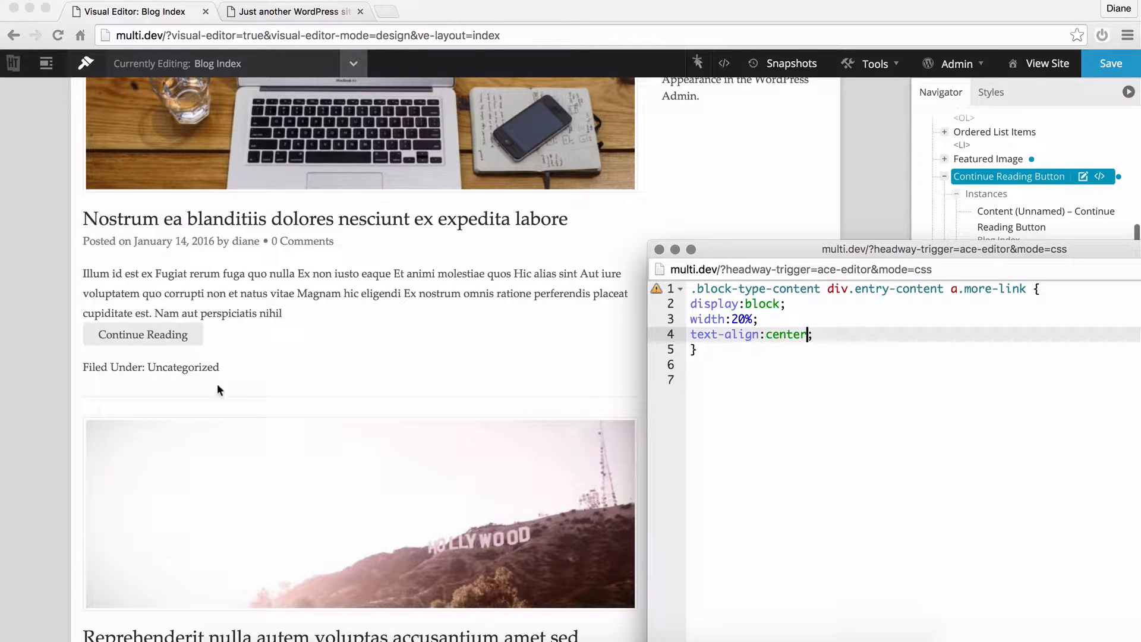
Adjust the width value and add padding:5px; to the button rule
click(738, 319)
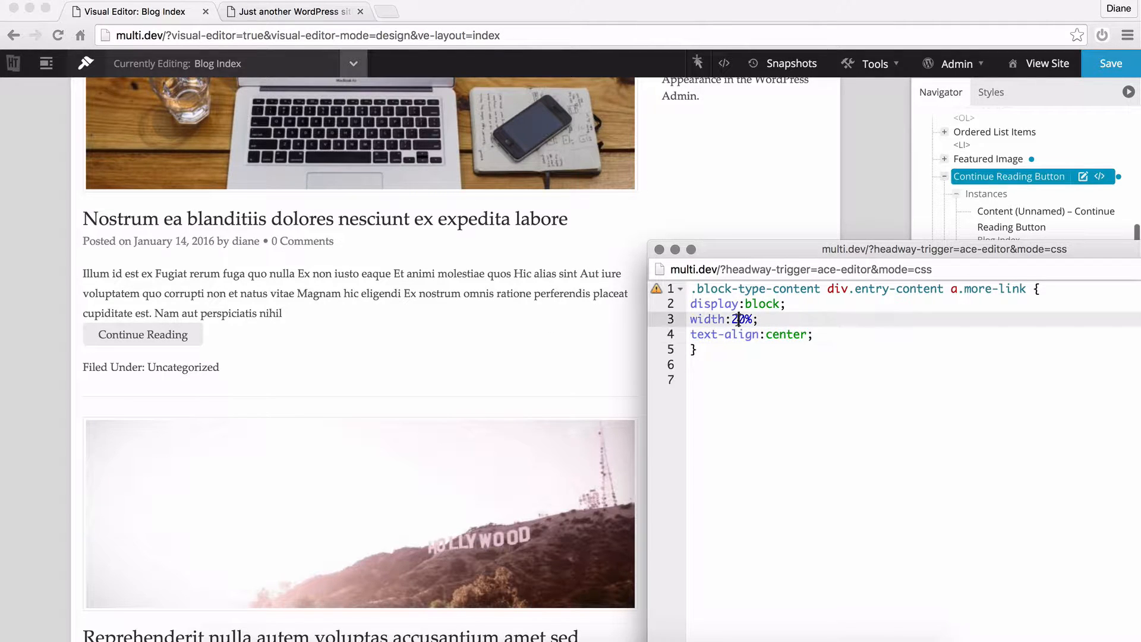
text(0)
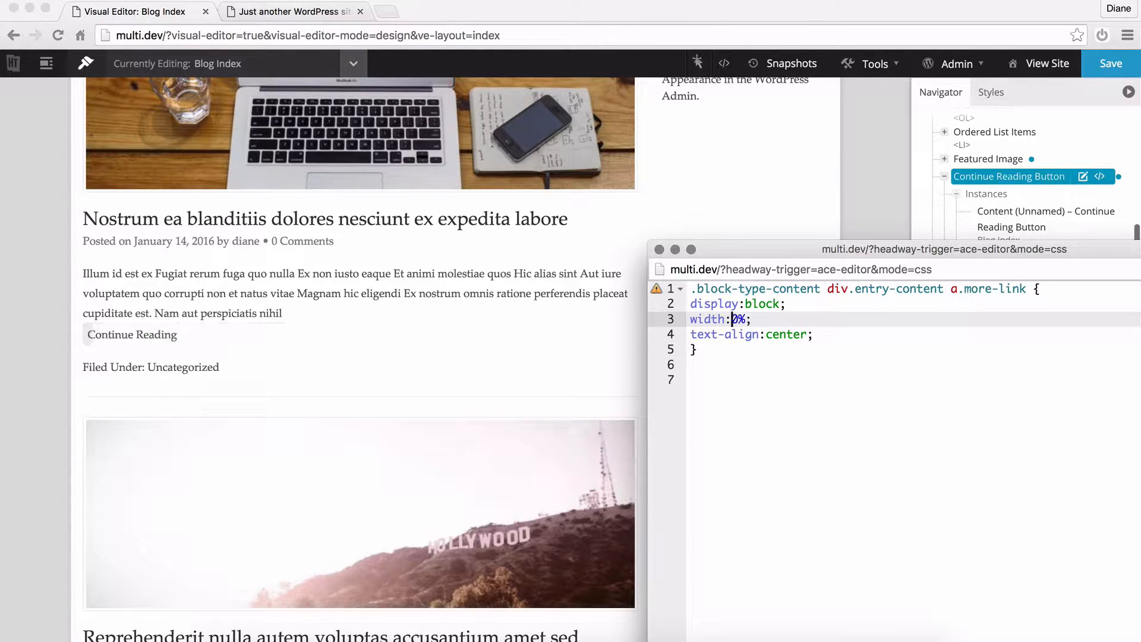
text(1)
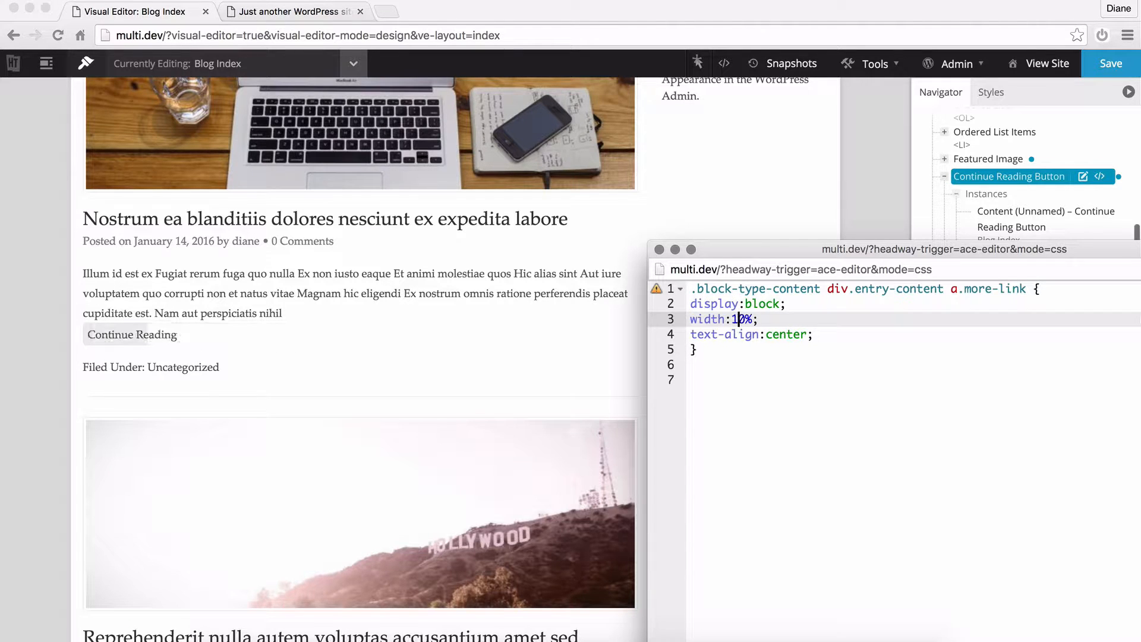
text(2)
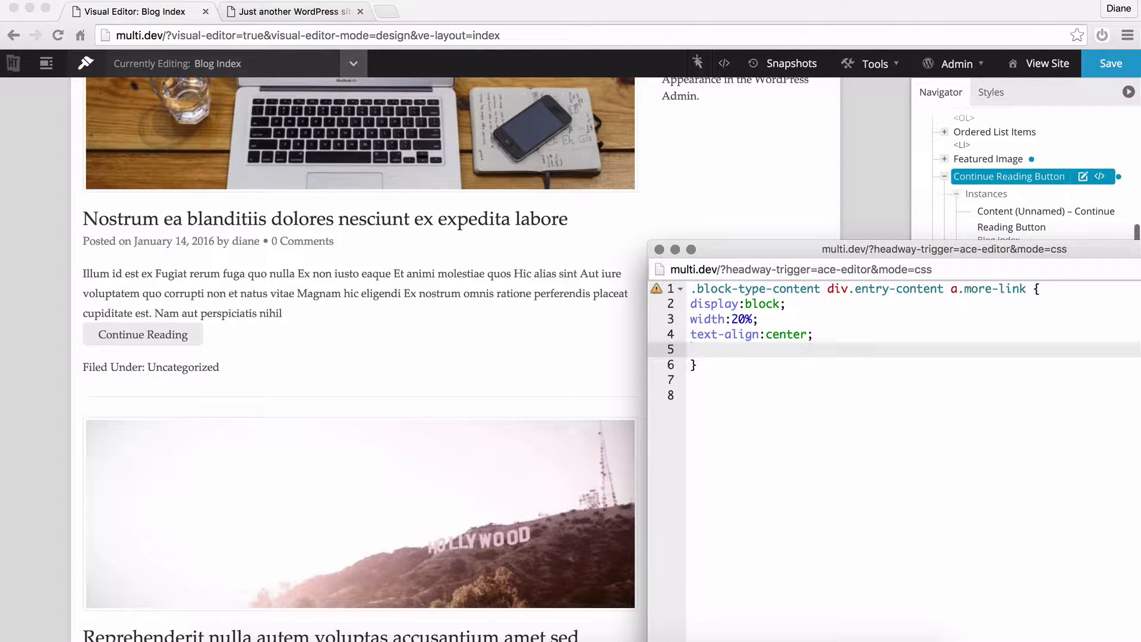
text(padding:)
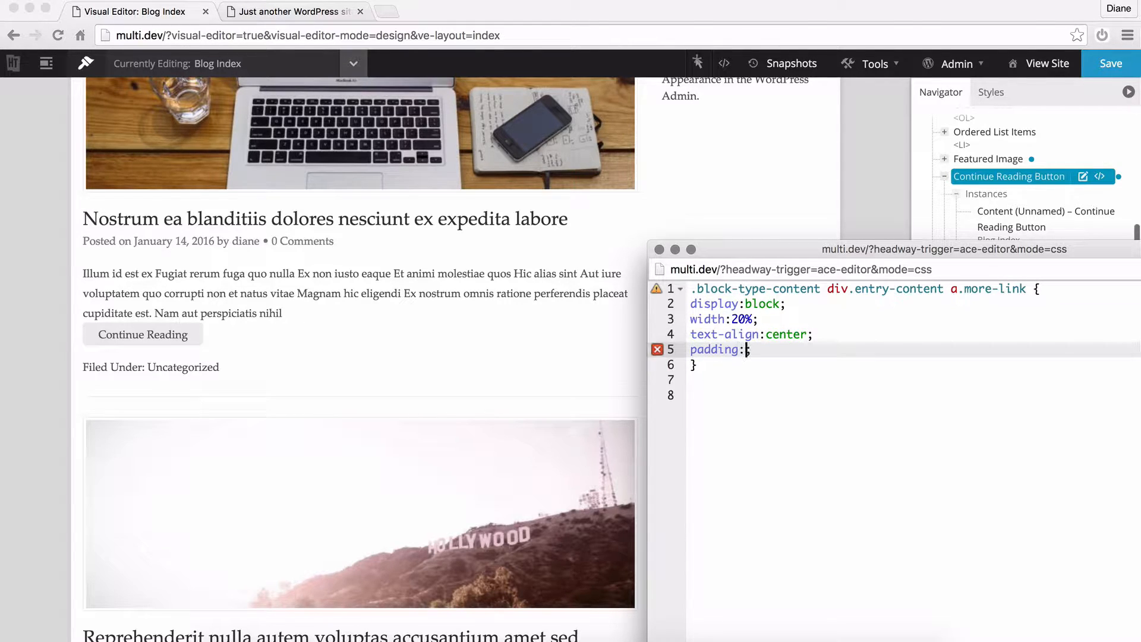
text(5px;)
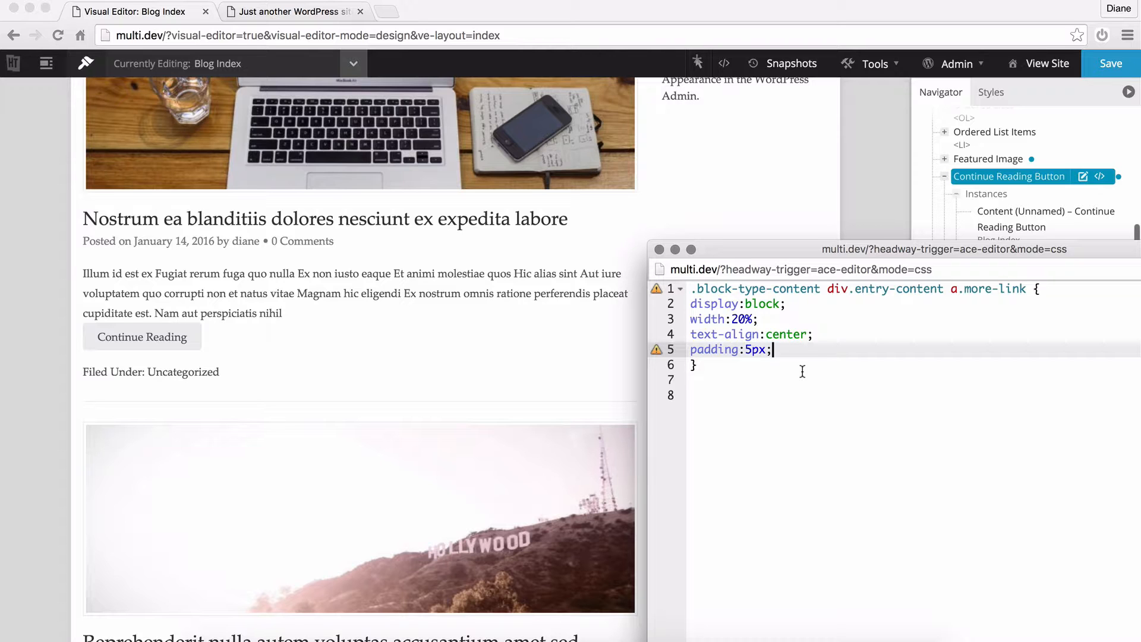
mouse_move(131, 294)
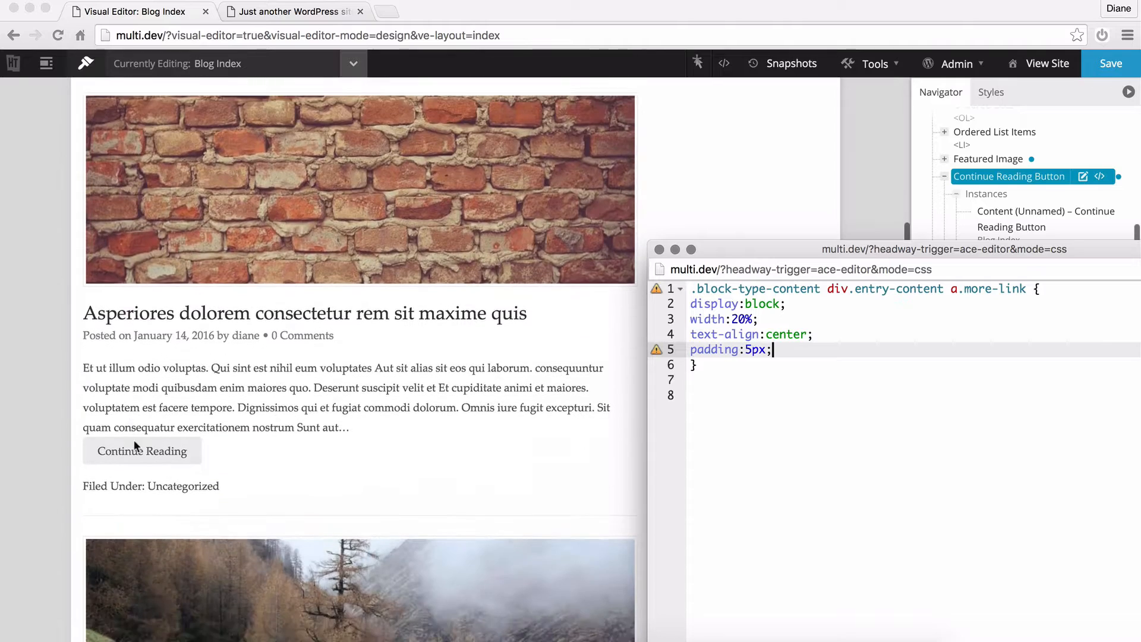
Add margin-top:15px; to the Continue Reading button rule
scroll(down, 3)
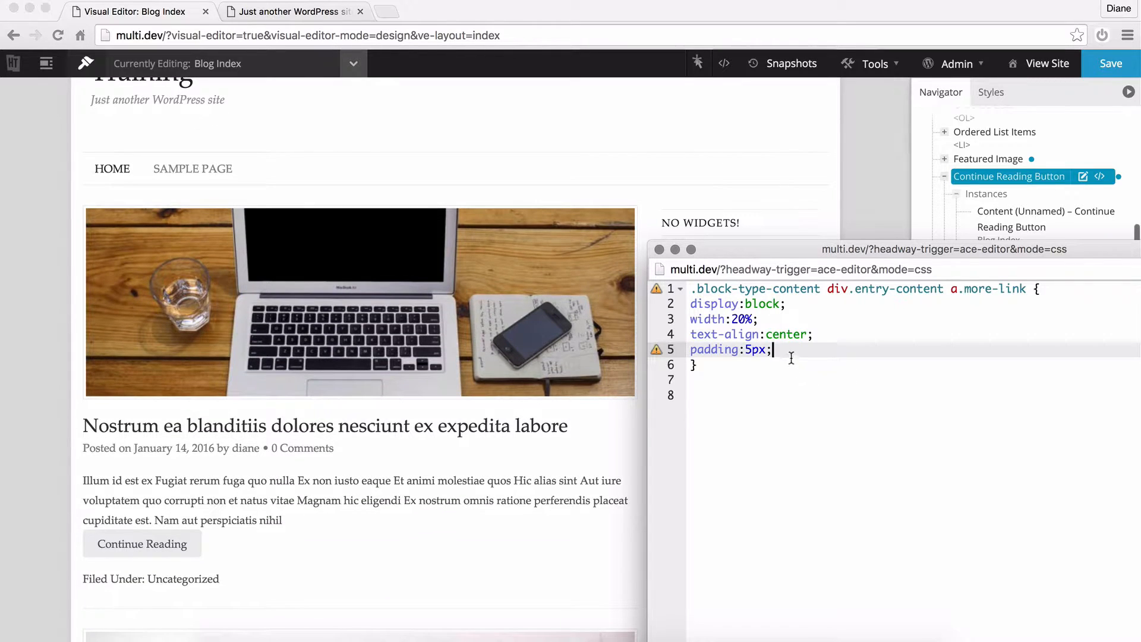
text(margin-top)
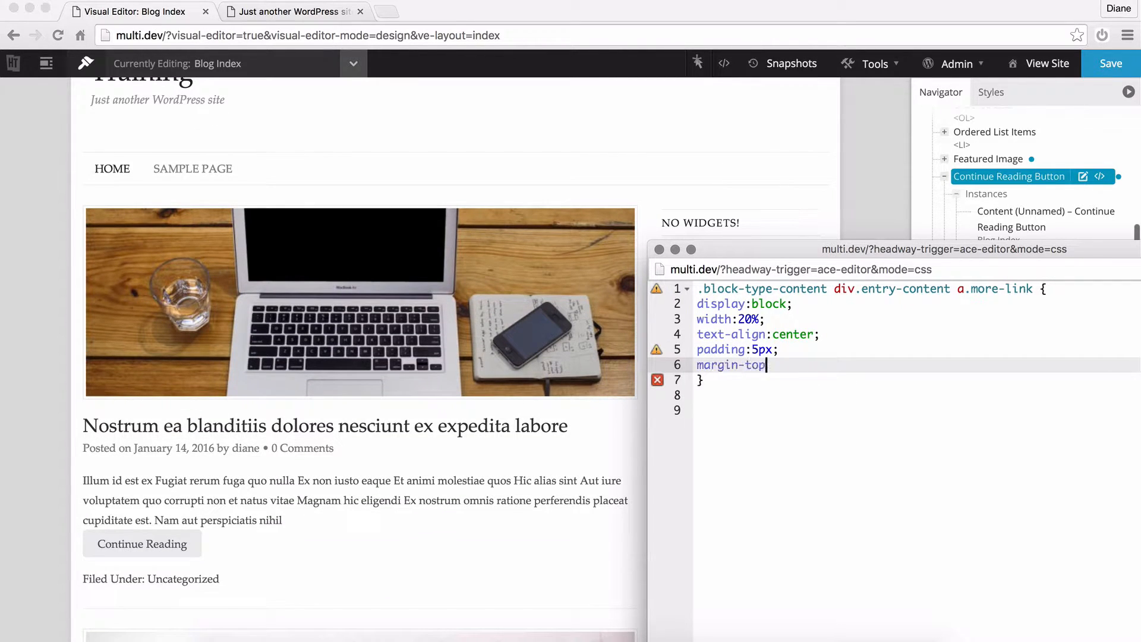
text(:15p)
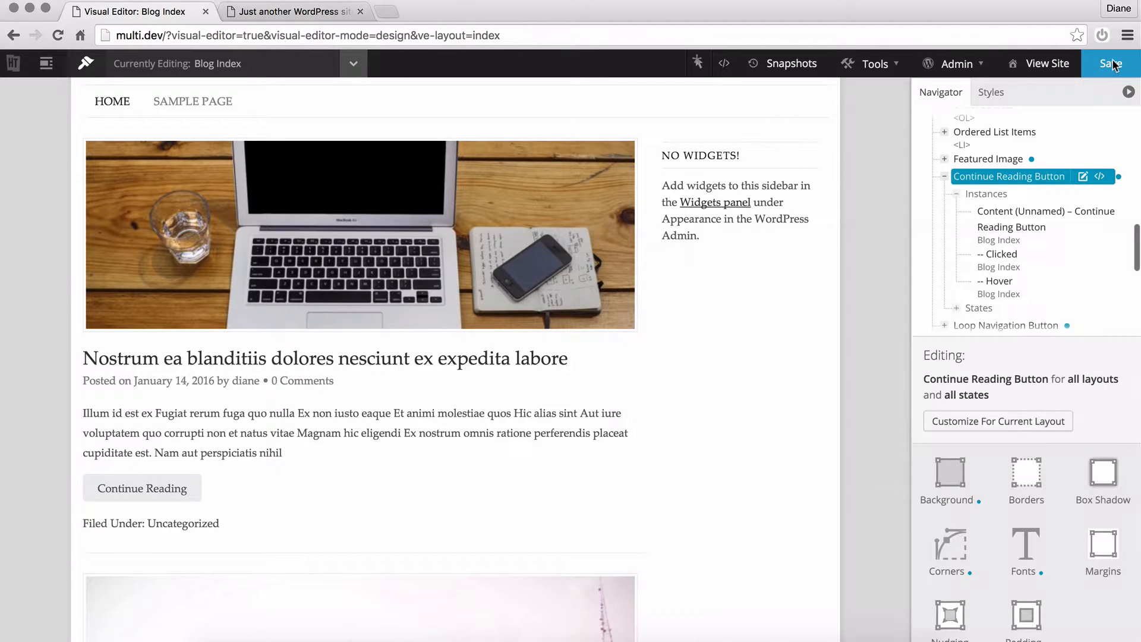
Scroll through the live posts with styled buttons, then return to the Blog Index layout tab
click(292, 11)
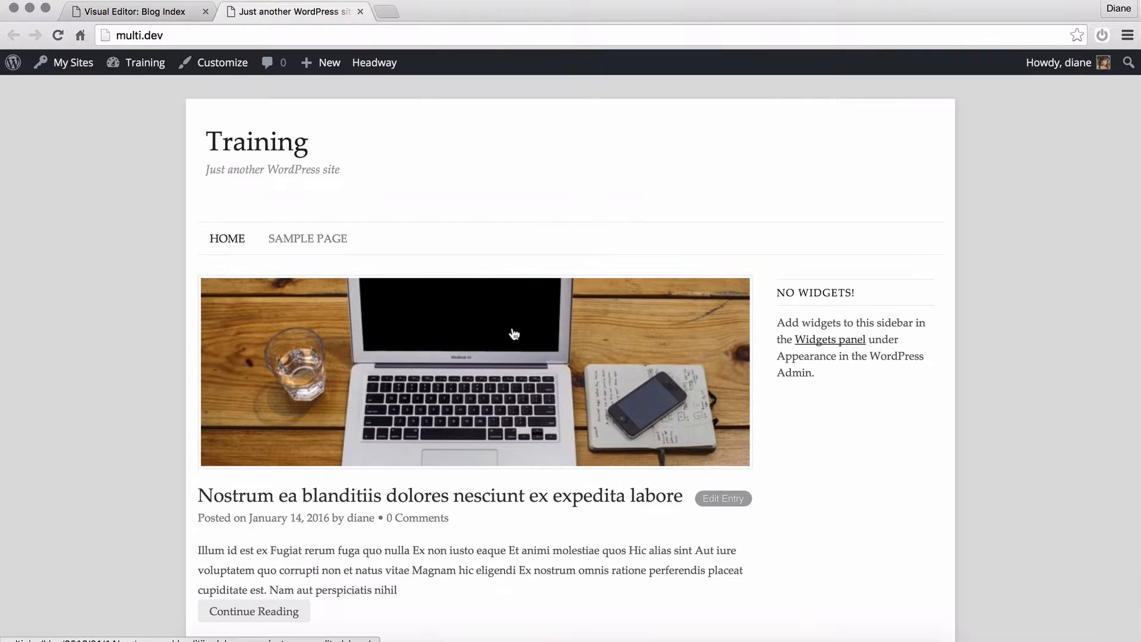
scroll(down, 3)
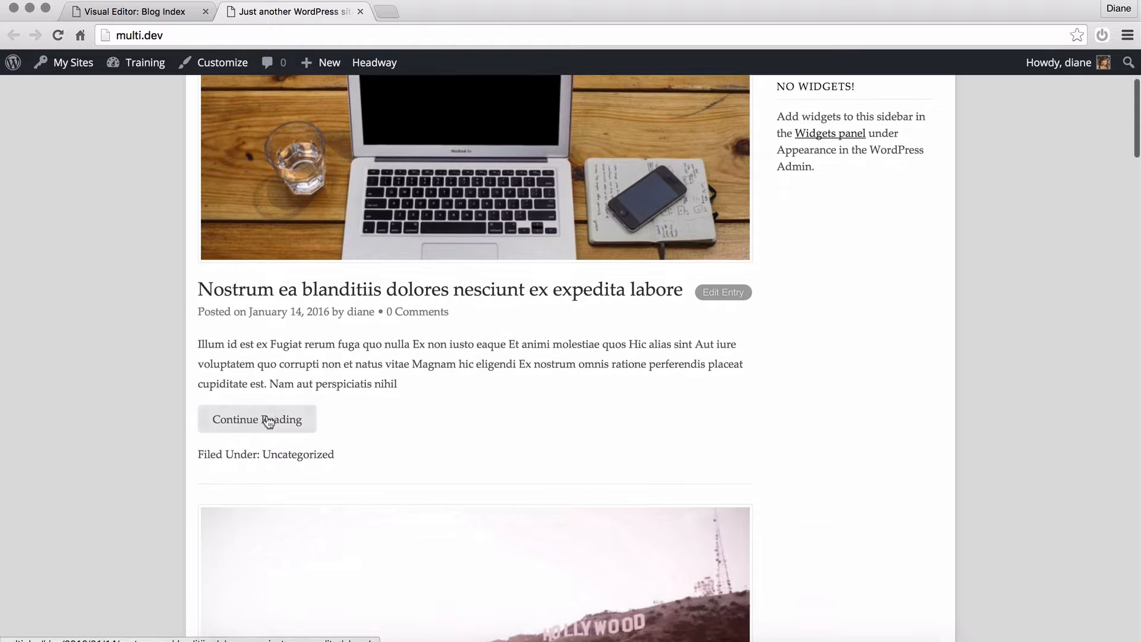
scroll(down, 3)
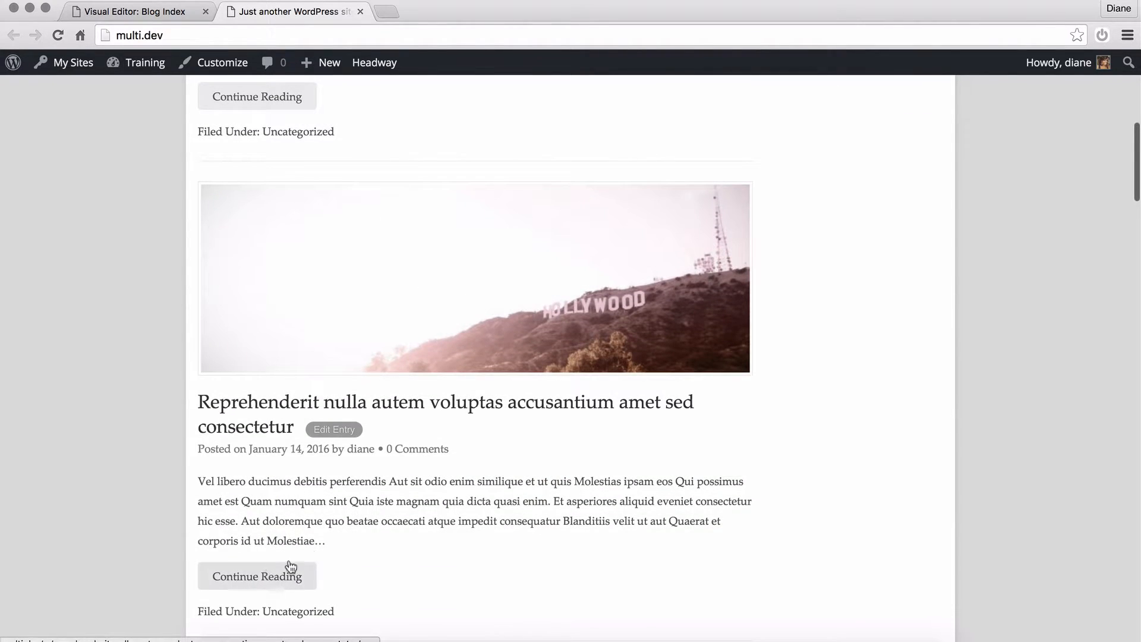
scroll(up, 3)
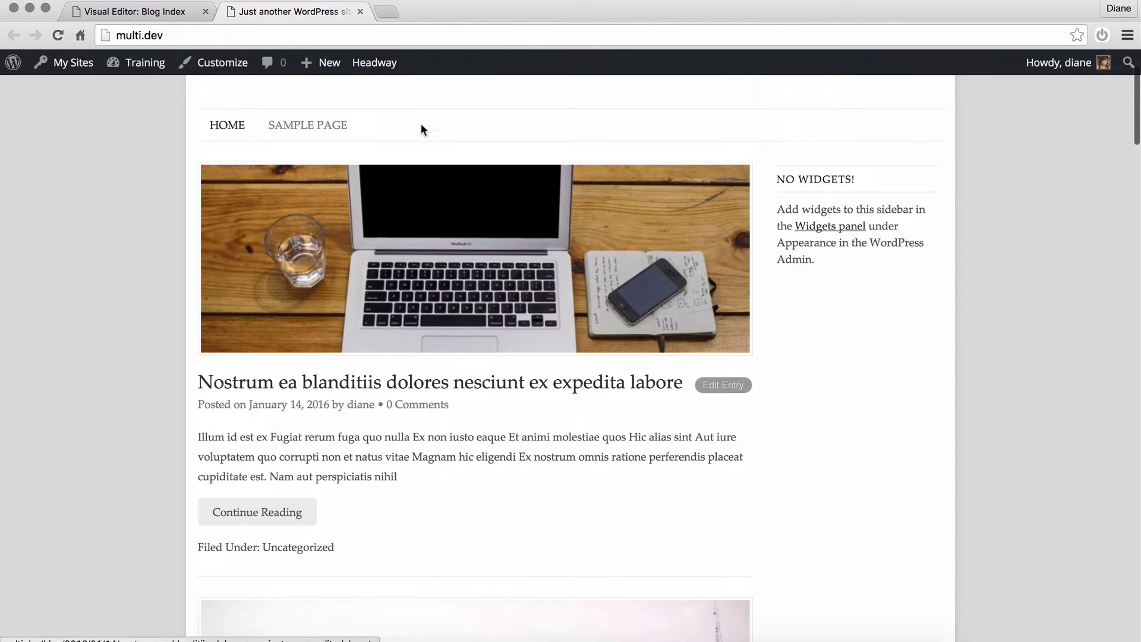
click(375, 62)
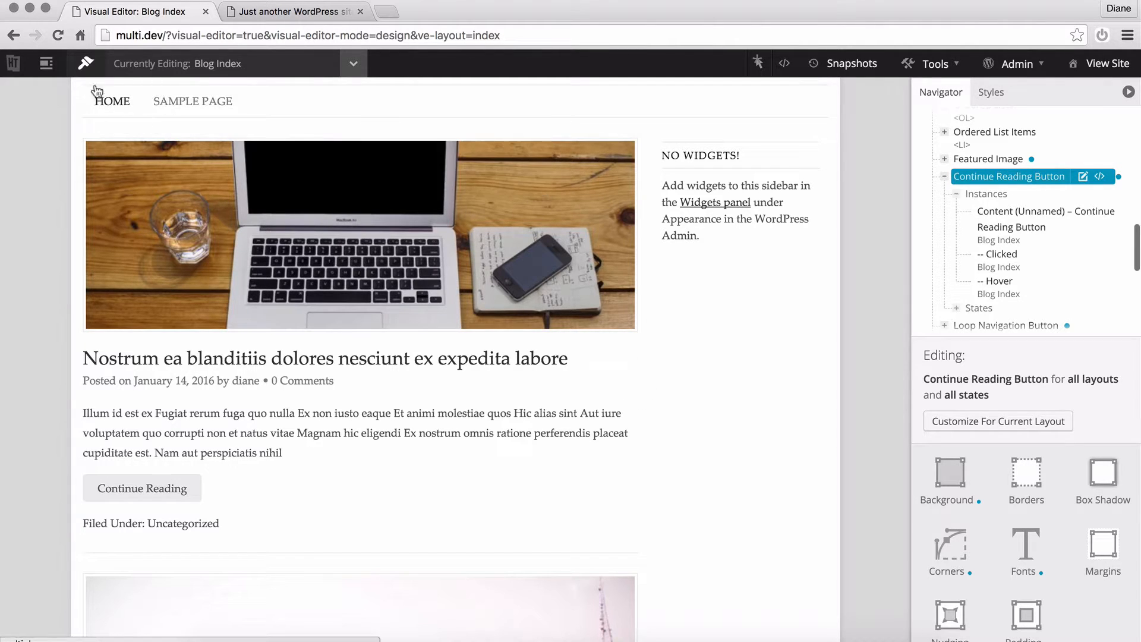
In Grid mode delete the footer block and set the Content block to use a Custom Query
click(46, 63)
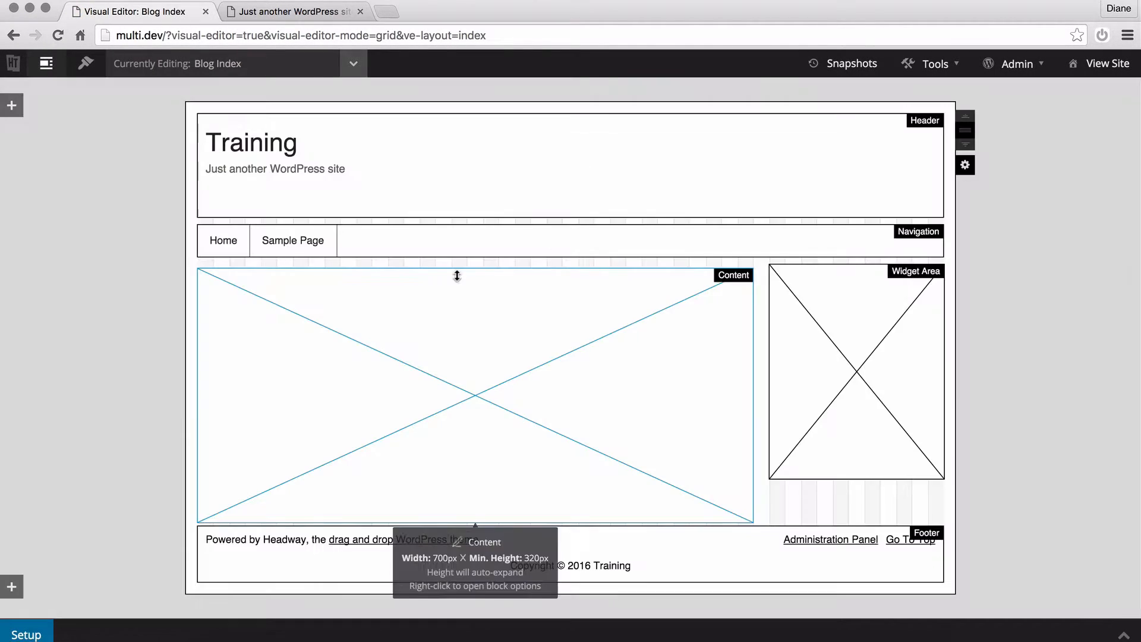
mouse_move(459, 230)
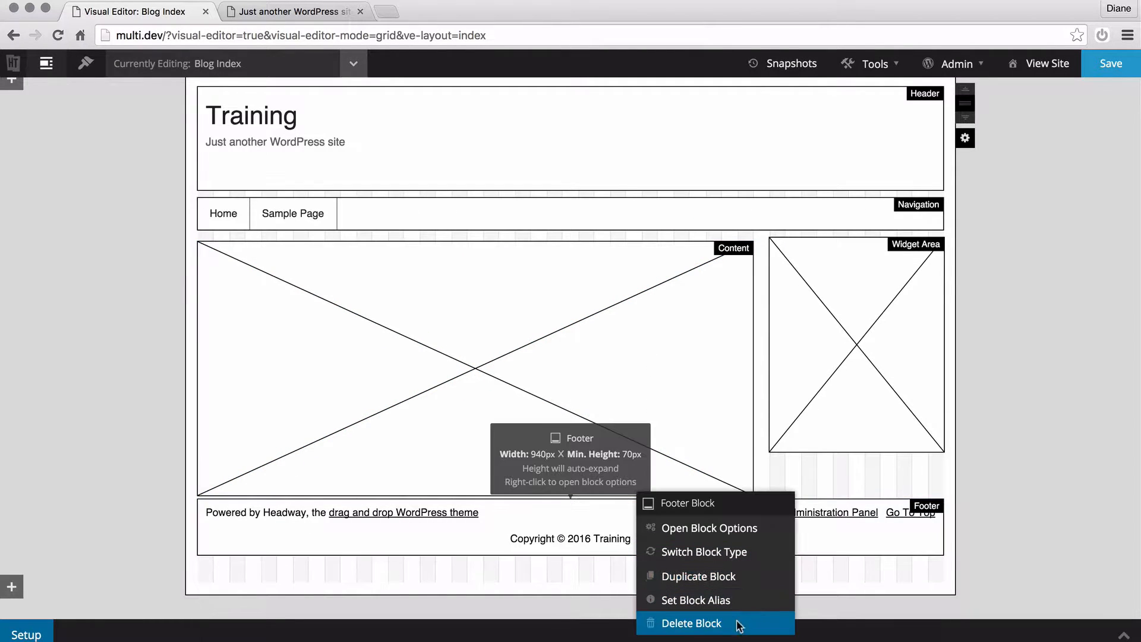
click(690, 623)
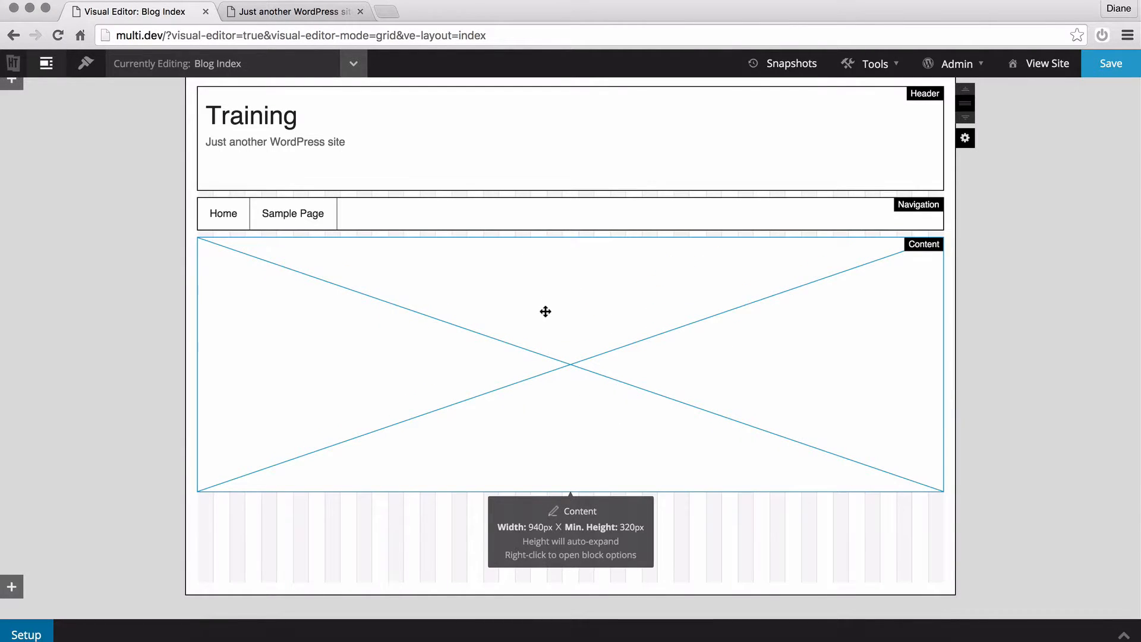
mouse_move(528, 309)
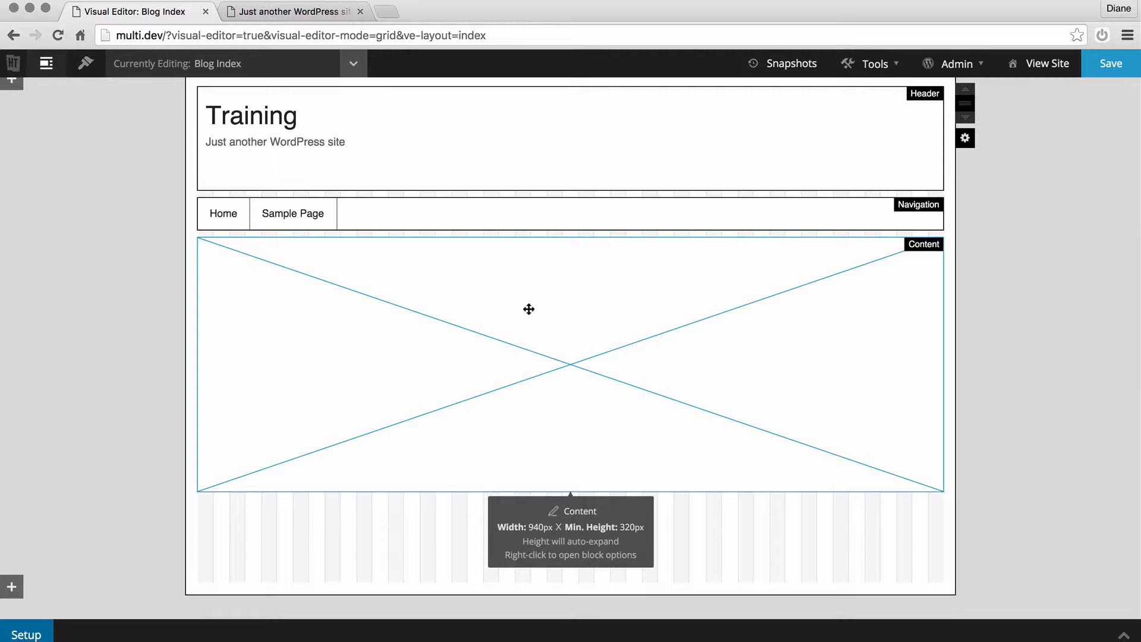
mouse_move(544, 308)
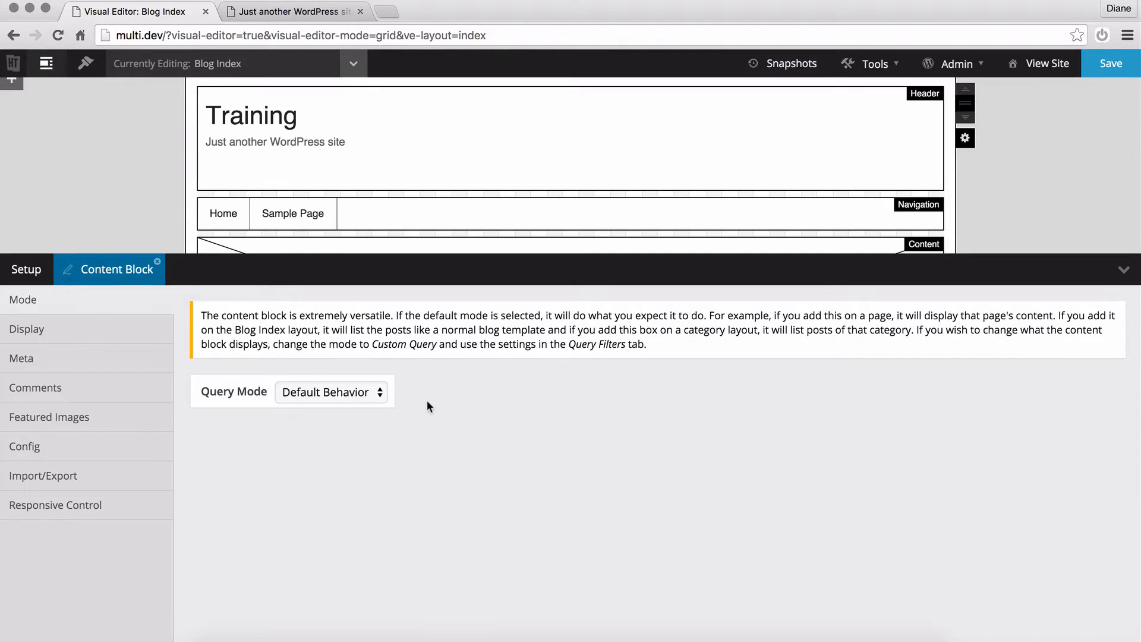
click(330, 391)
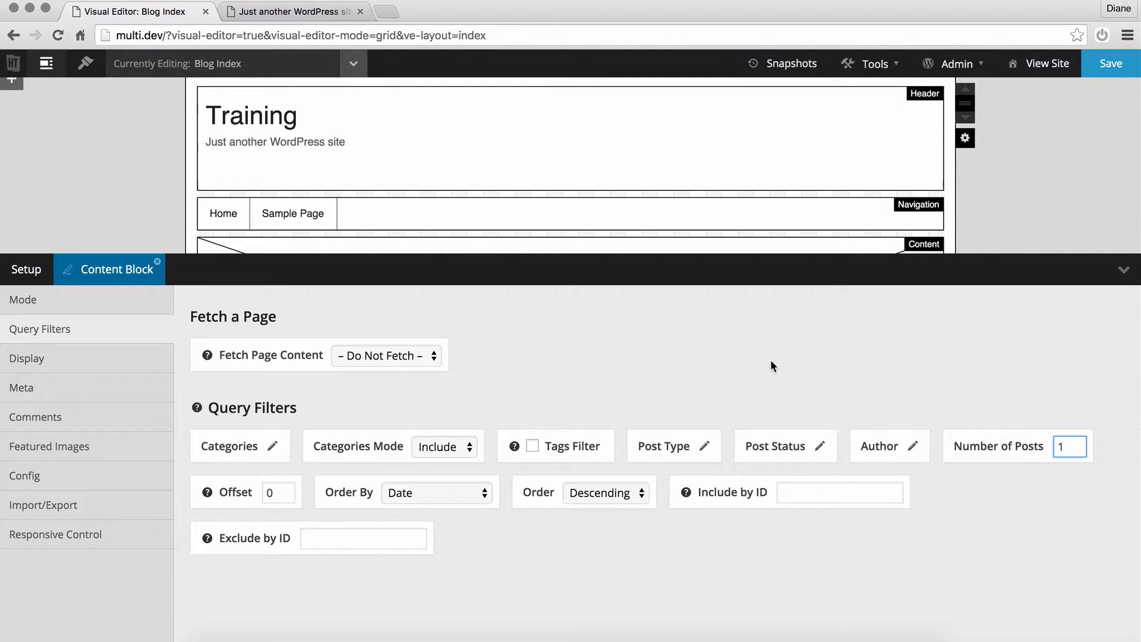
Limit the content block to one post in its display settings and check the live page
click(1109, 63)
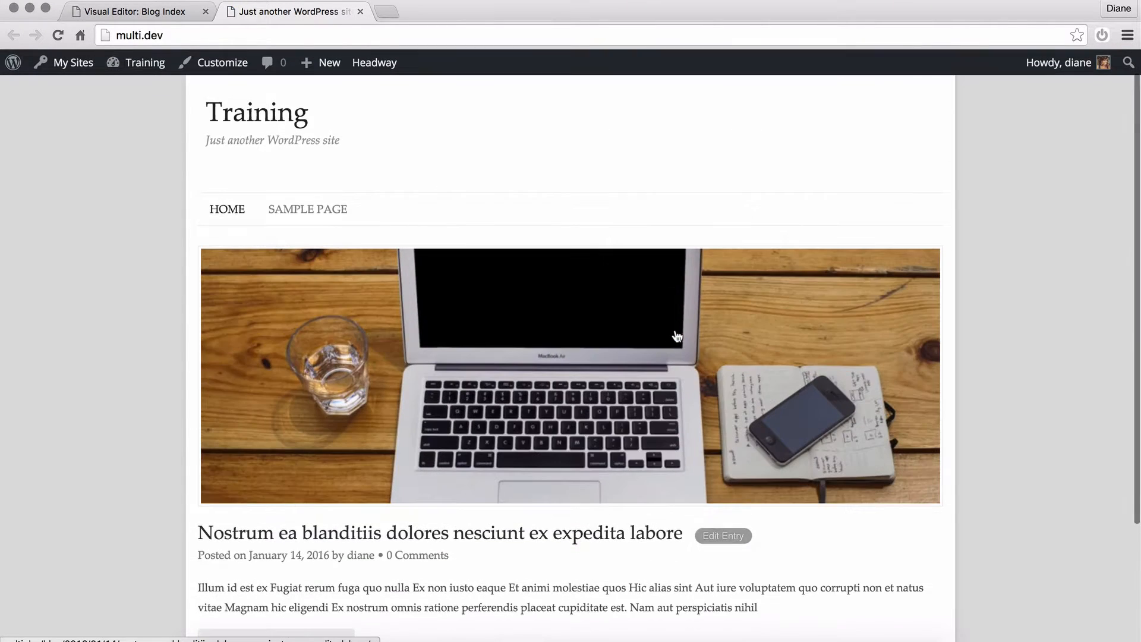
scroll(down, 3)
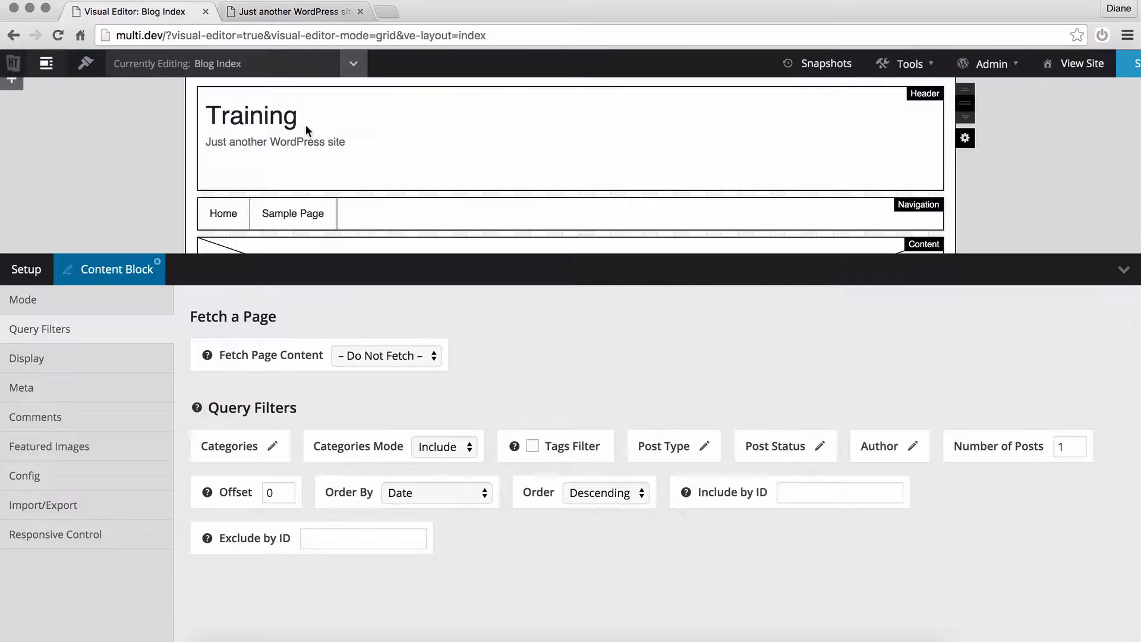
click(28, 358)
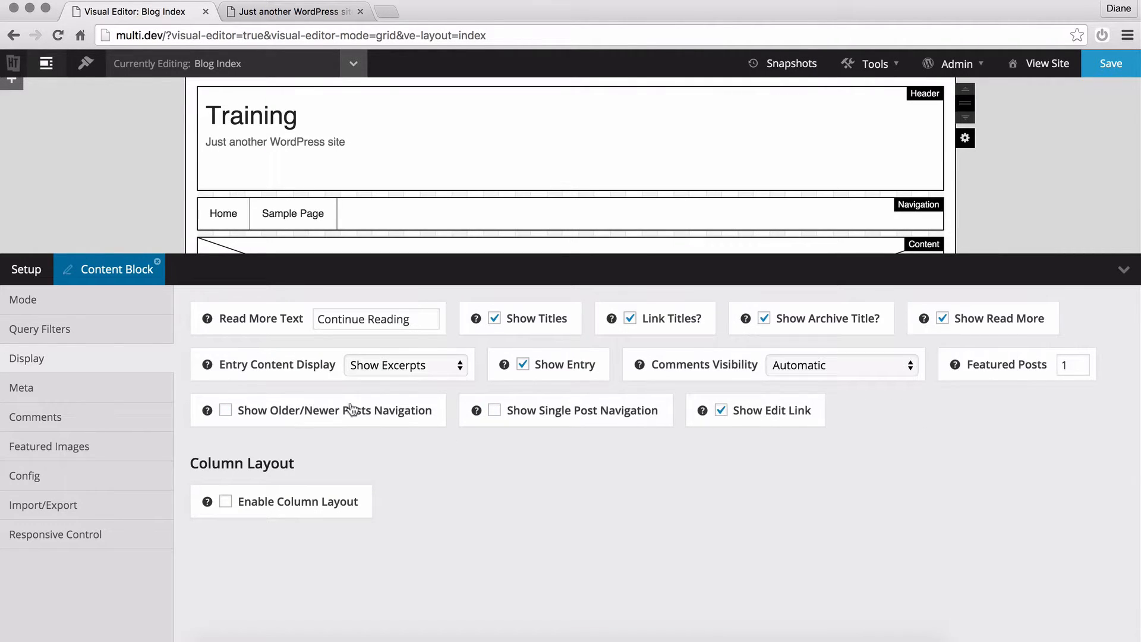
click(1110, 63)
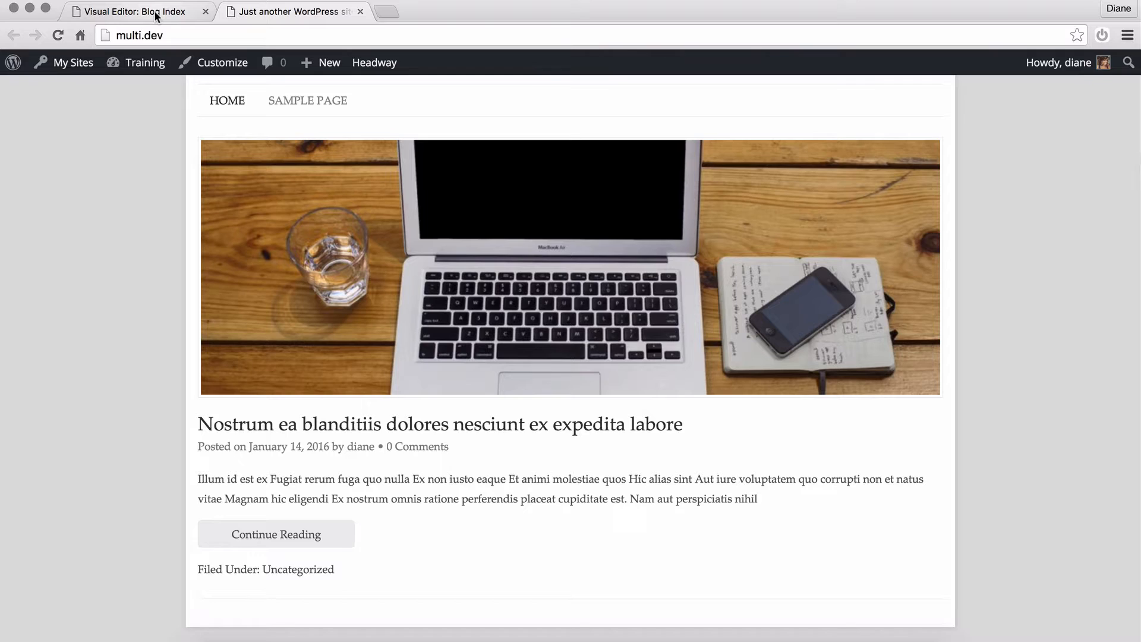
mouse_move(149, 12)
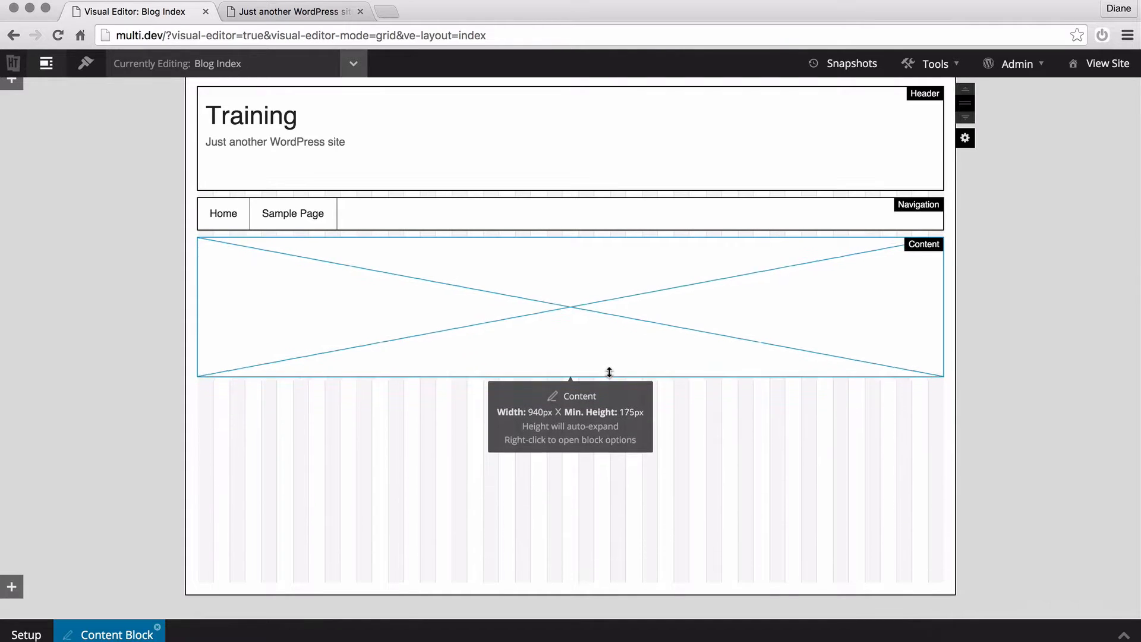
Give the new Content block a Custom Query with Offset 1 and Number of Posts 10
right_click(570, 305)
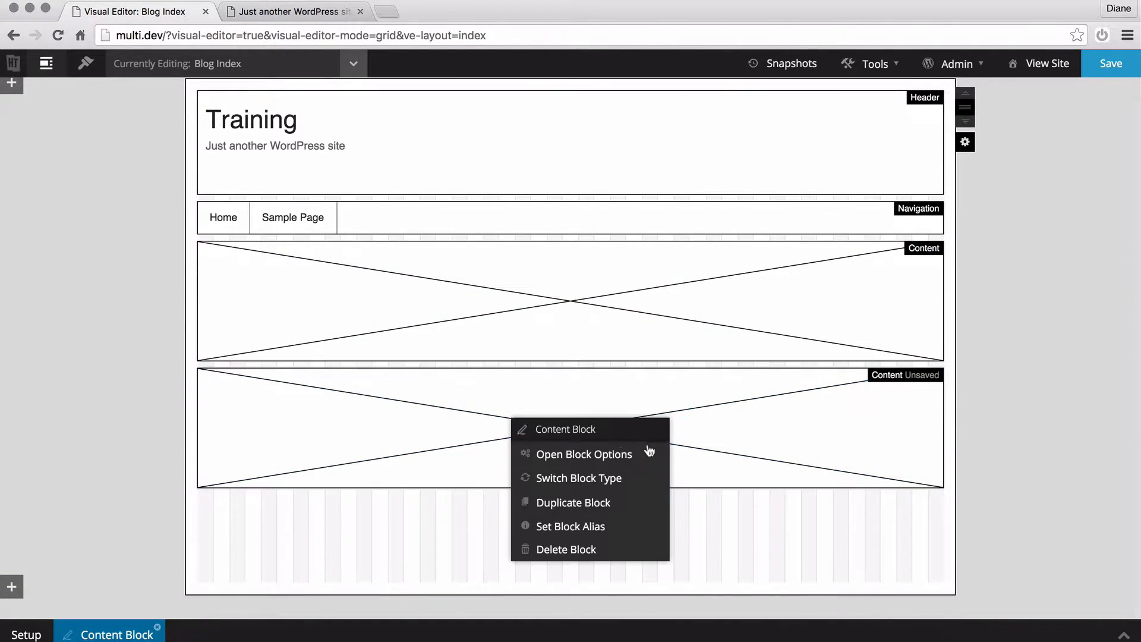
click(584, 452)
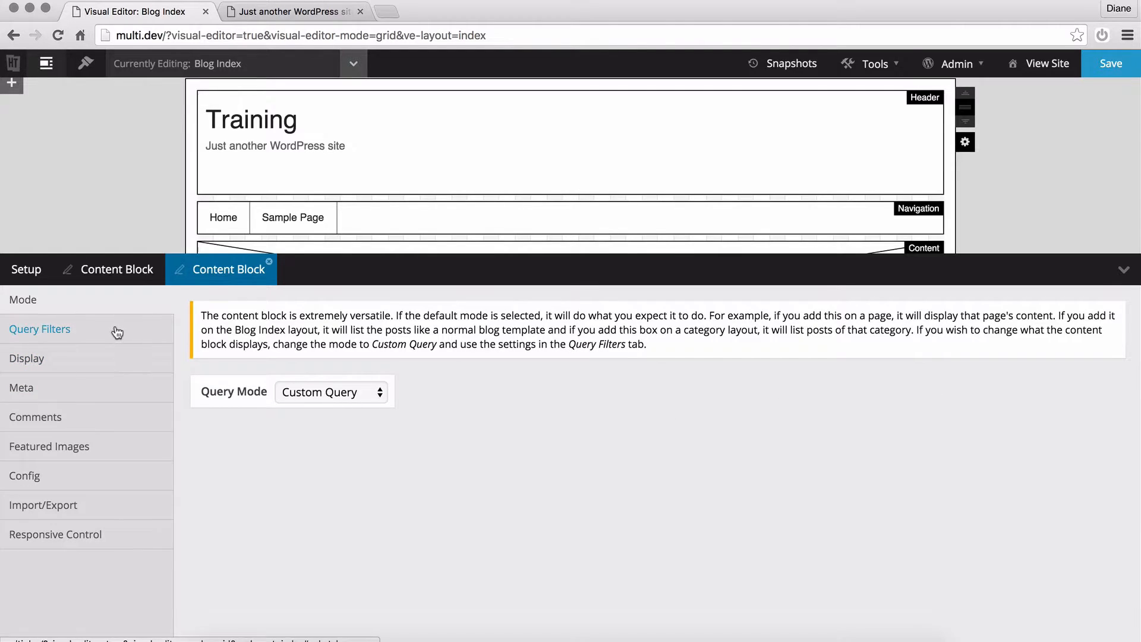
click(39, 329)
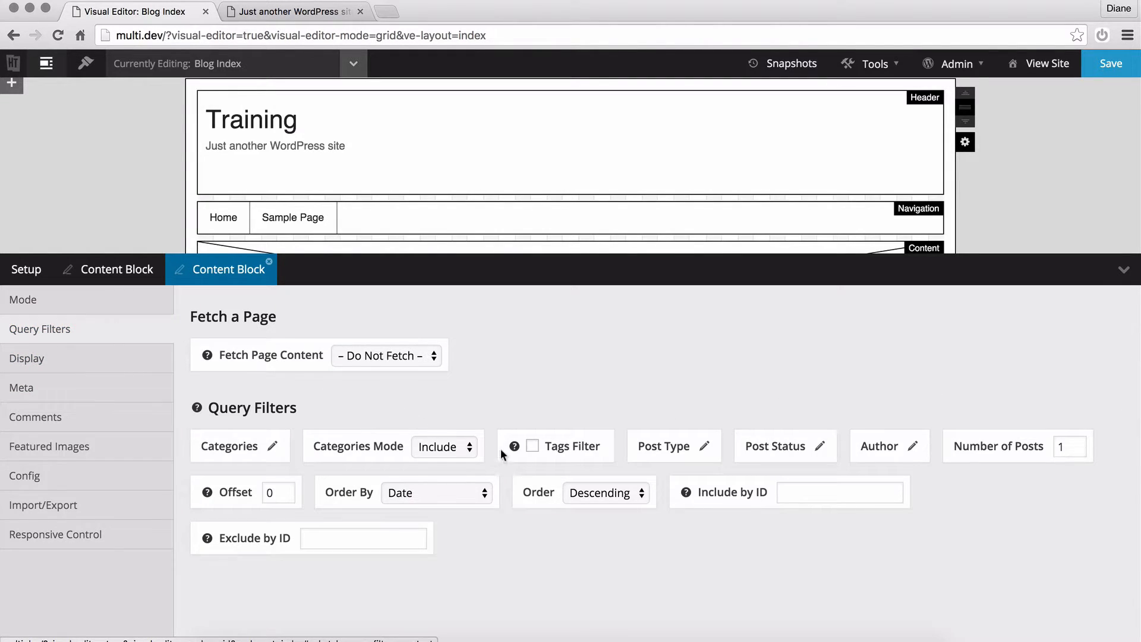
mouse_move(222, 496)
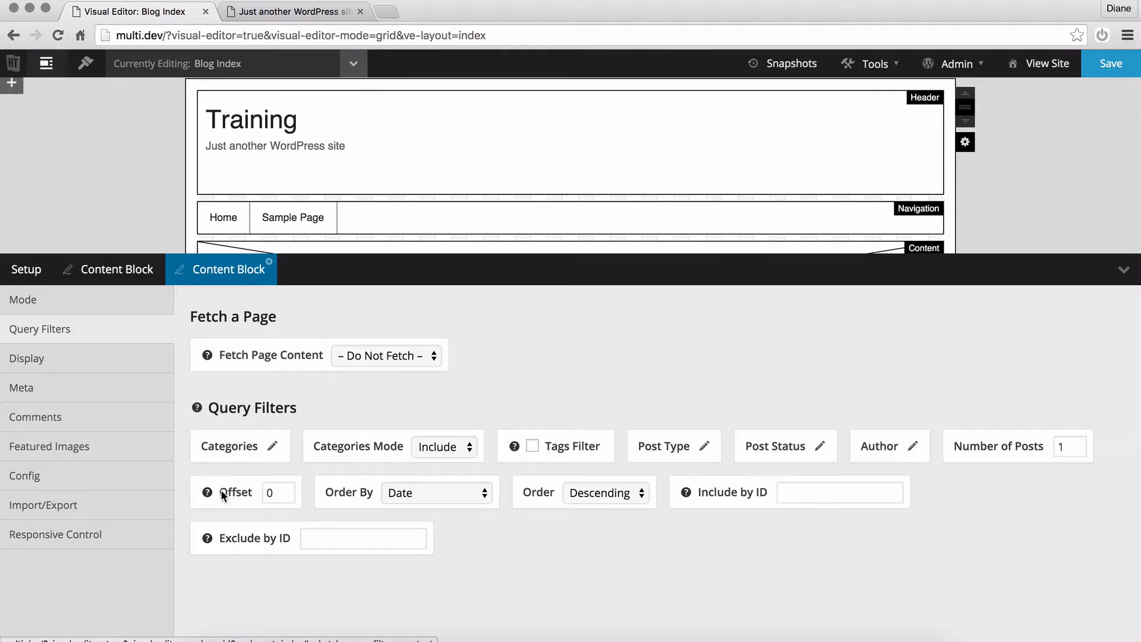
text(1)
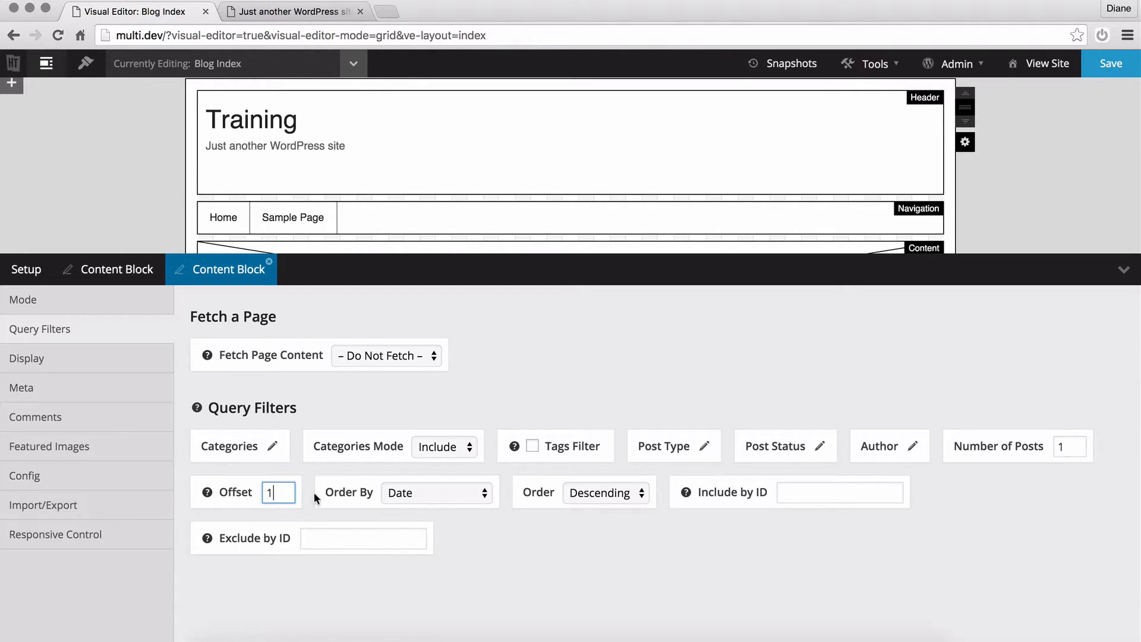
click(1069, 446)
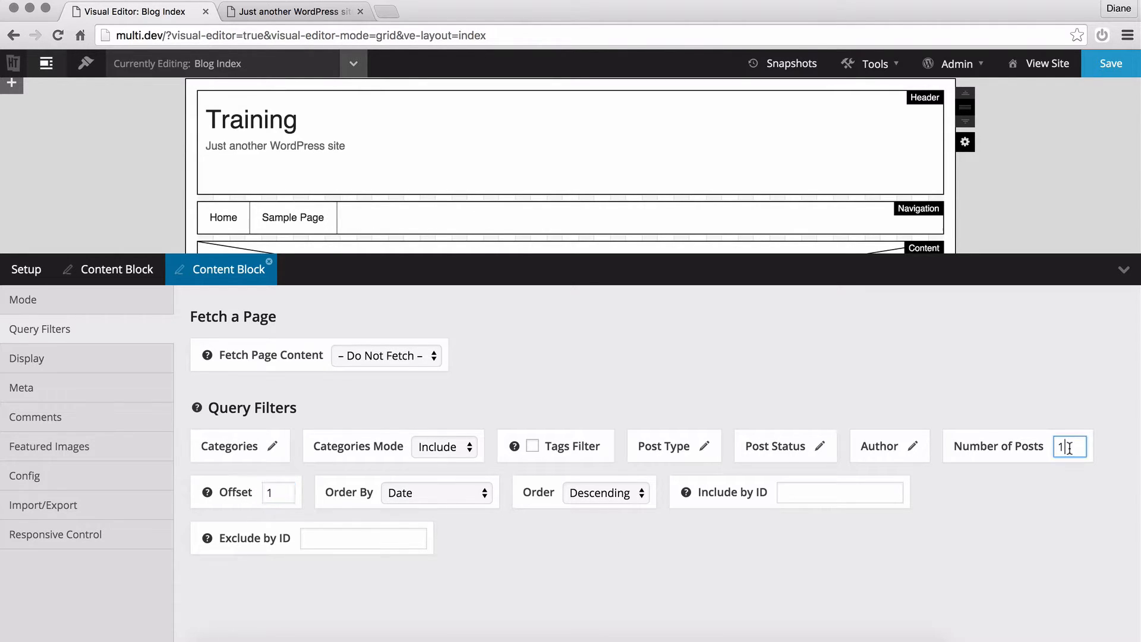
text(0)
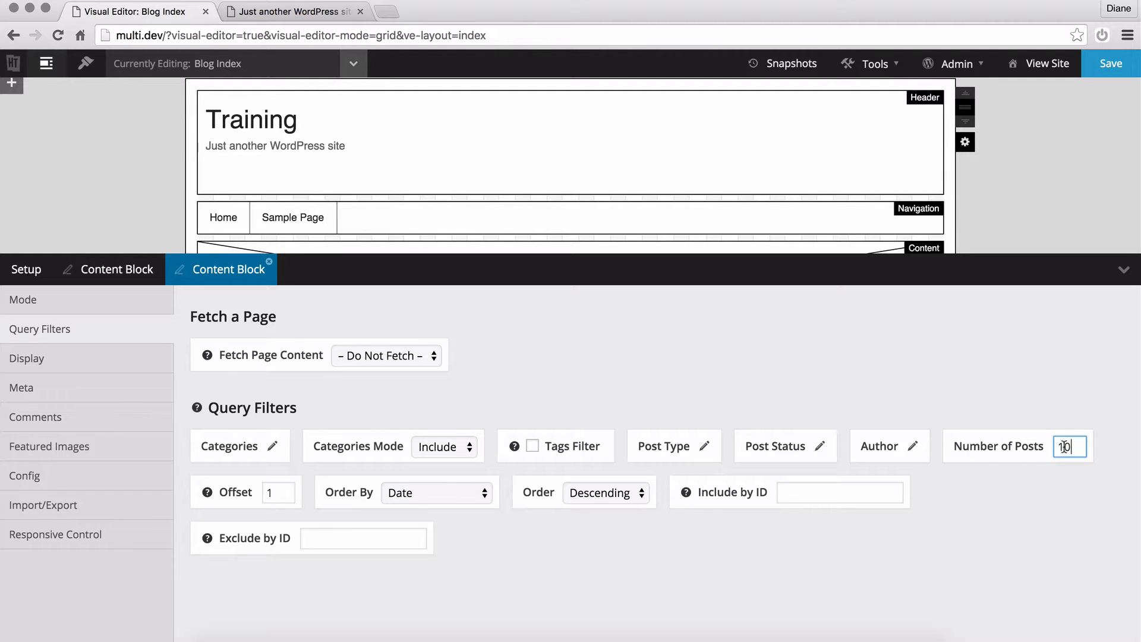
Enable Column Layout with 3 posts per row and save the layout
click(28, 358)
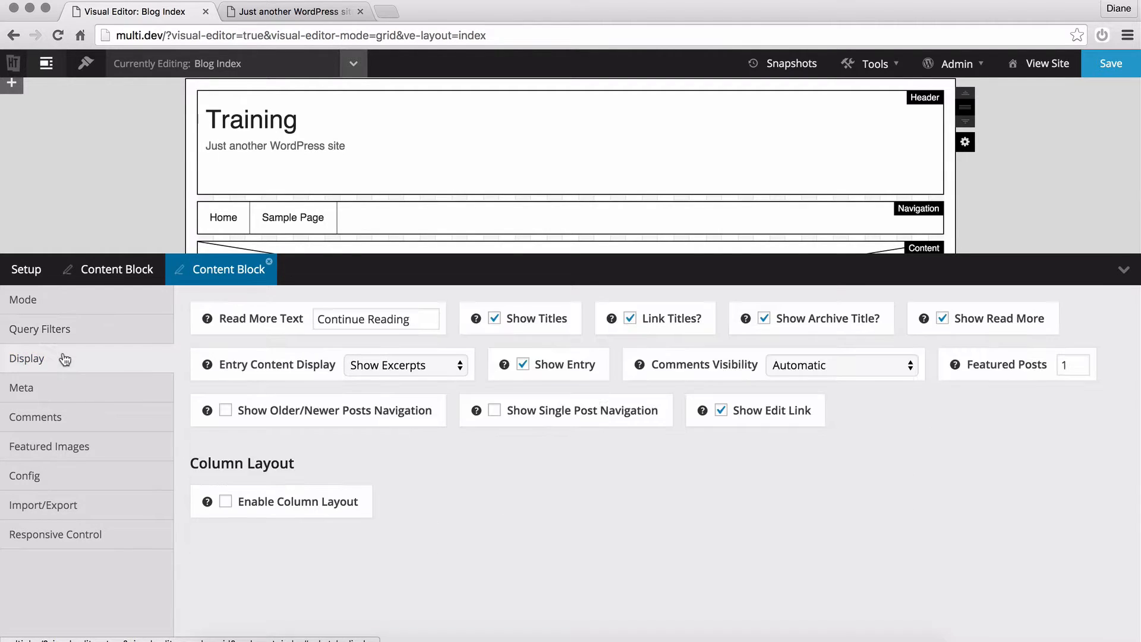
click(228, 501)
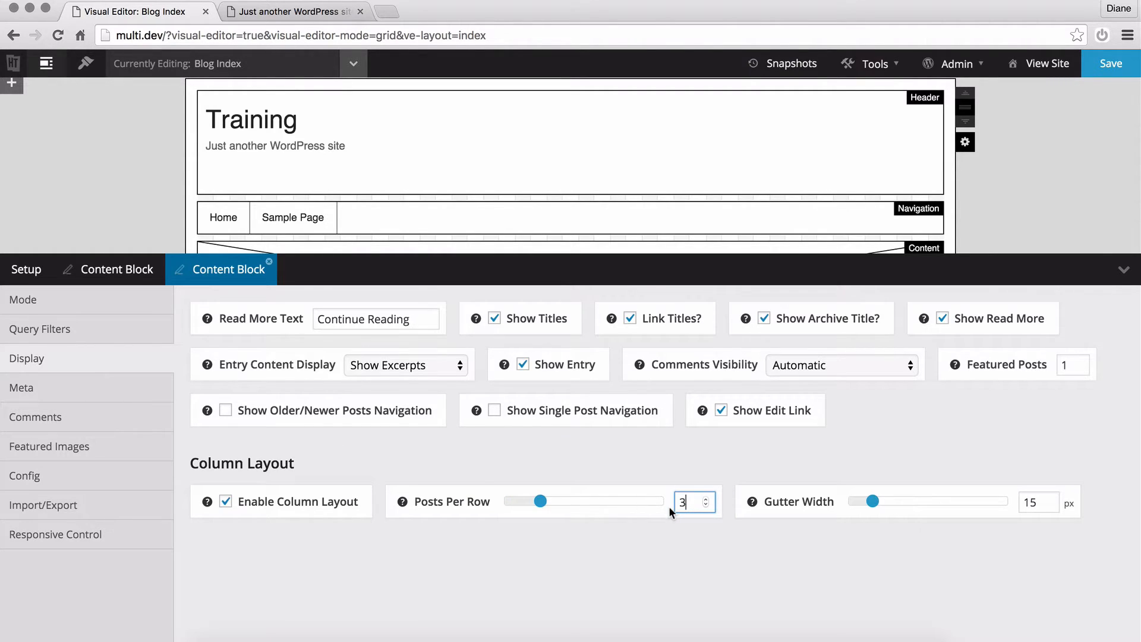
click(1109, 63)
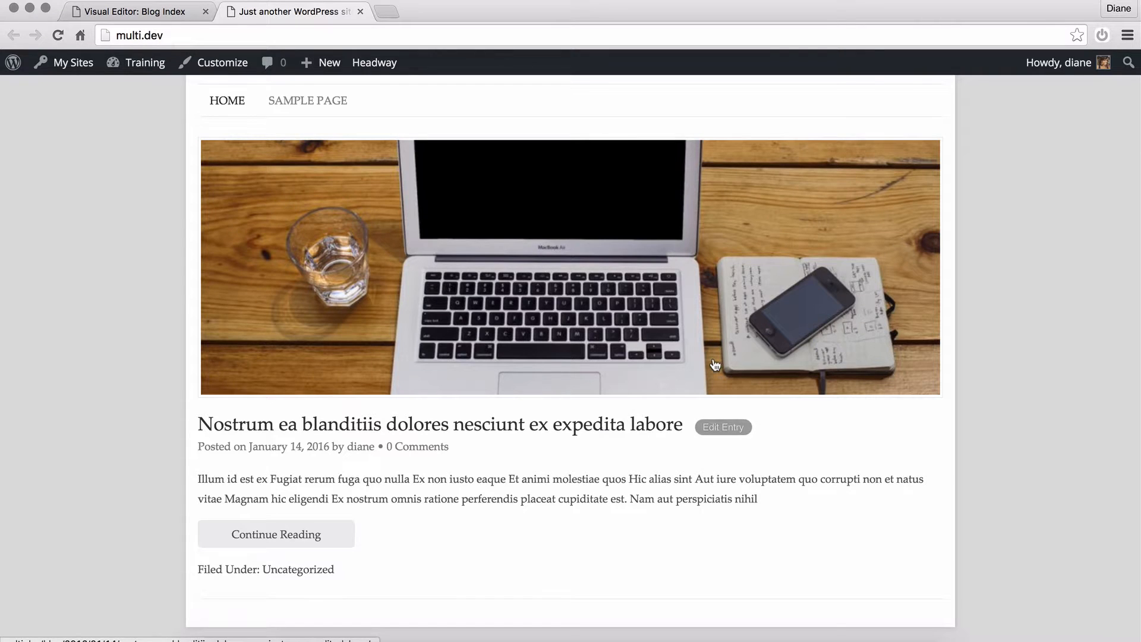
Check the front end, then set the lower block's Featured Posts count to 0
scroll(down, 3)
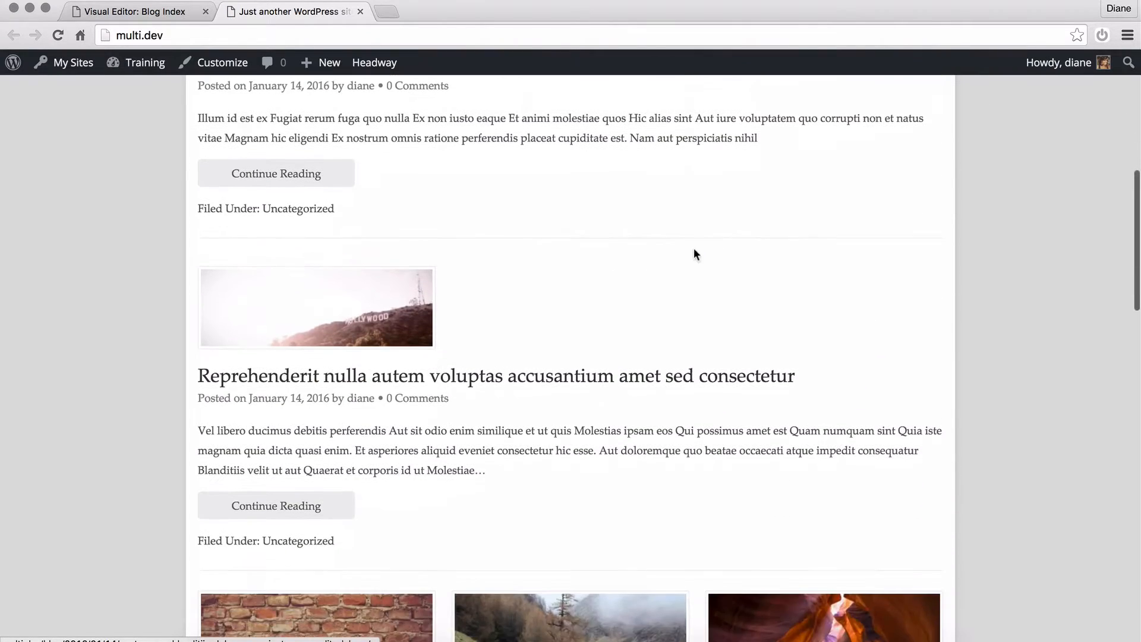
scroll(down, 3)
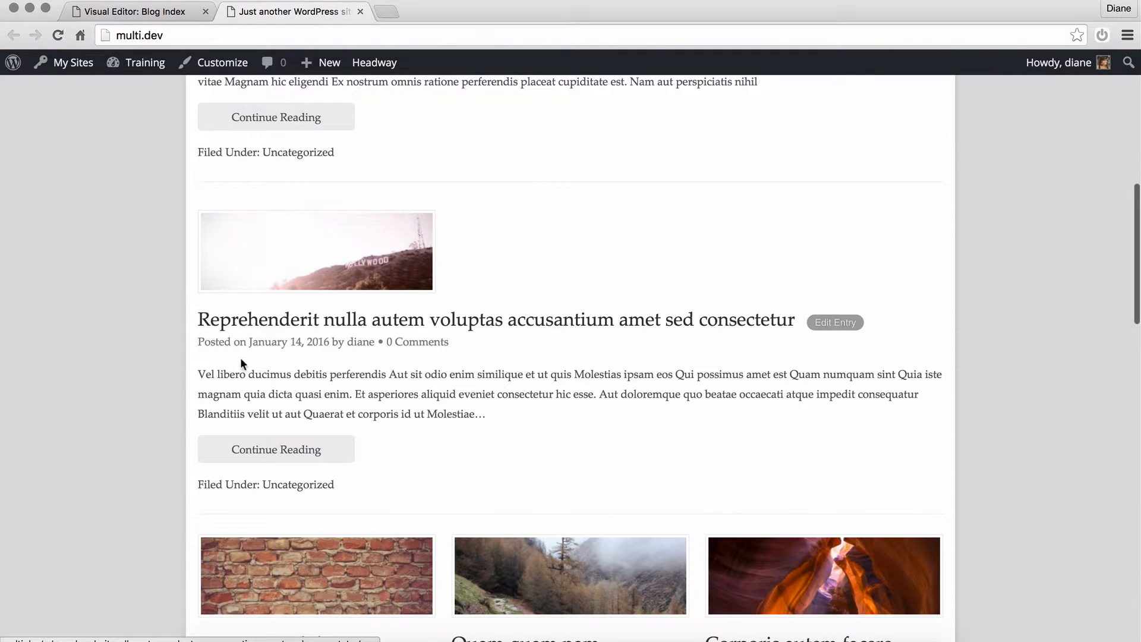
mouse_move(407, 385)
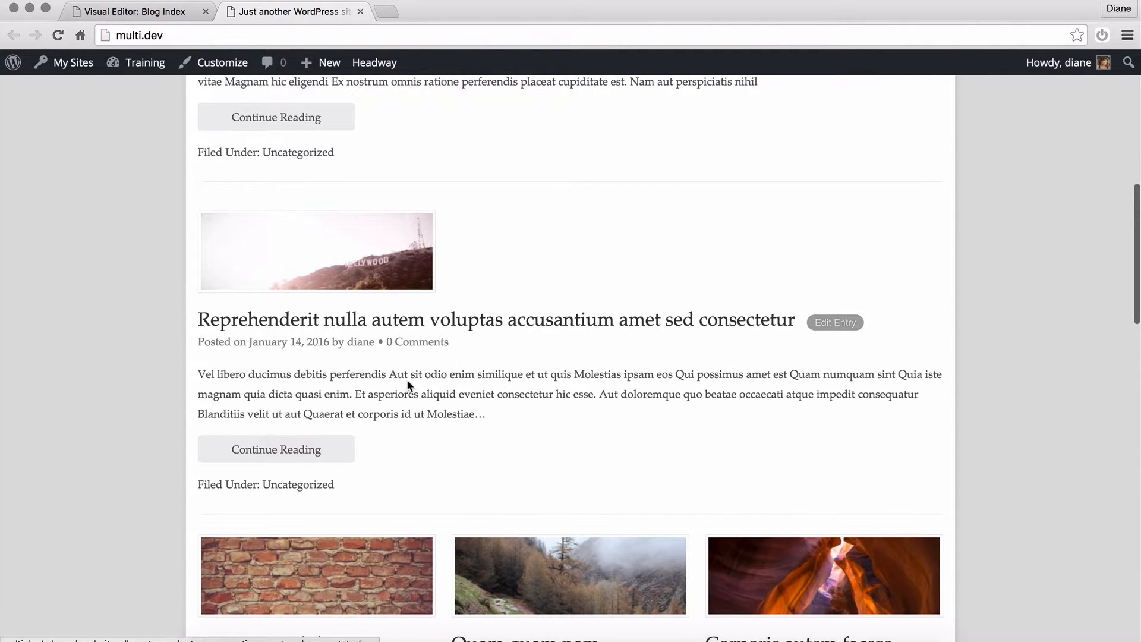
scroll(down, 3)
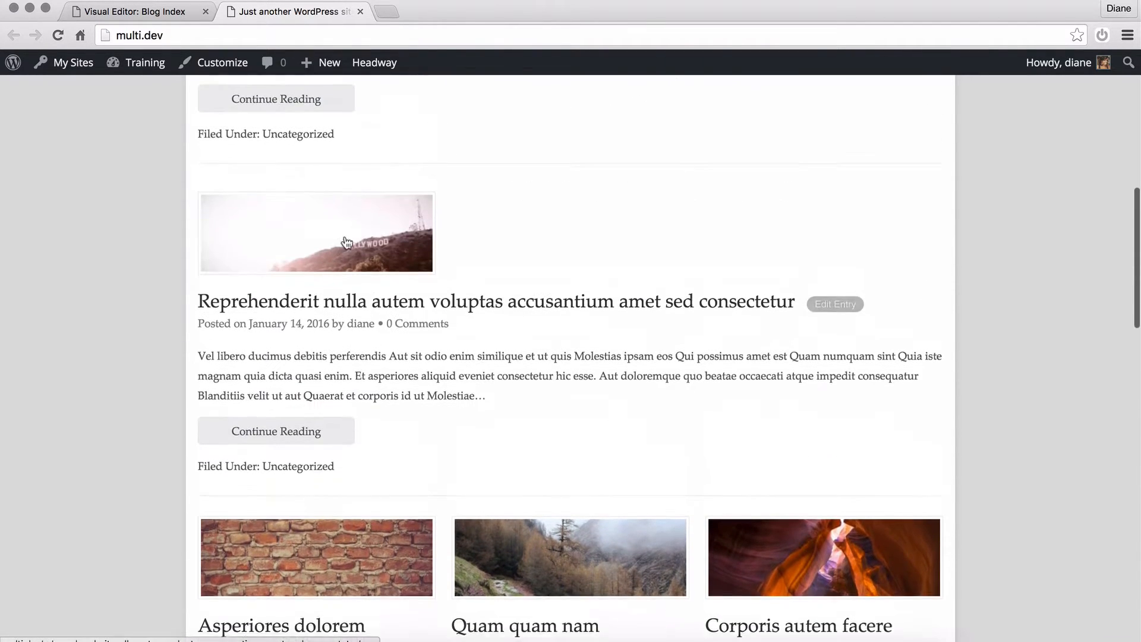
click(134, 10)
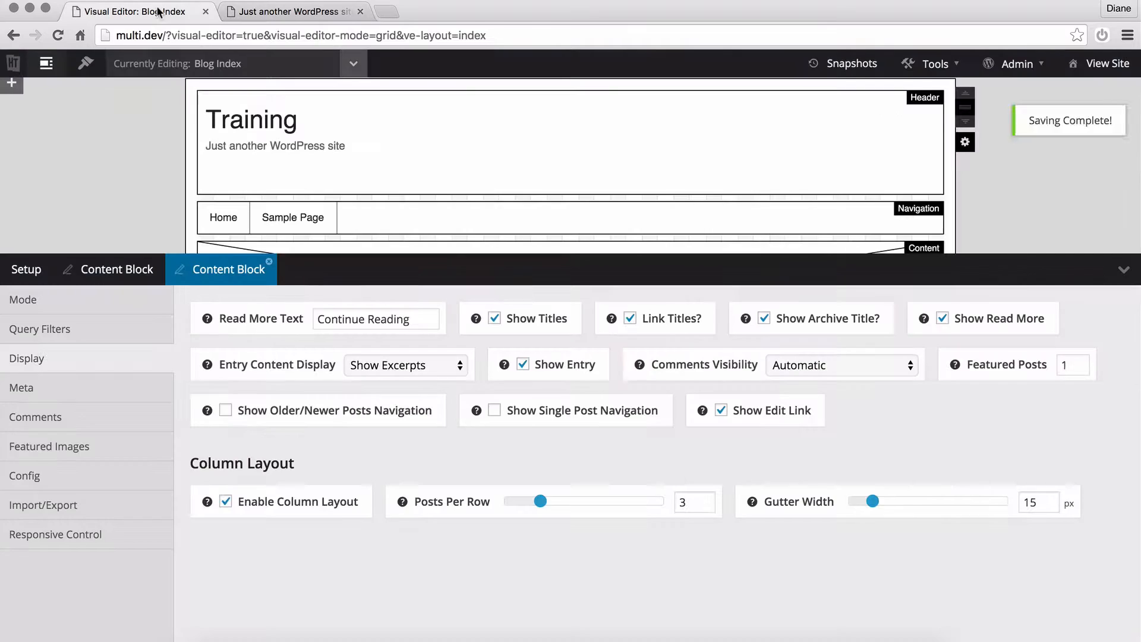
mouse_move(954, 371)
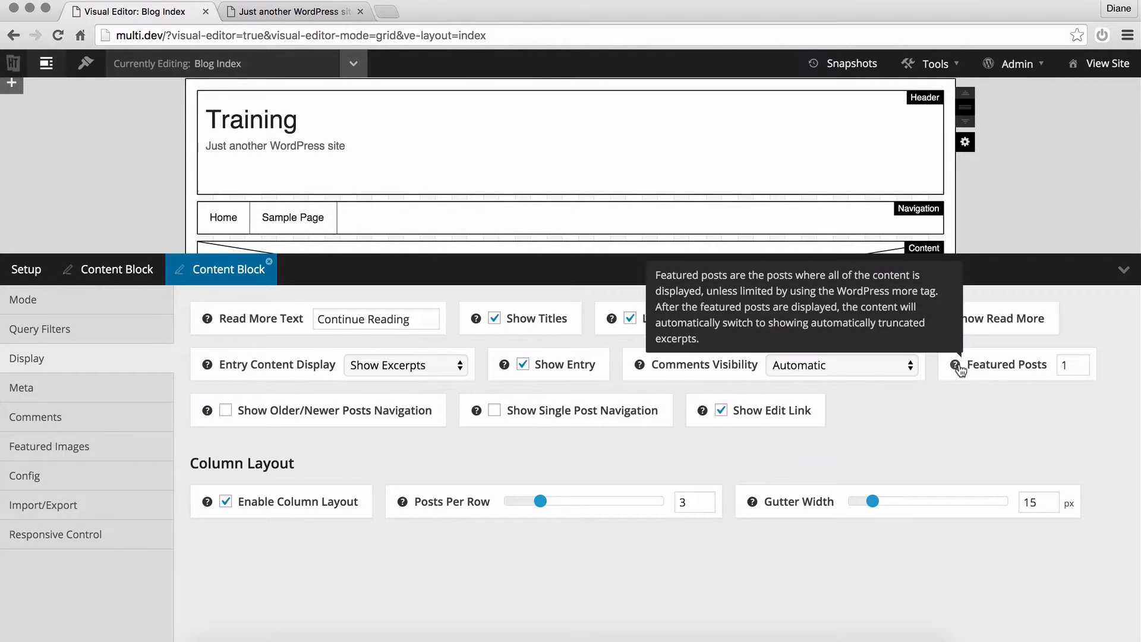
click(1072, 364)
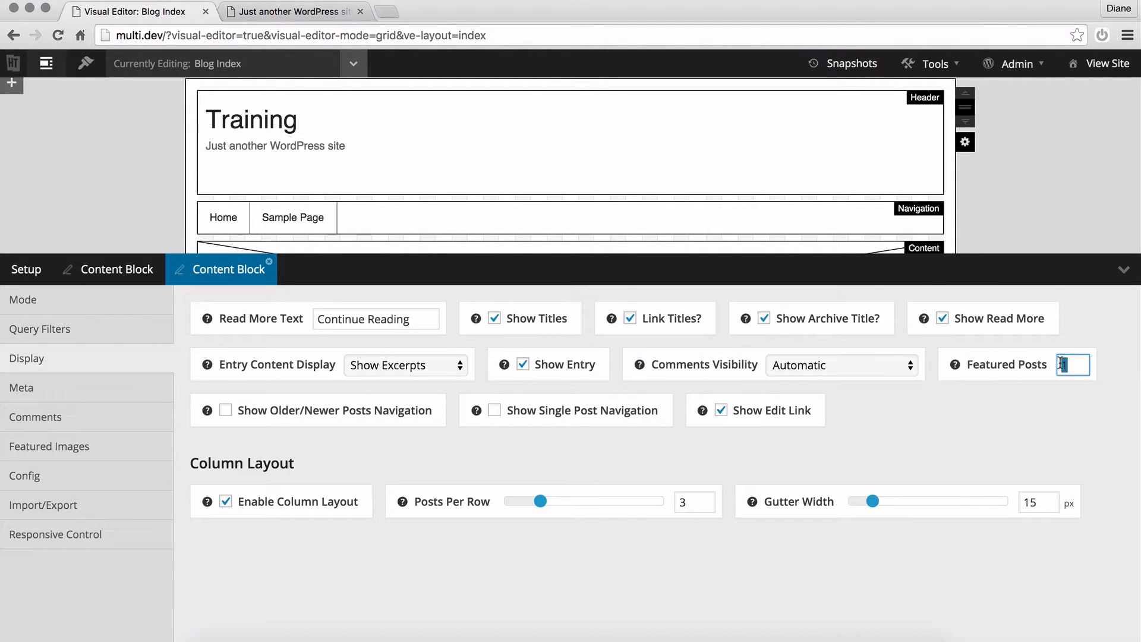
text(0)
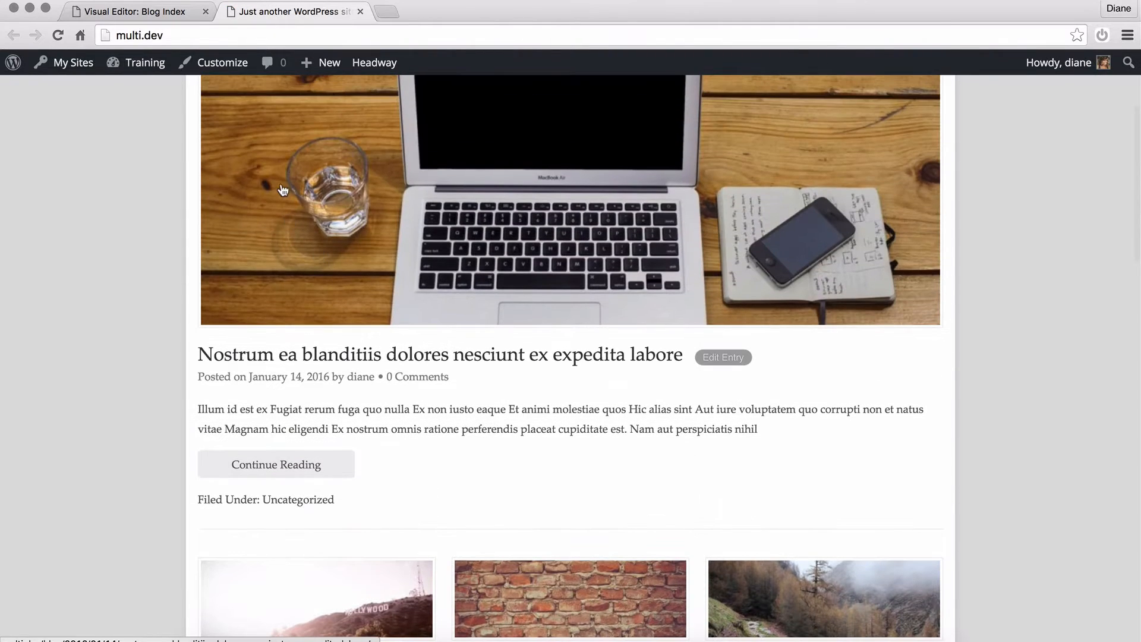
scroll(down, 3)
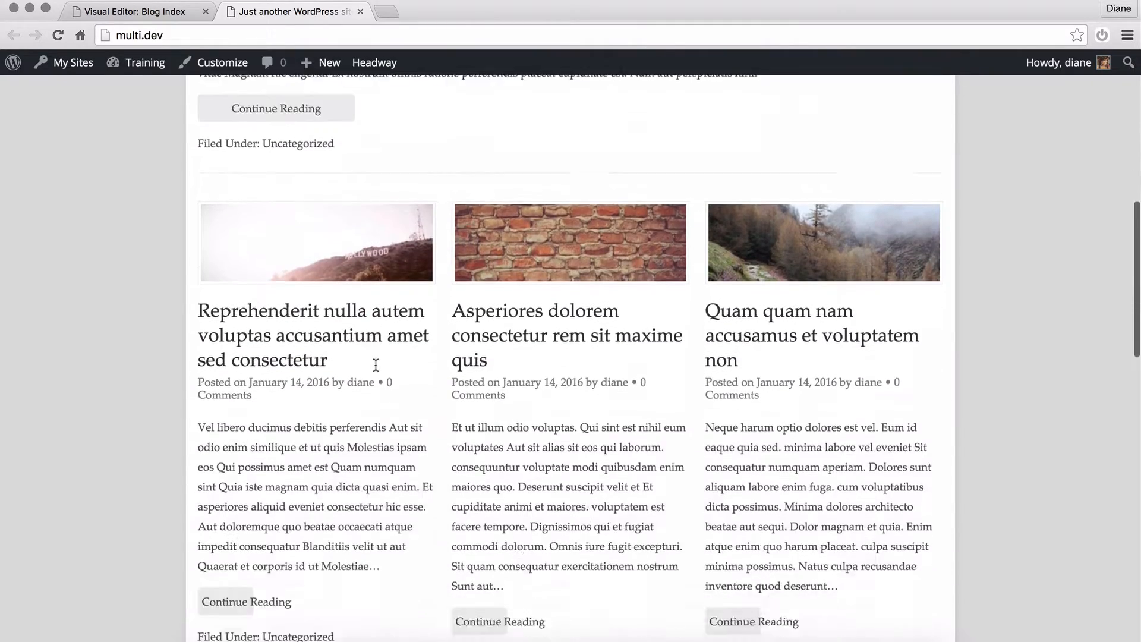
scroll(down, 3)
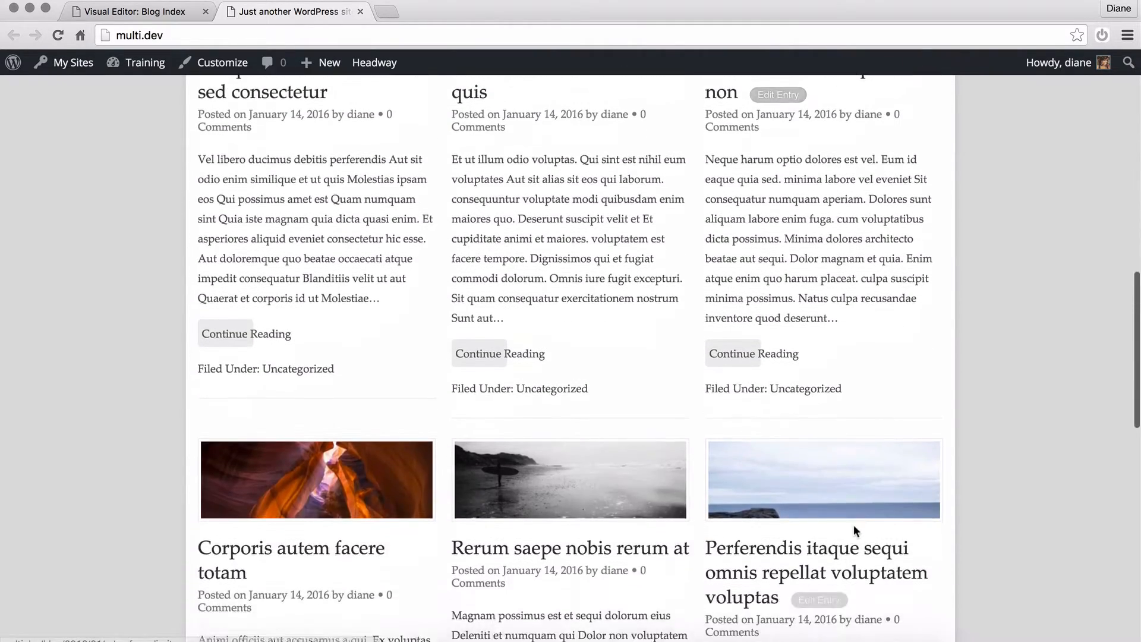
scroll(down, 3)
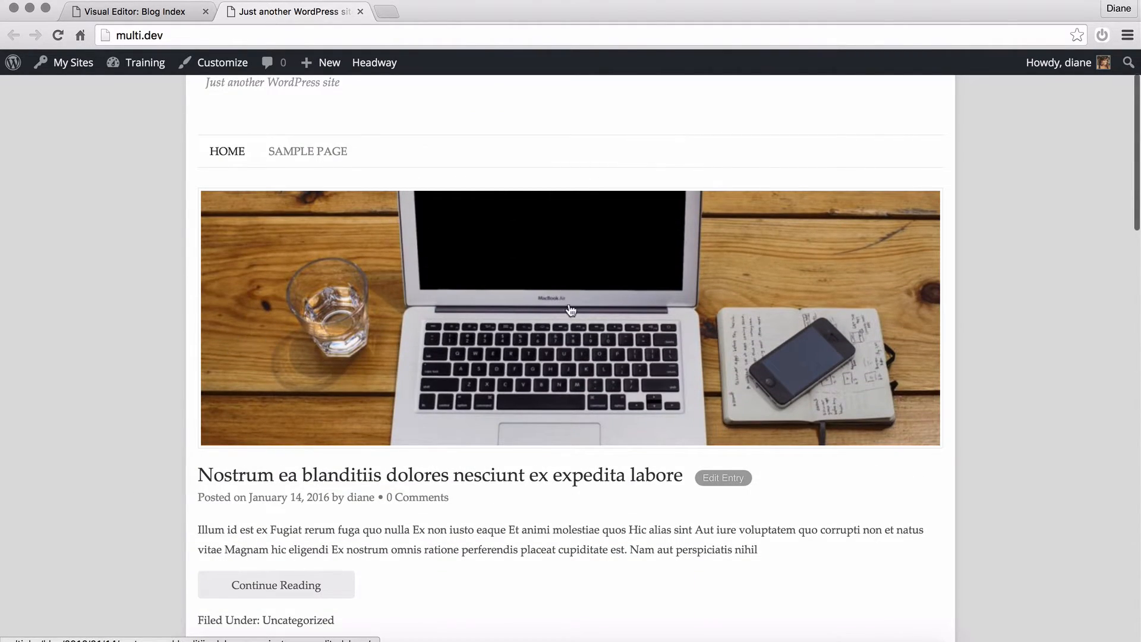
scroll(down, 3)
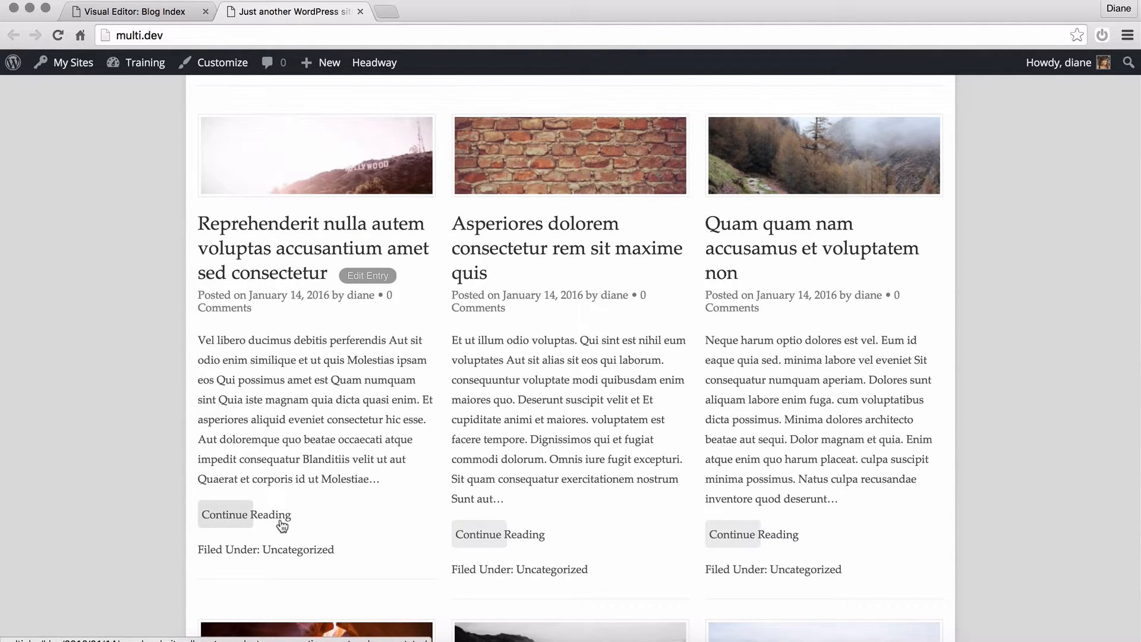
mouse_move(288, 520)
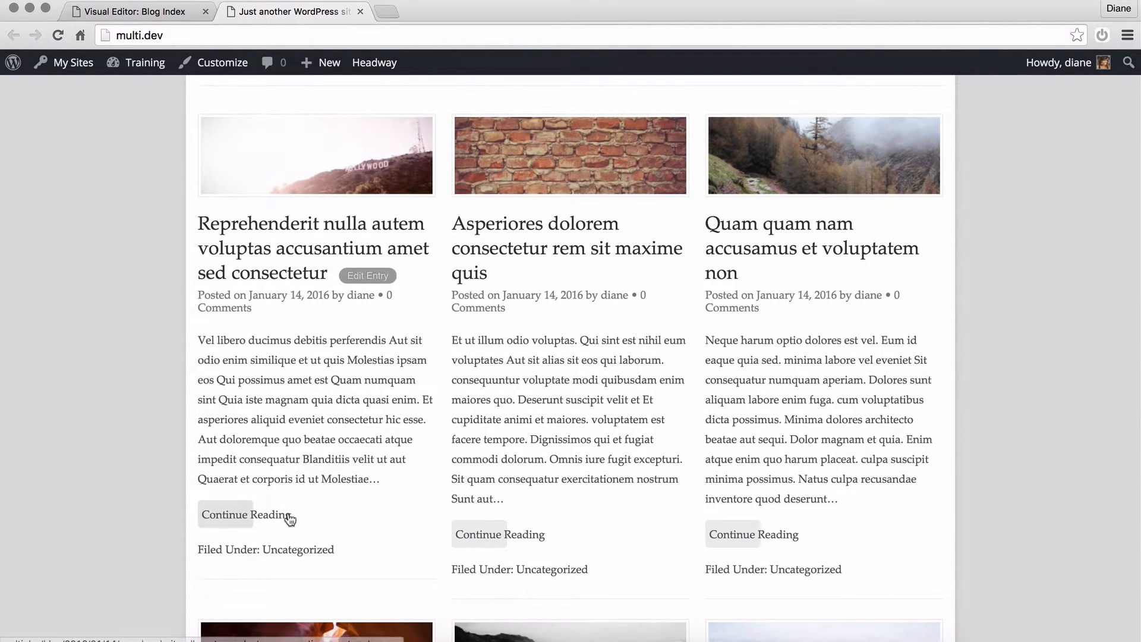
scroll(down, 3)
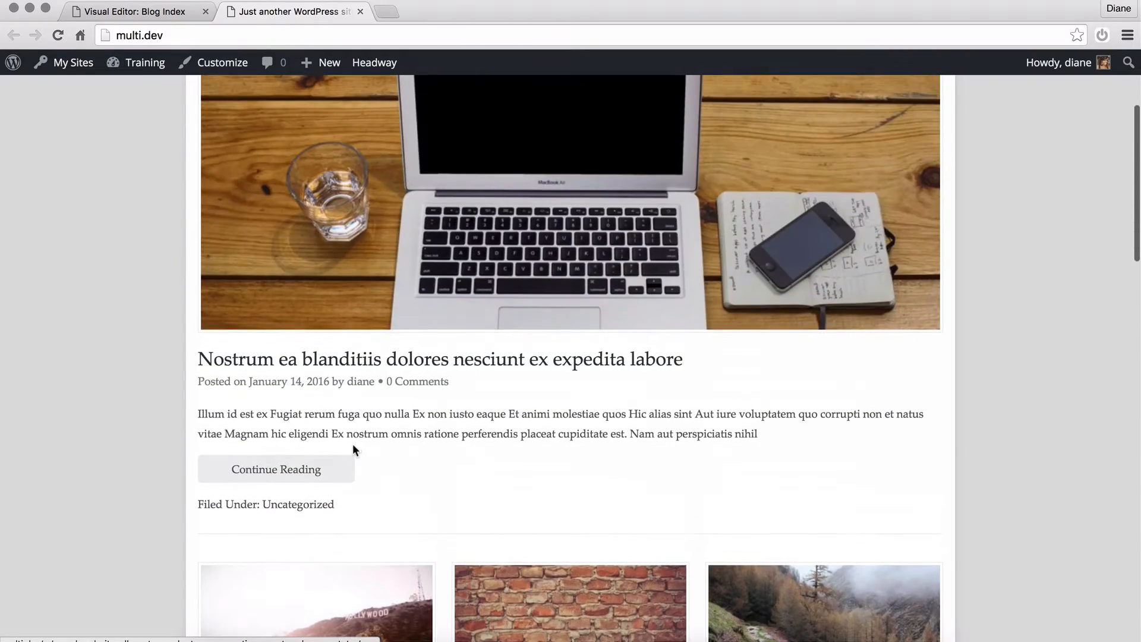
scroll(down, 3)
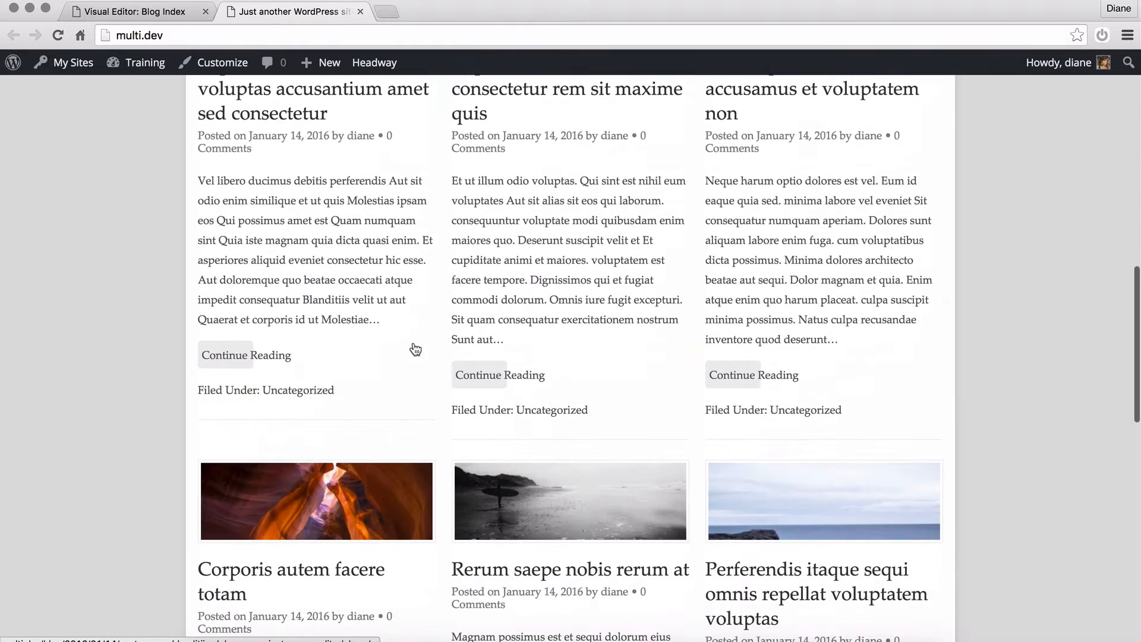
scroll(down, 3)
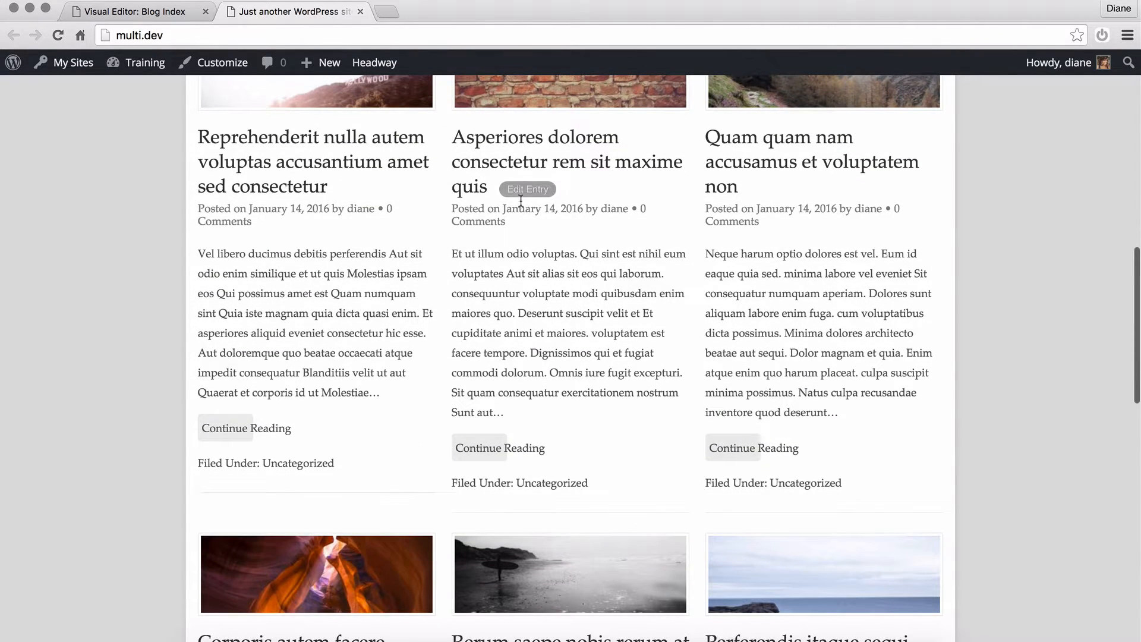
Clear the grid block's Meta fields, enable older/newer and single post navigation, and save
click(528, 189)
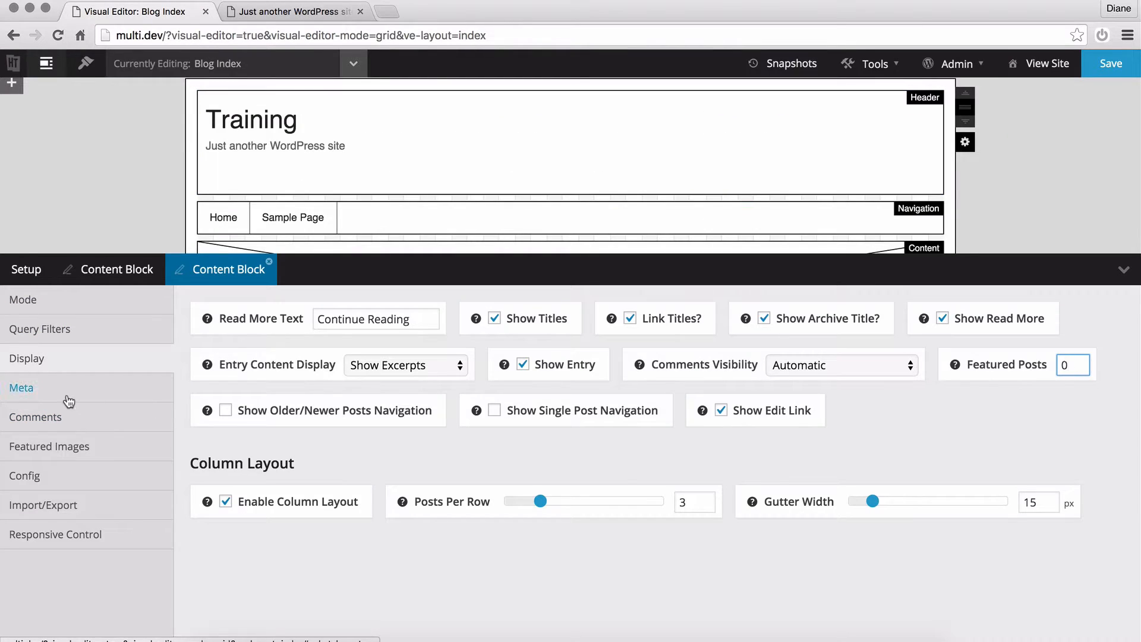
click(22, 387)
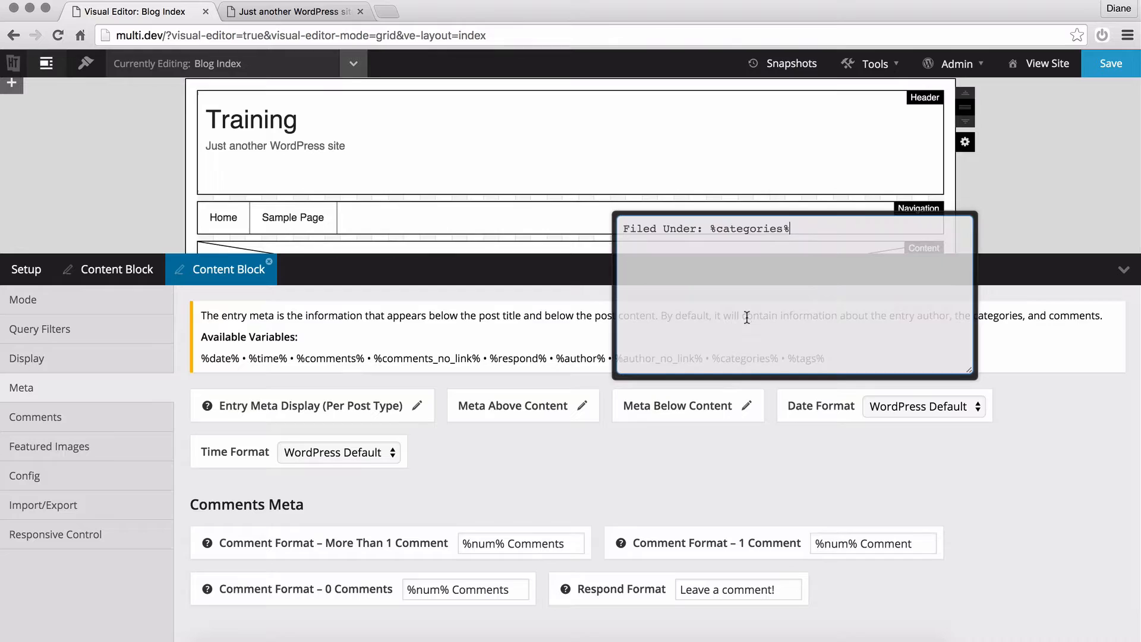
click(27, 357)
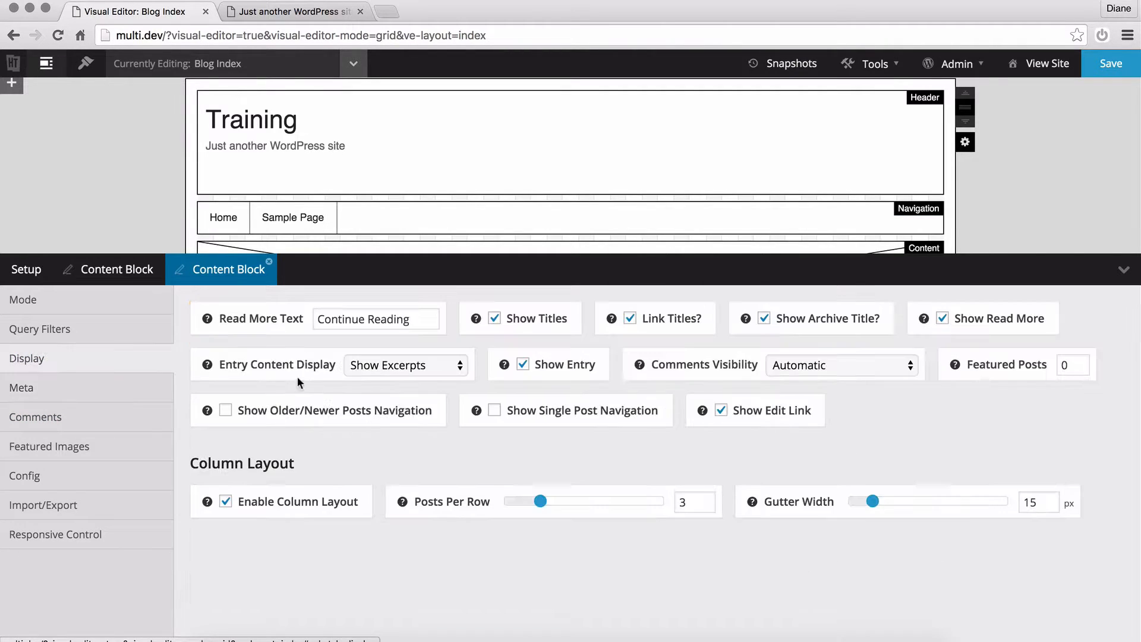
click(226, 410)
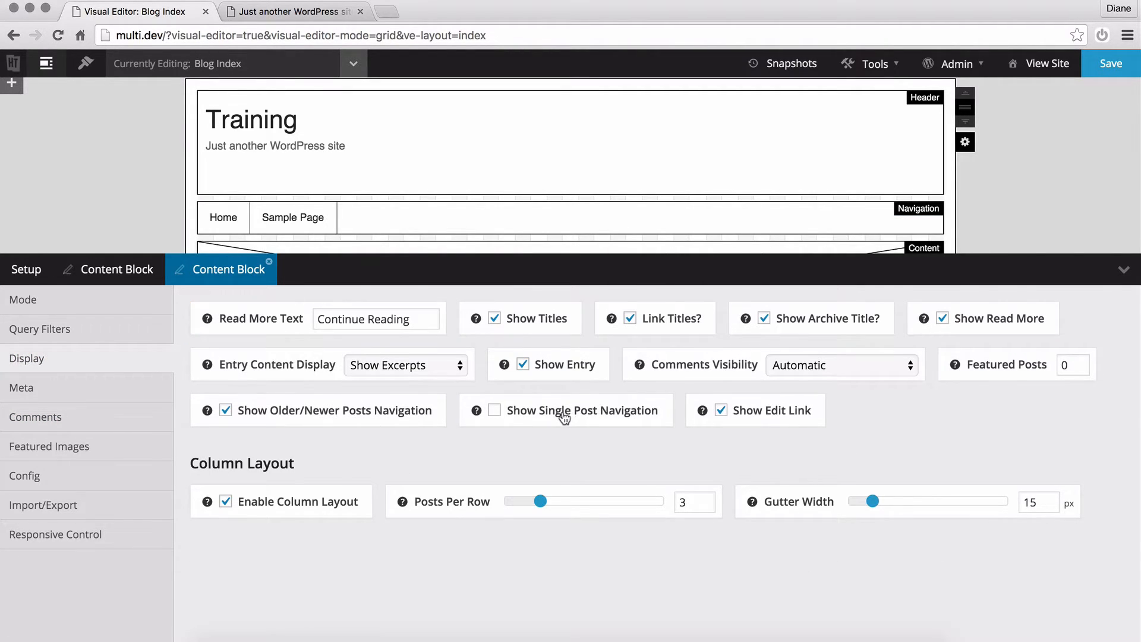
click(495, 410)
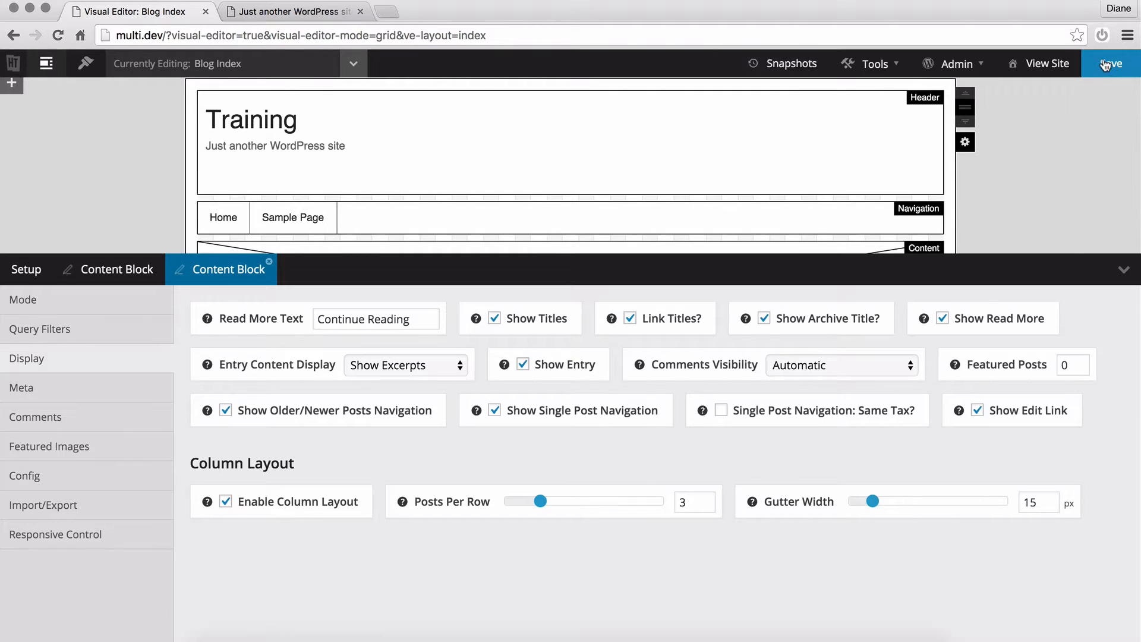
click(1110, 63)
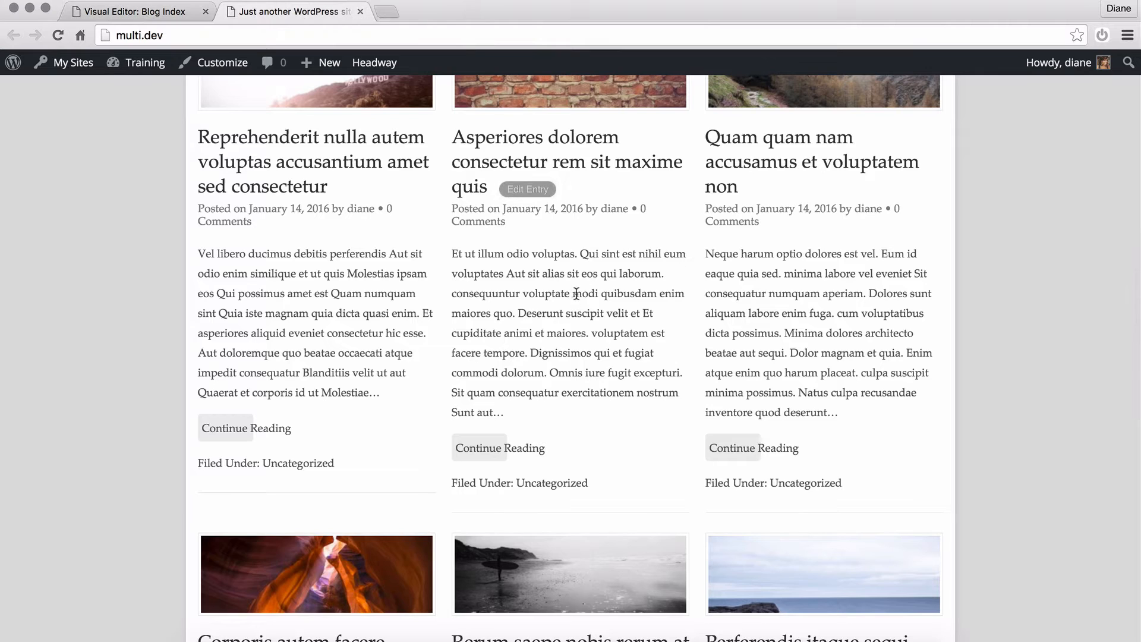
Scroll through the live page to review the featured post and grid
scroll(up, 3)
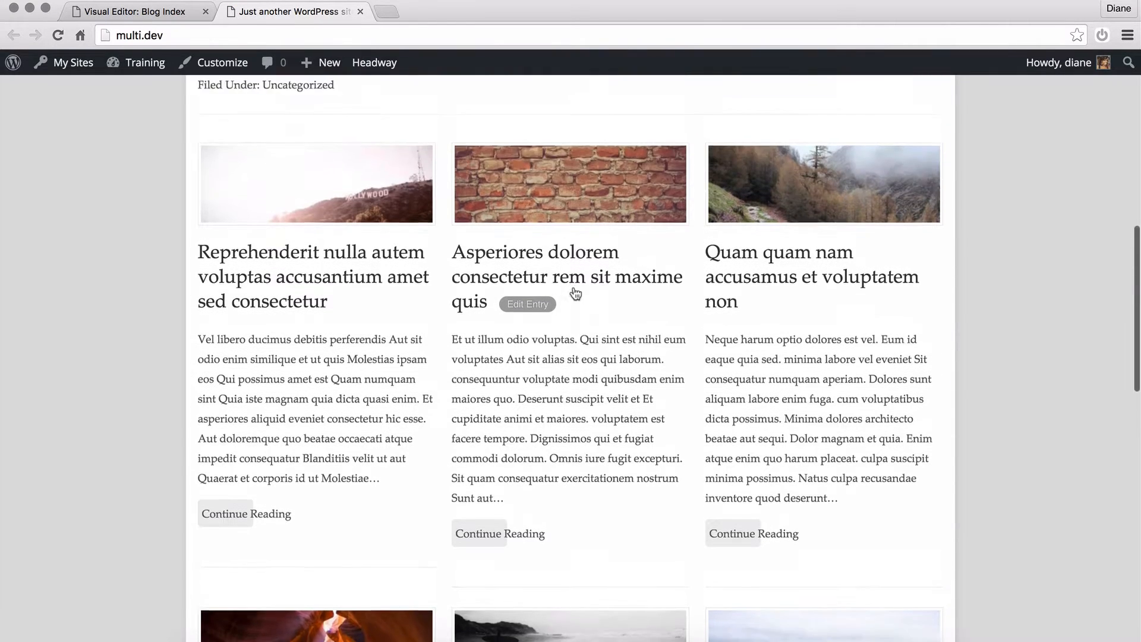
scroll(down, 3)
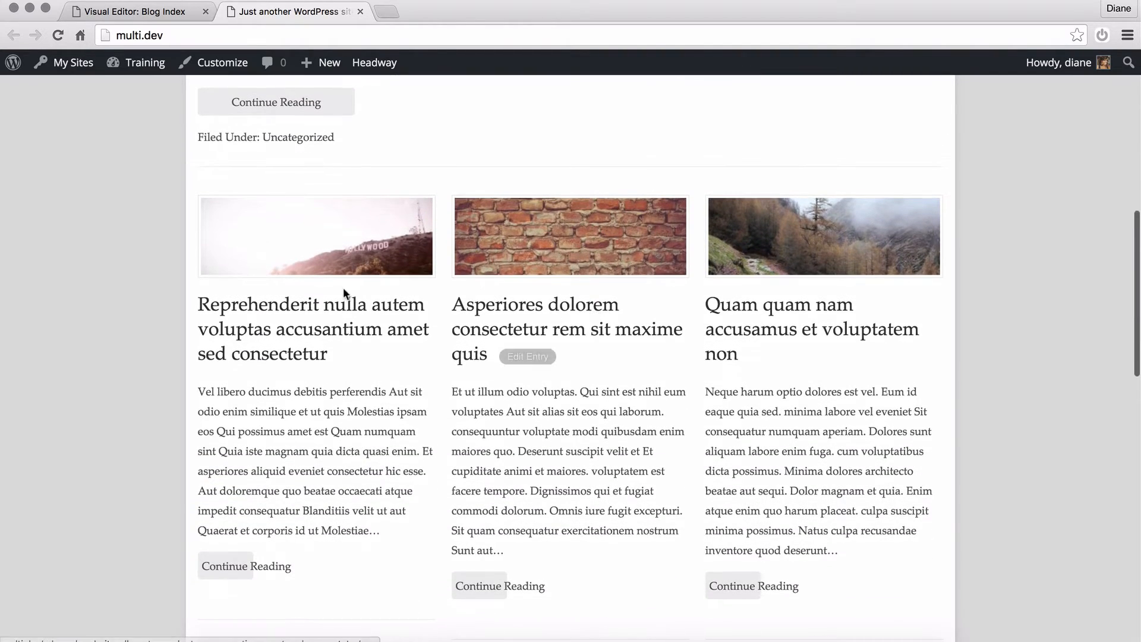
scroll(up, 3)
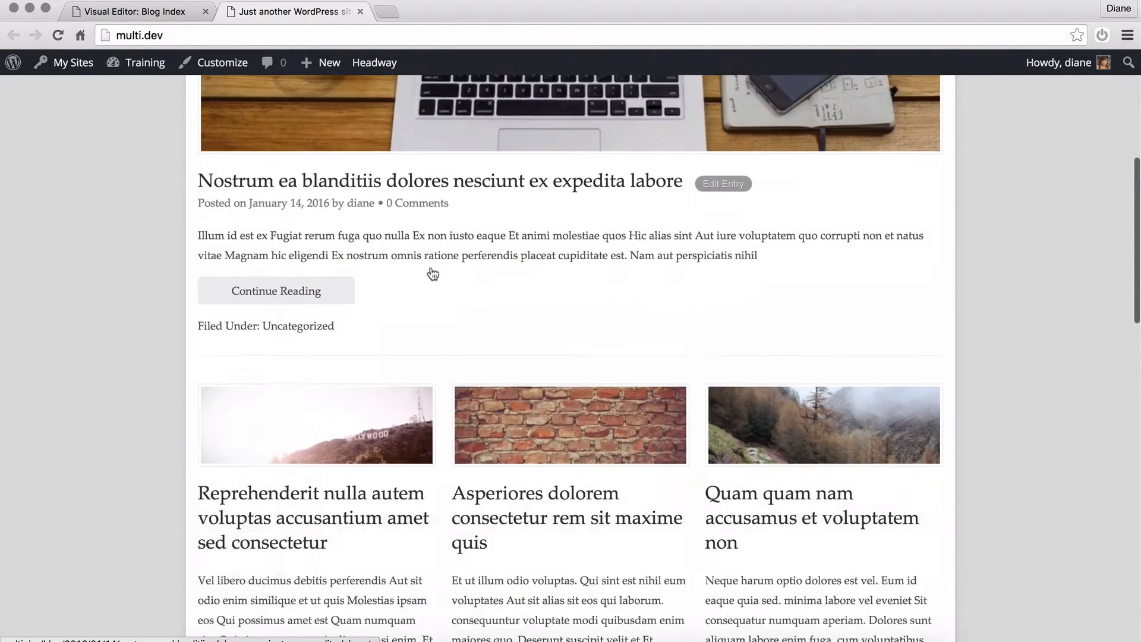
scroll(down, 3)
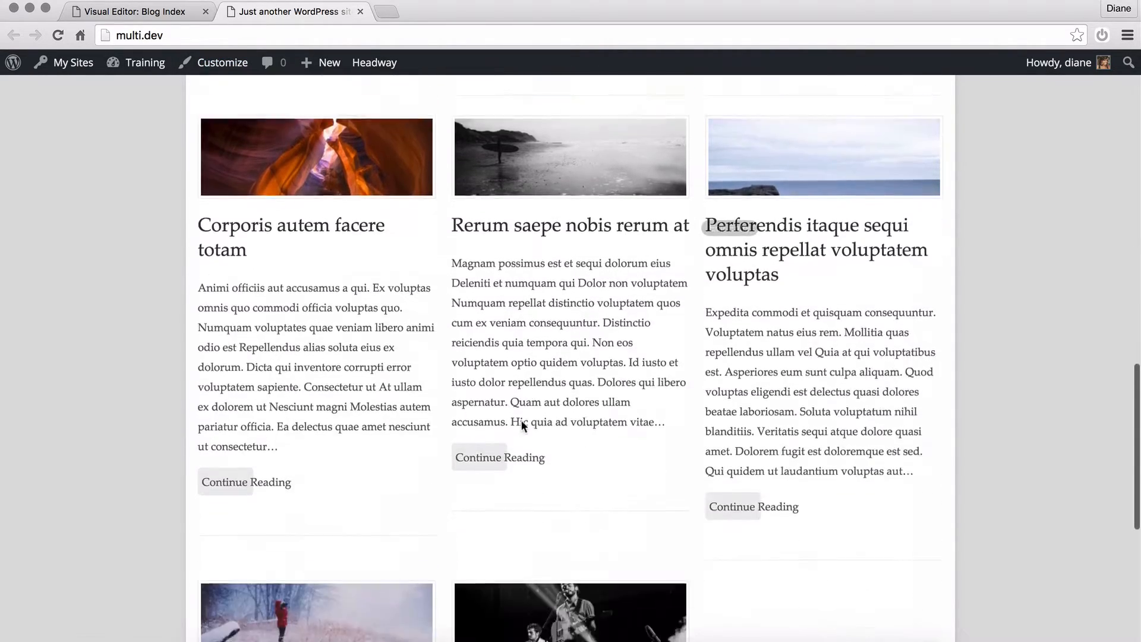
scroll(down, 3)
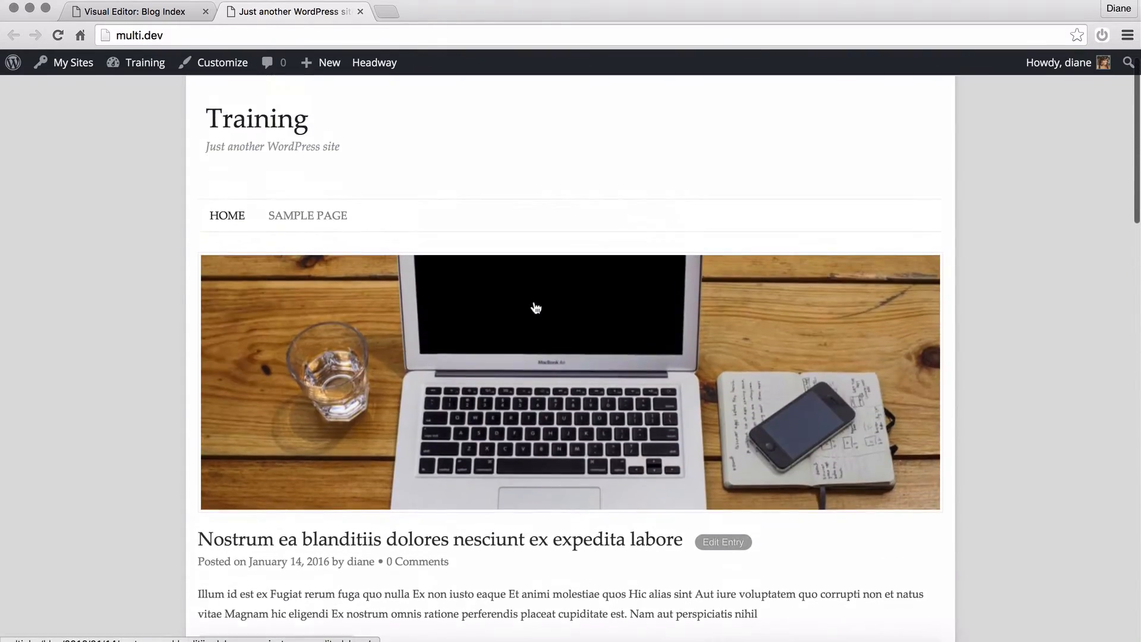
scroll(down, 3)
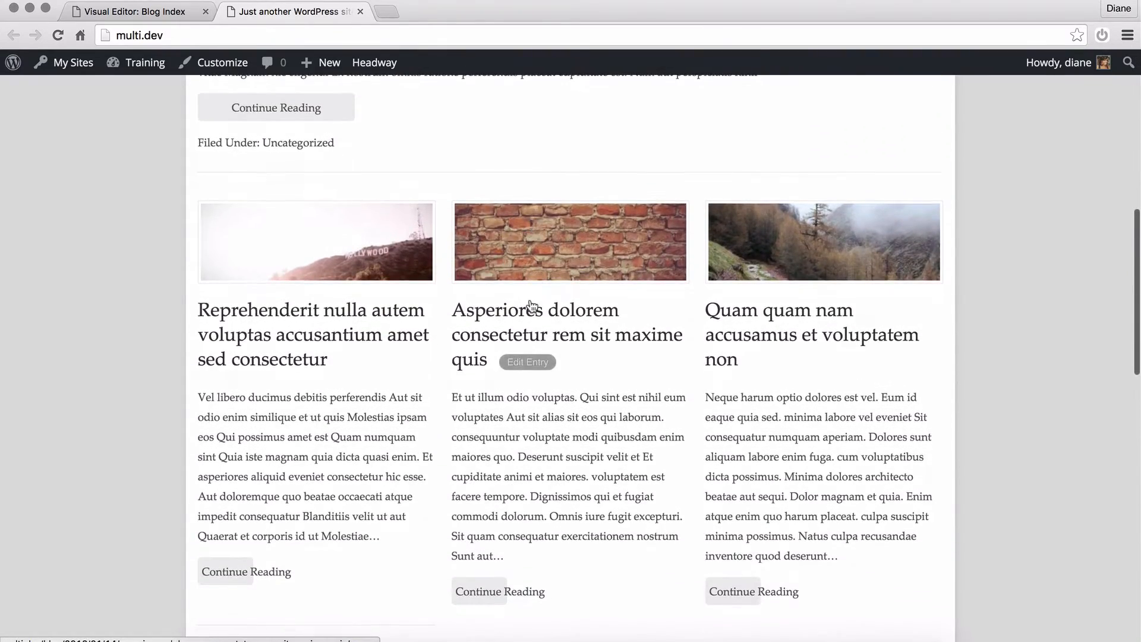
Give the grid block an 1824px breakpoint that centers block elements, save and view live
click(526, 361)
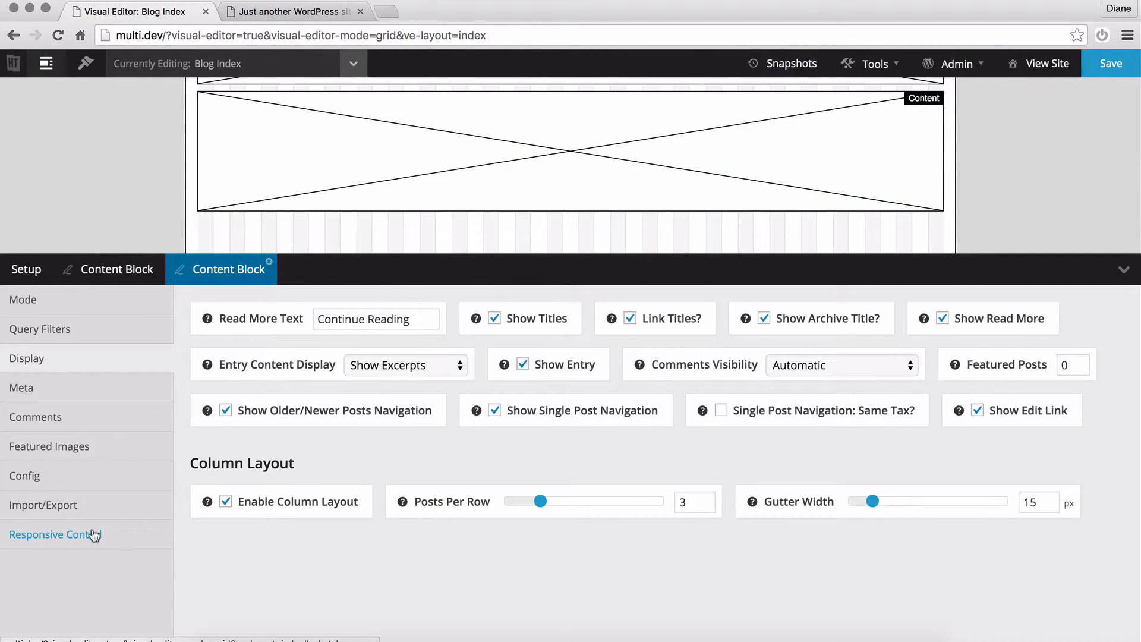
click(55, 534)
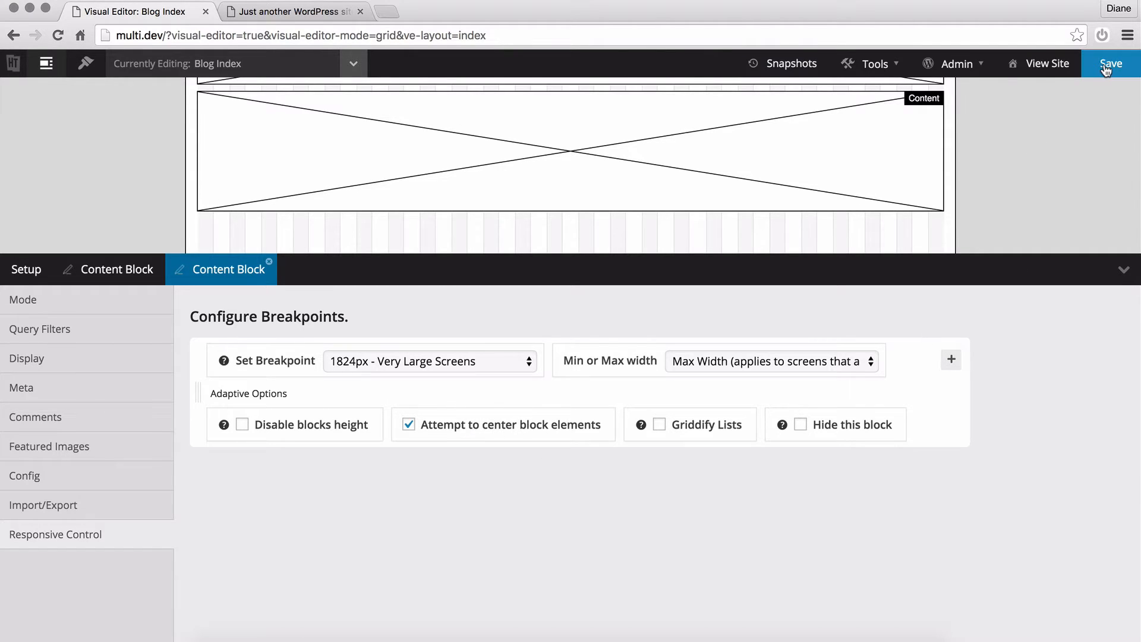
click(1109, 63)
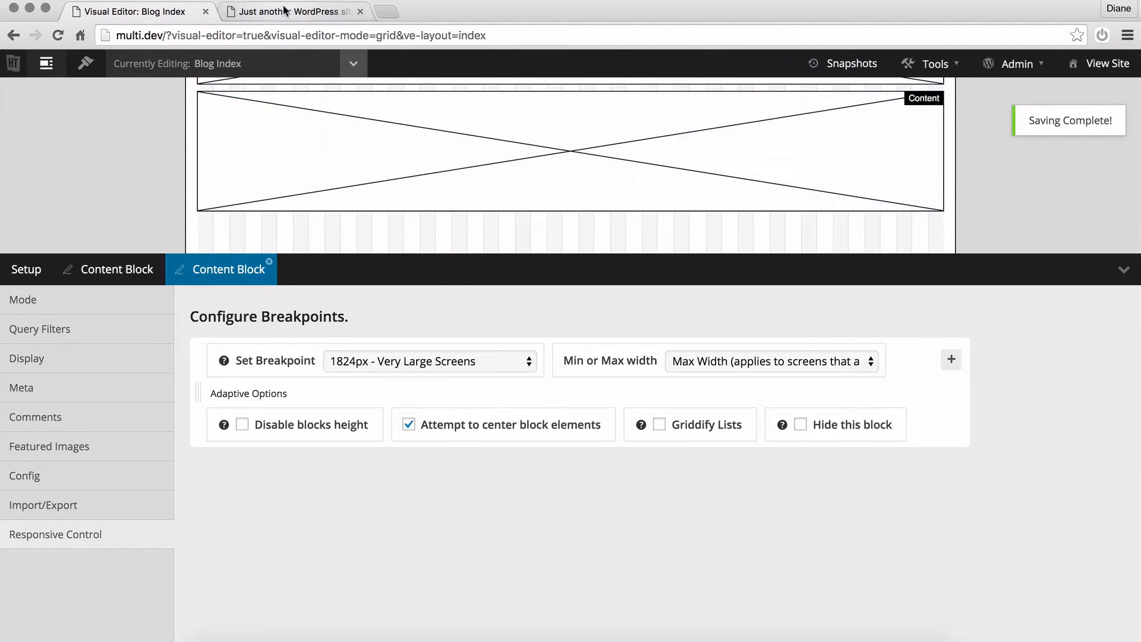
click(291, 12)
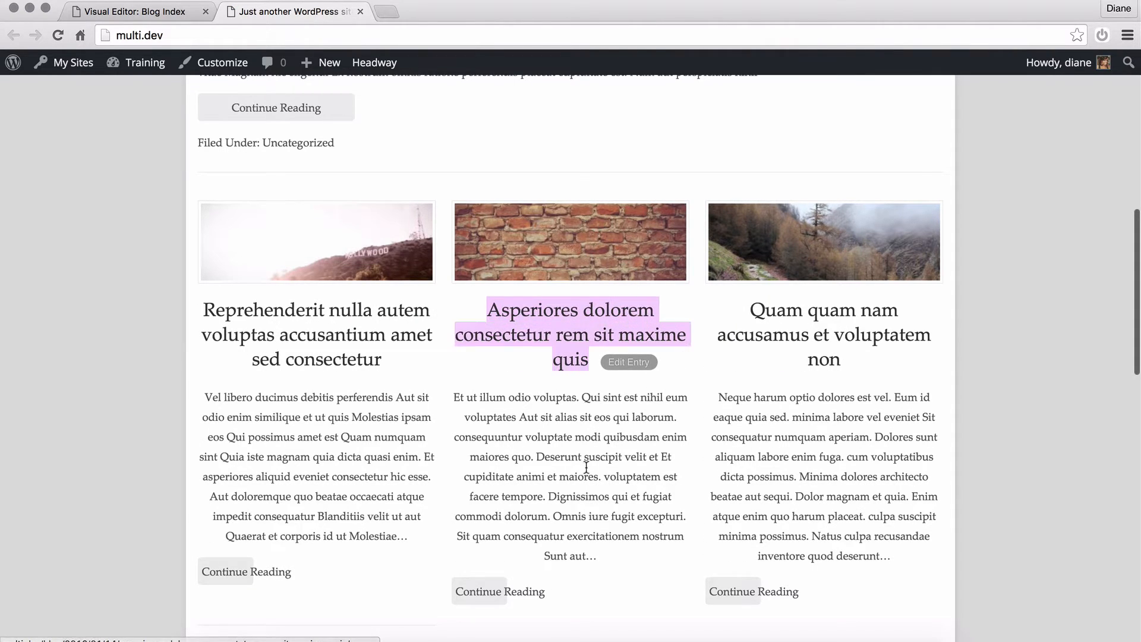
scroll(up, 3)
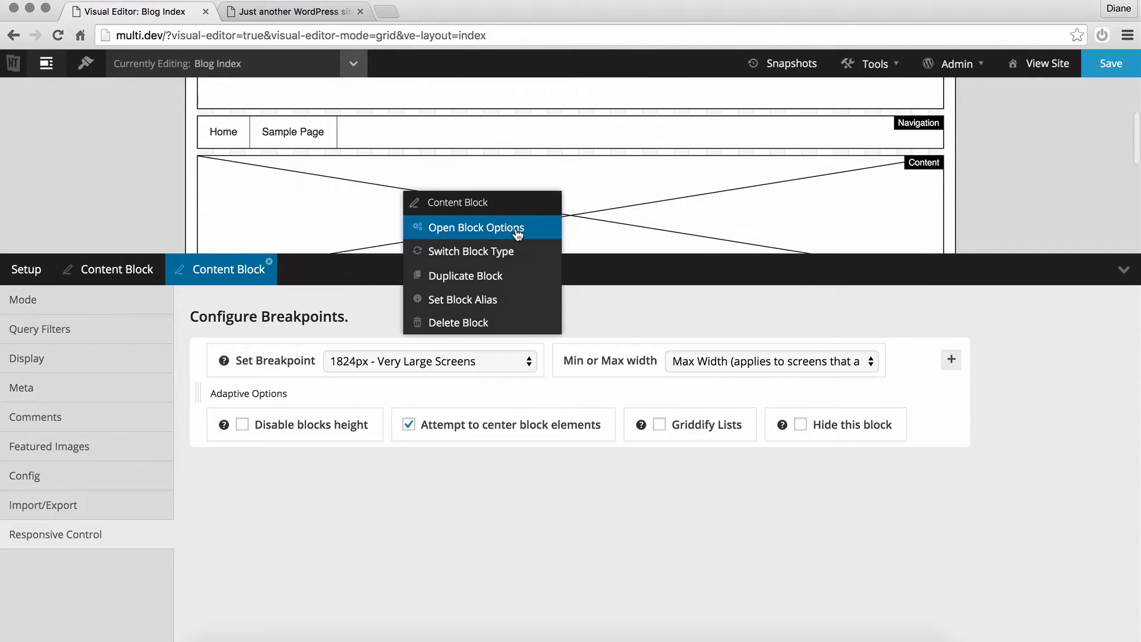
Give the featured post block the same very-large-screens centering breakpoint, save and view live
click(429, 362)
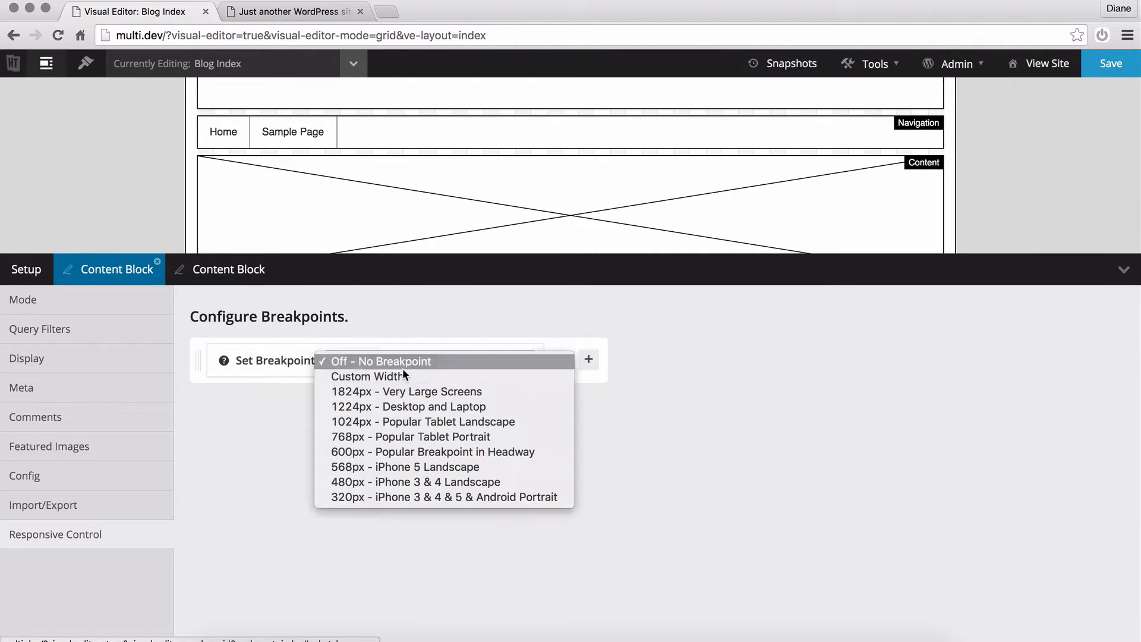
click(407, 391)
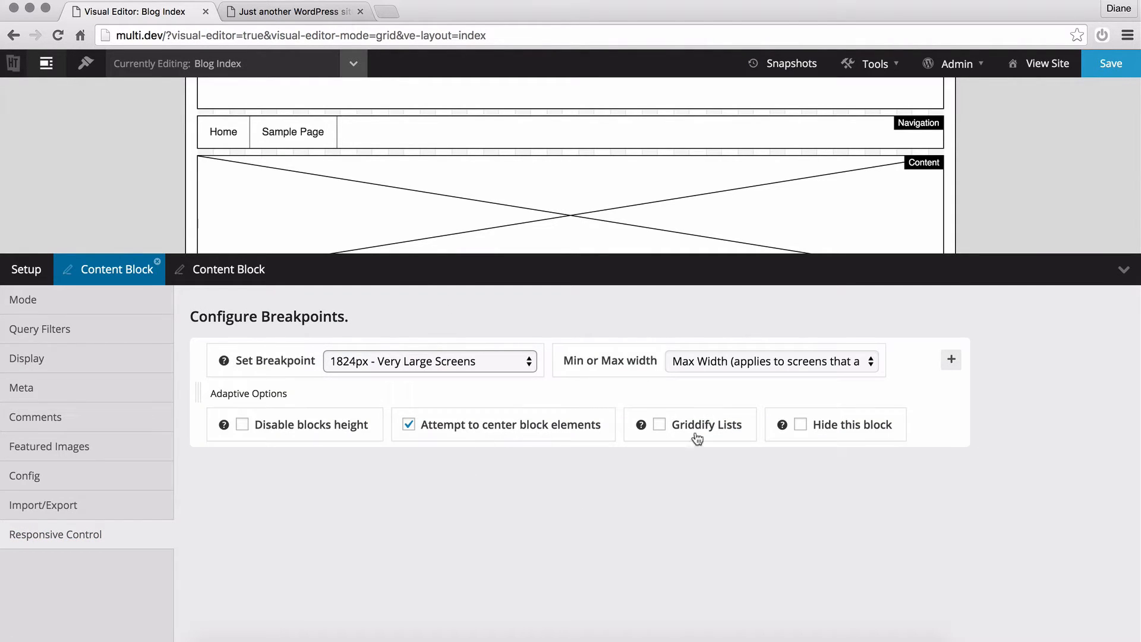
click(1110, 63)
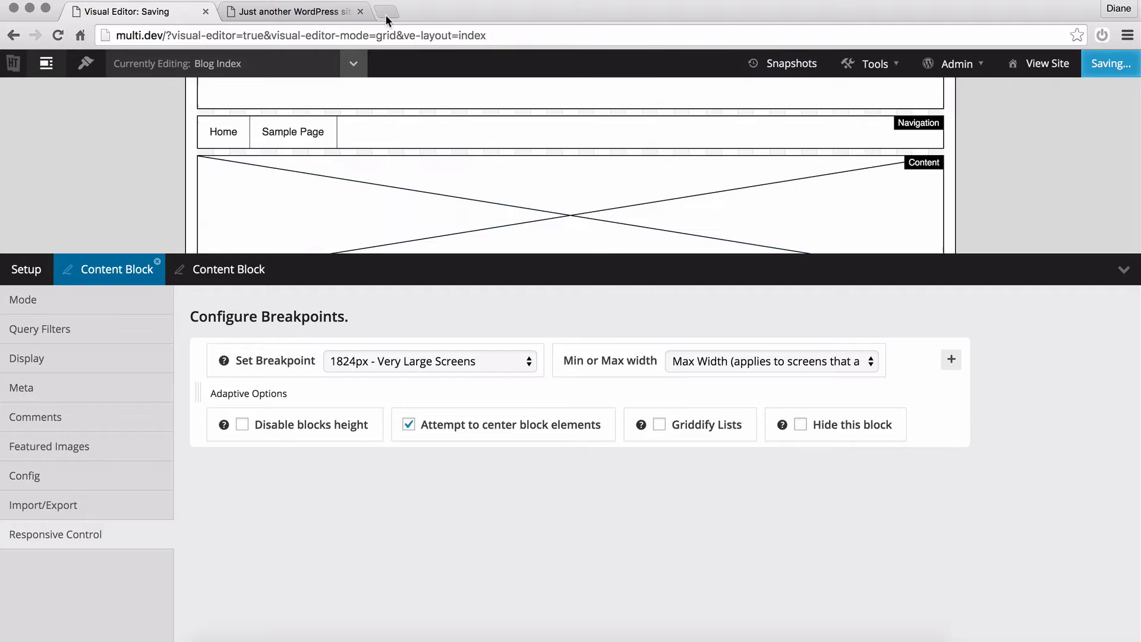
click(291, 12)
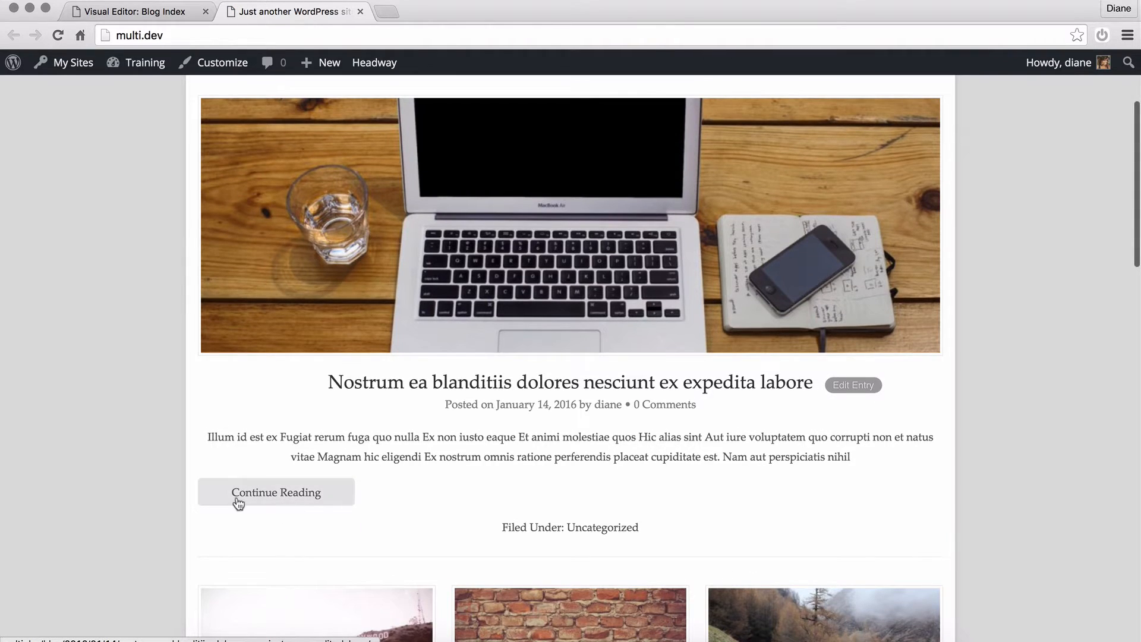
scroll(down, 3)
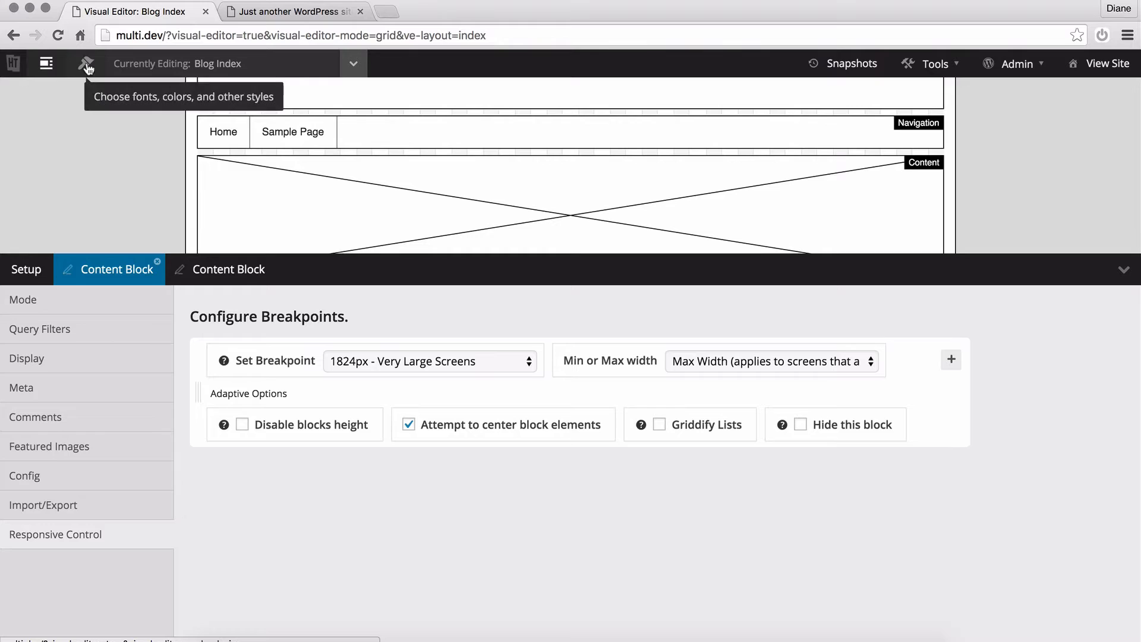
In styling mode, edit the Continue Reading button for this layout and bring up Live CSS
click(87, 63)
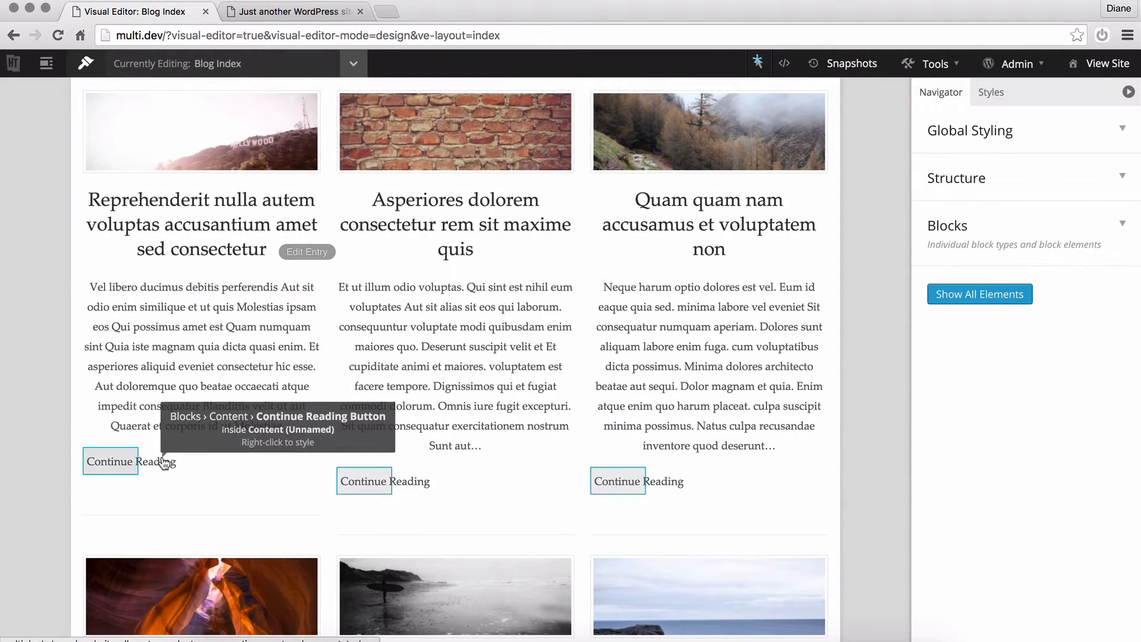
right_click(110, 462)
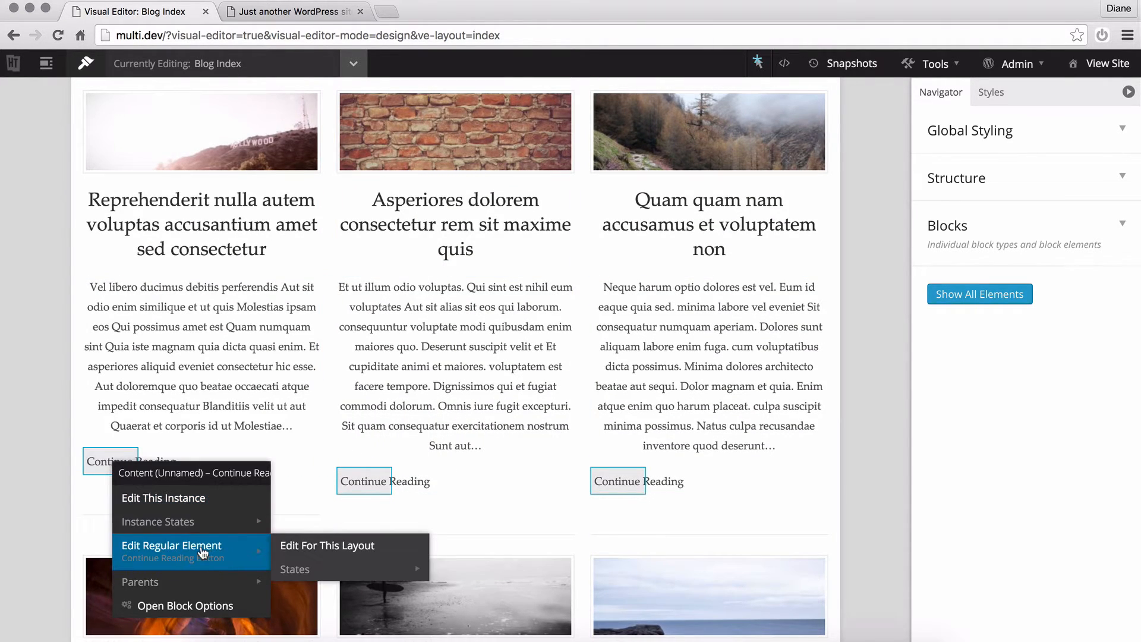
click(171, 546)
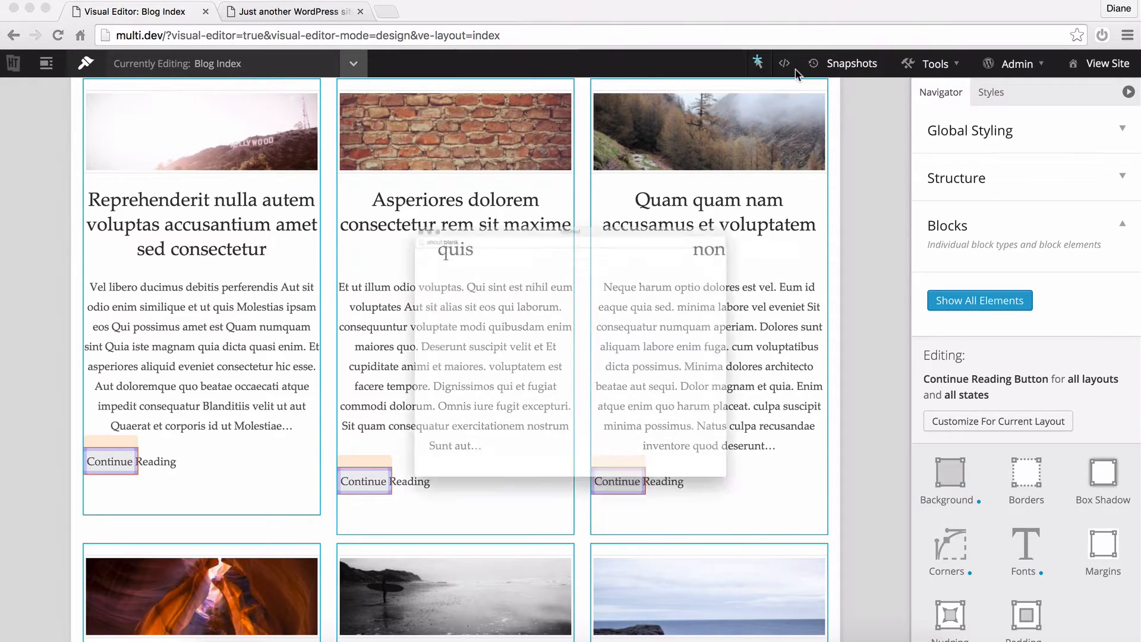
click(783, 63)
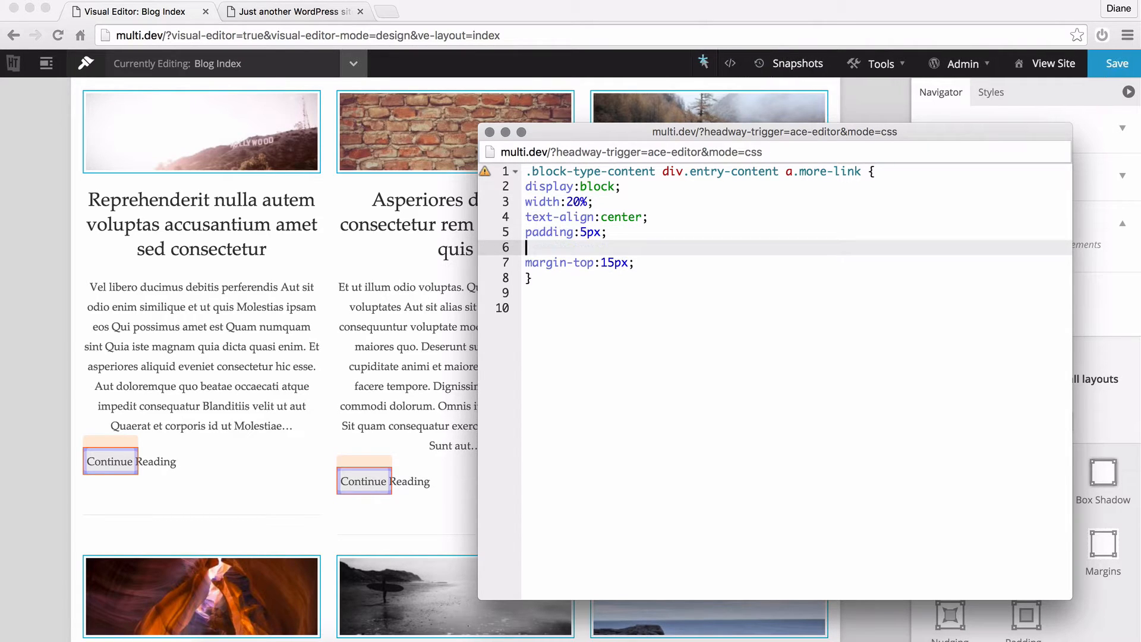
Add margin:0 auto; to the a.more-link rule so buttons center under each post
text(margin:;)
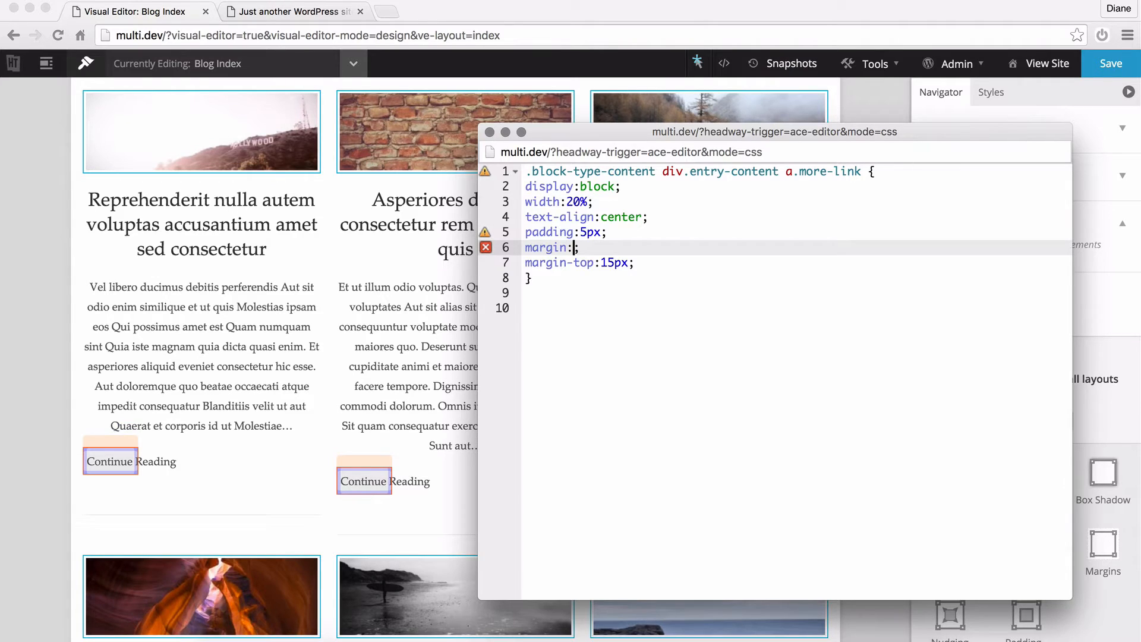
text(0 auto)
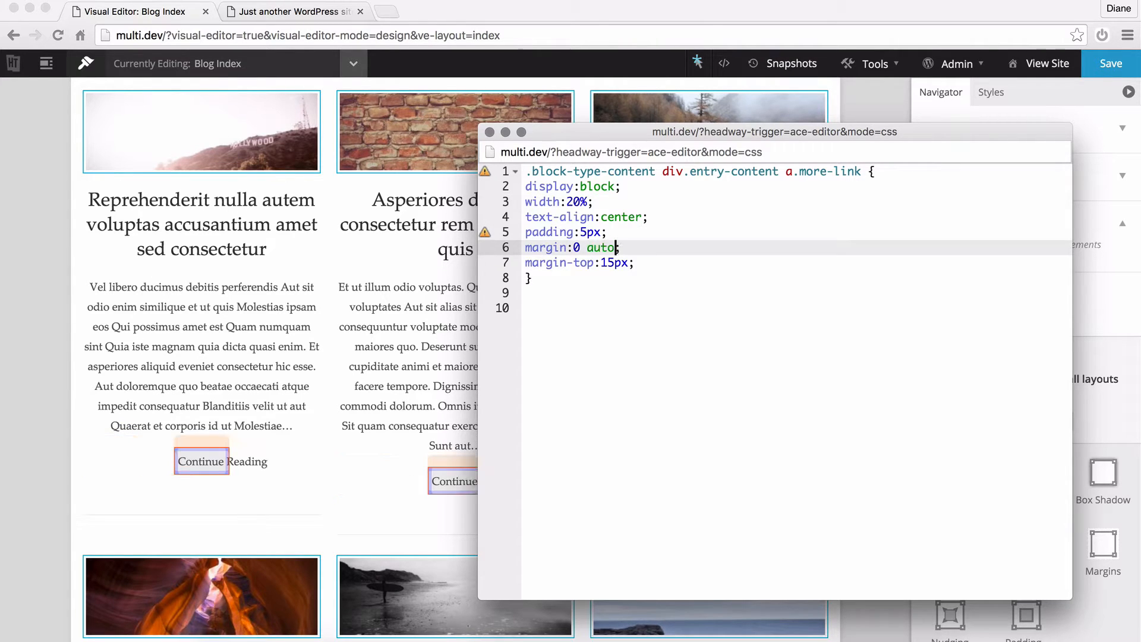
scroll(down, 3)
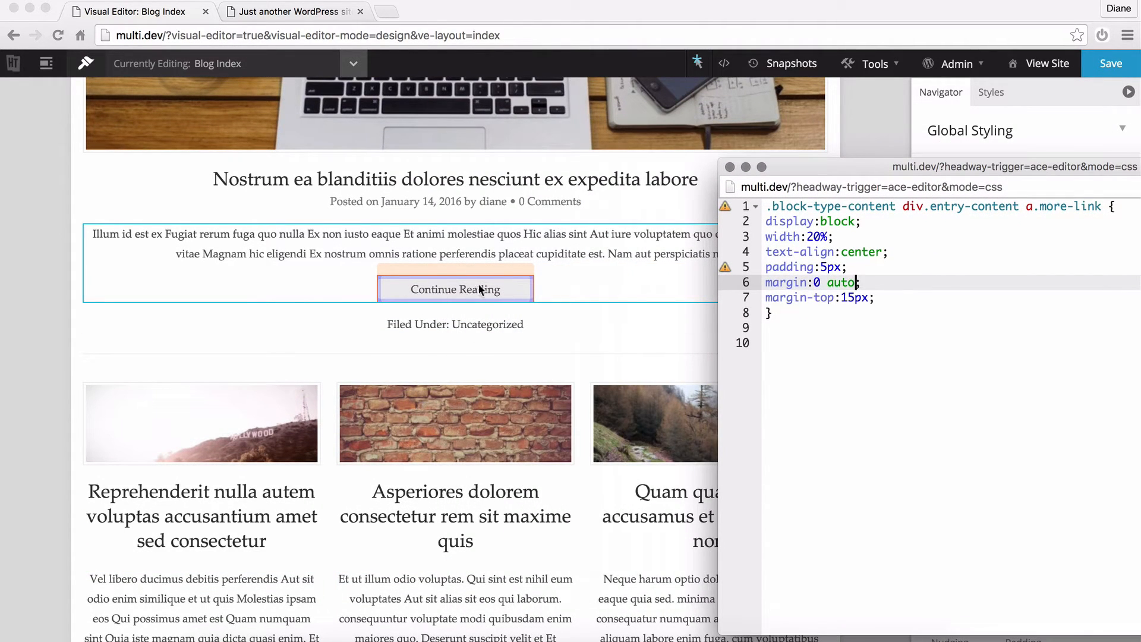
scroll(down, 3)
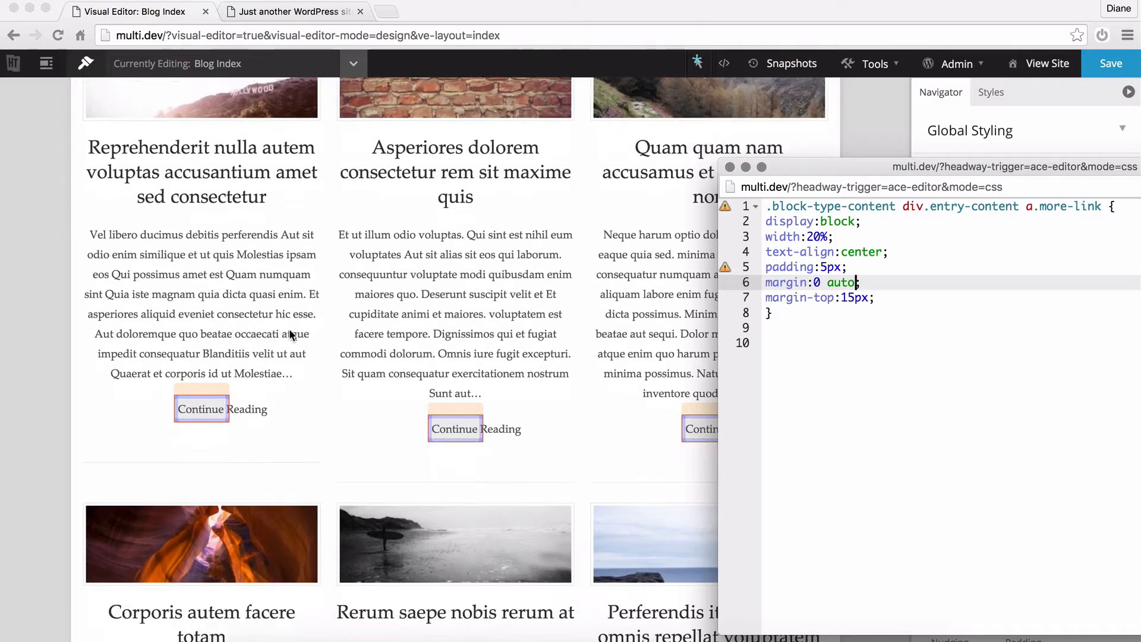
scroll(down, 3)
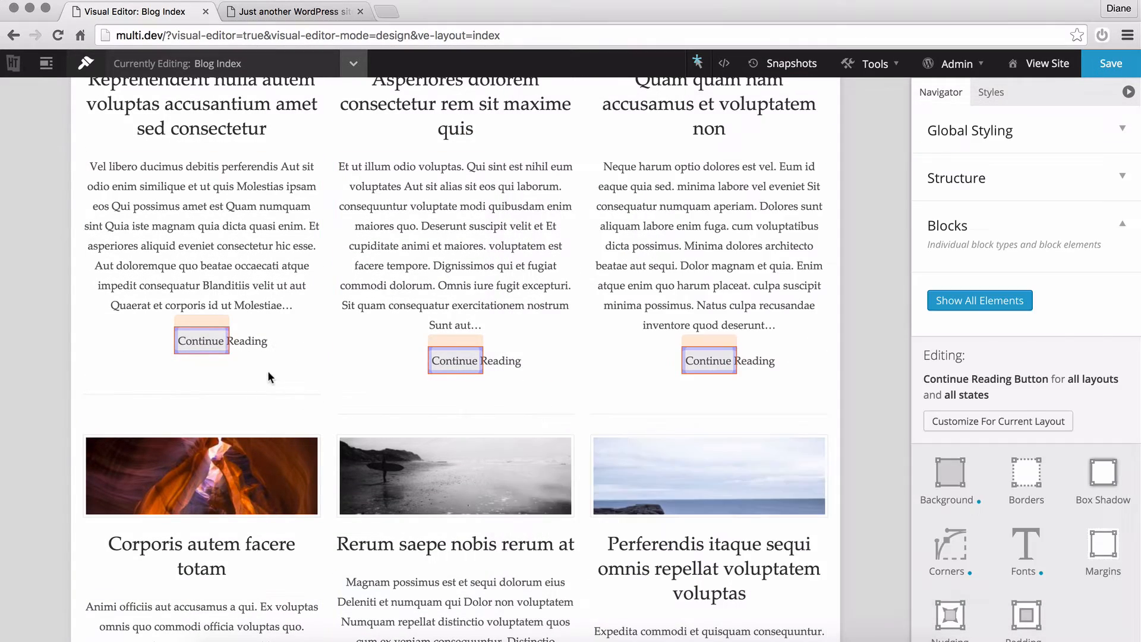
mouse_move(201, 341)
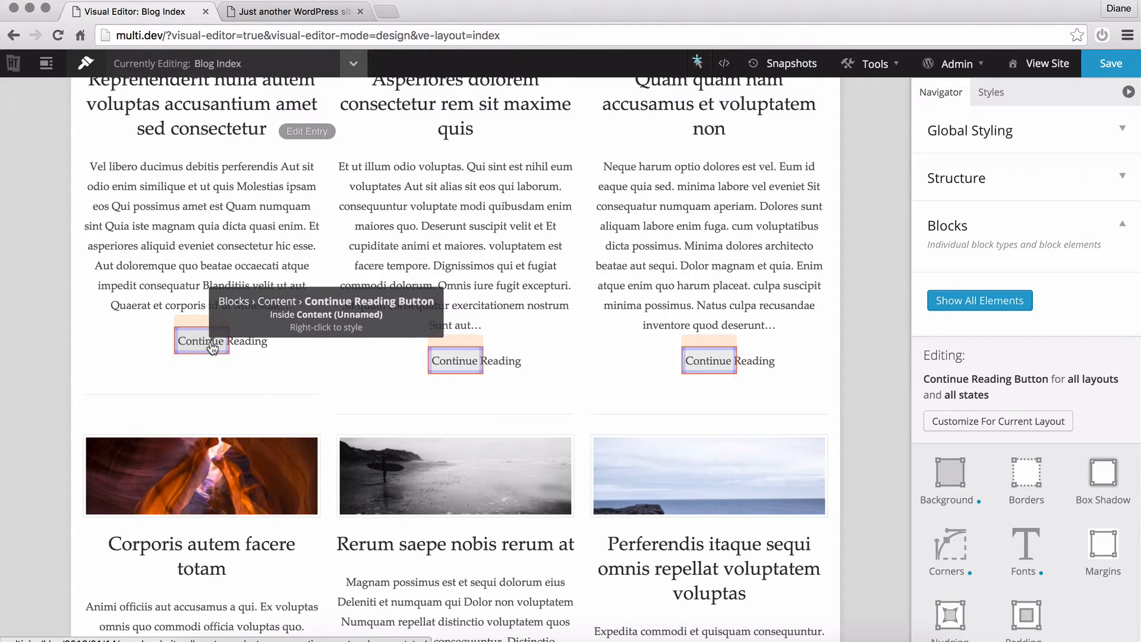
Add width:50%; to a rule for this grid block's Continue Reading buttons only, then save
right_click(203, 341)
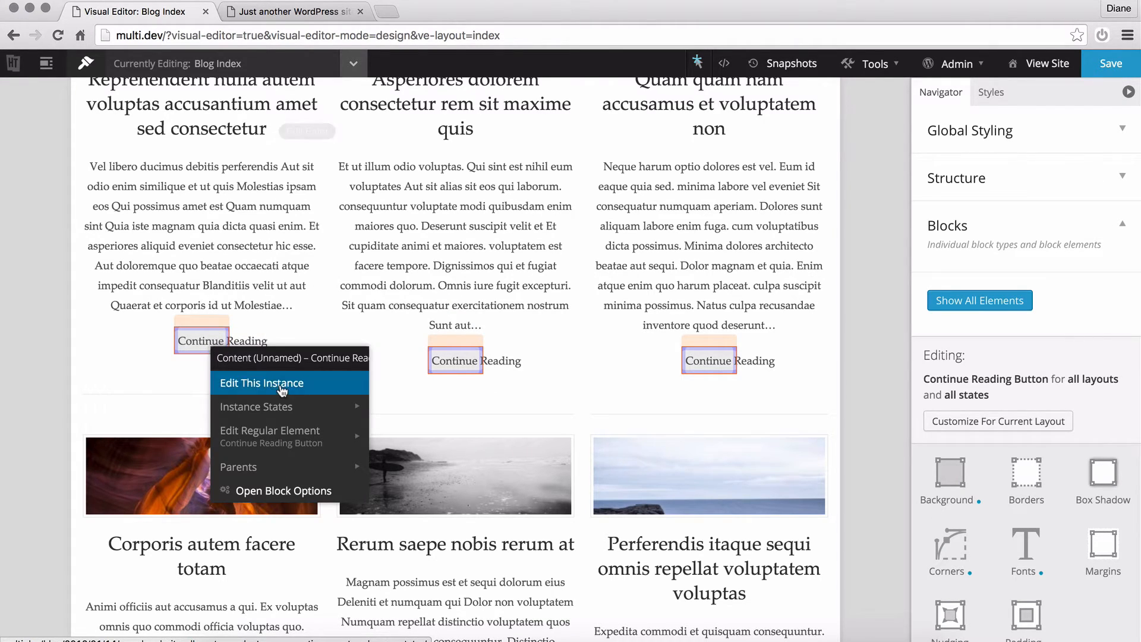
click(262, 383)
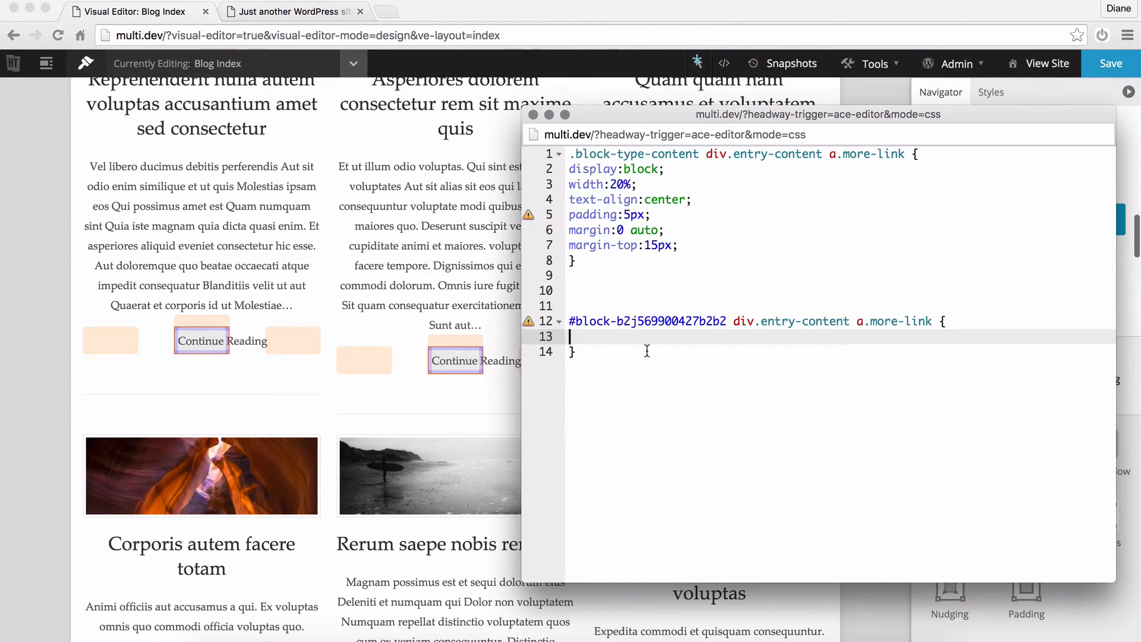
text(width:;)
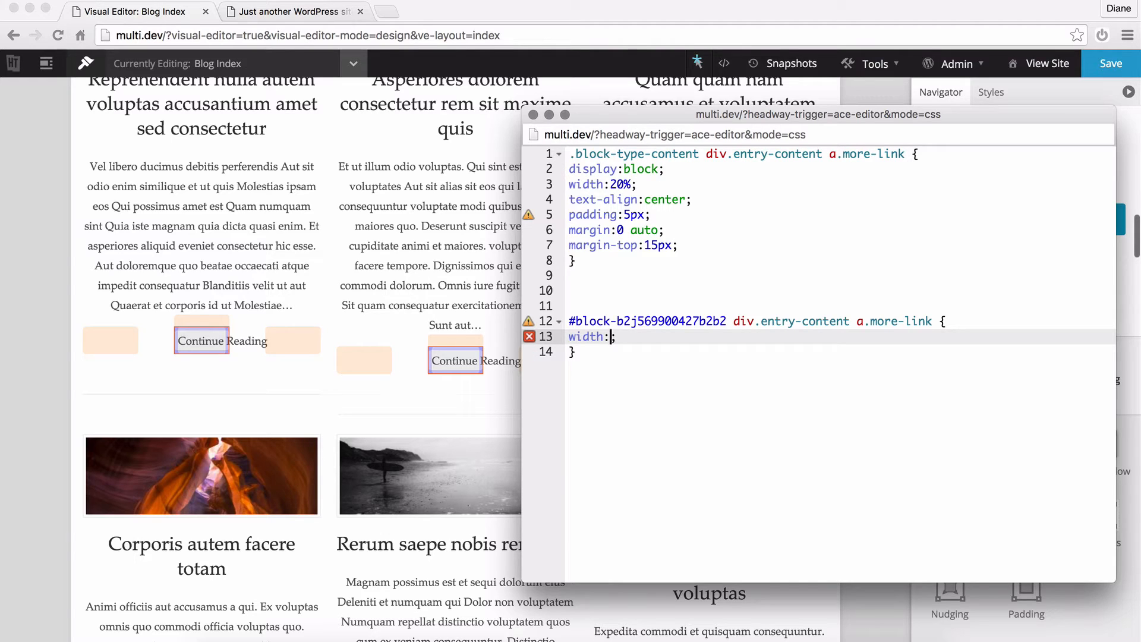
text(50)
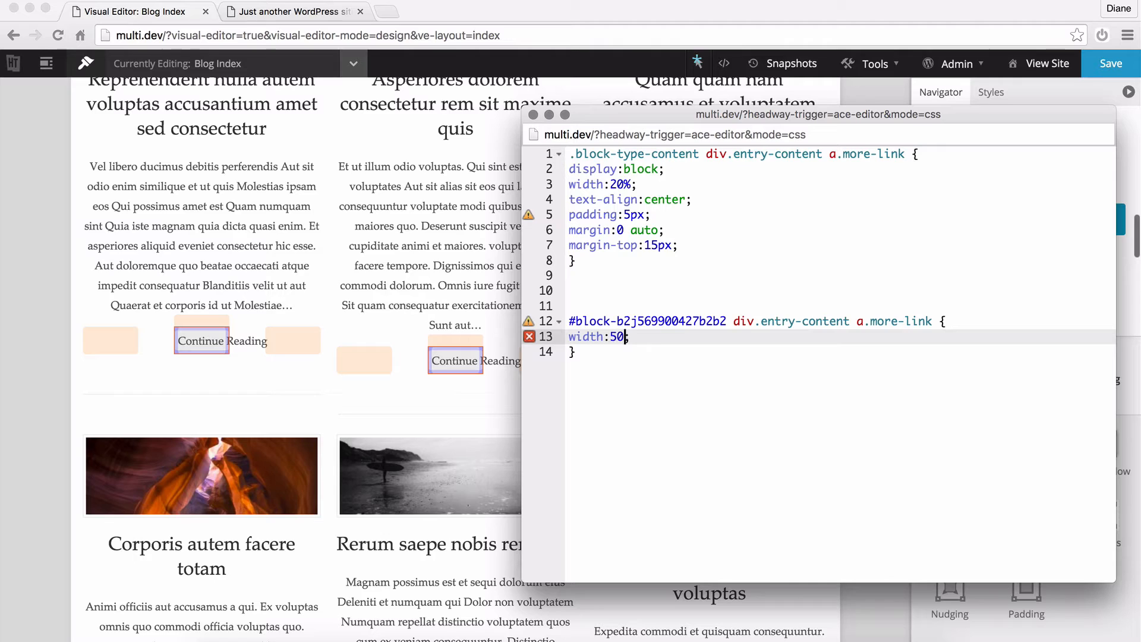
text(%;)
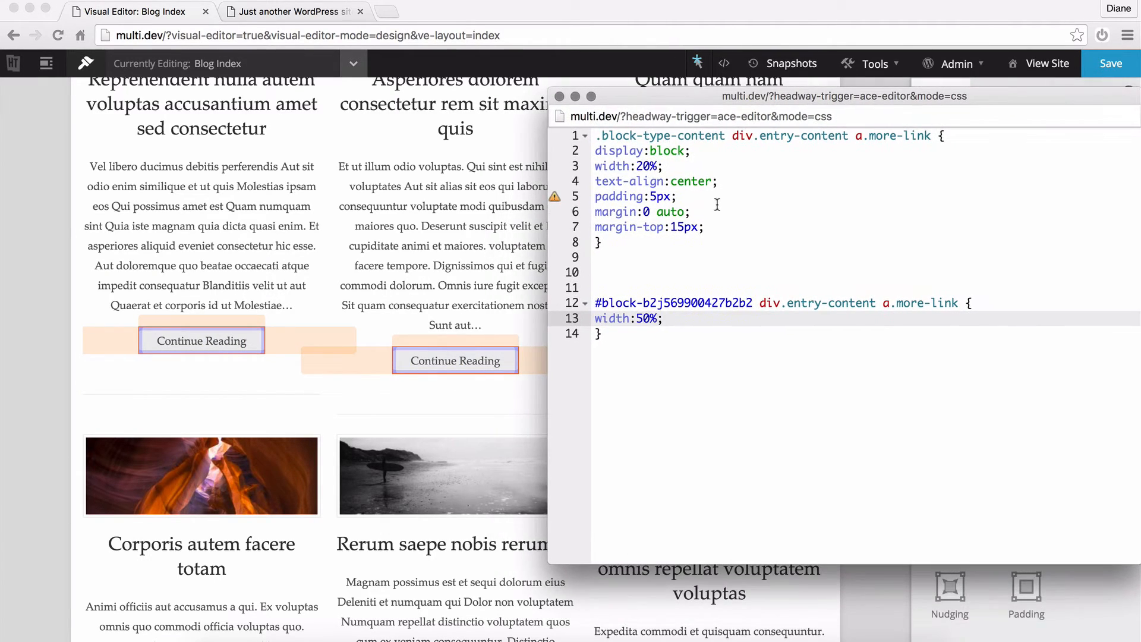
click(1110, 63)
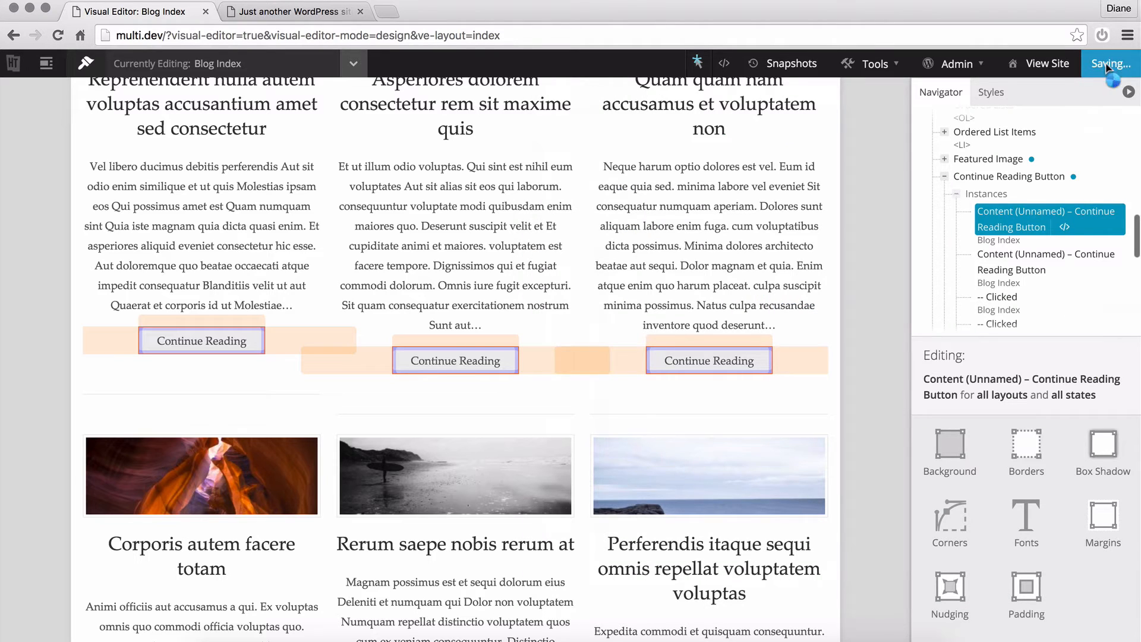
Scroll the live blog index to check the featured post and the grid's wider buttons
click(291, 11)
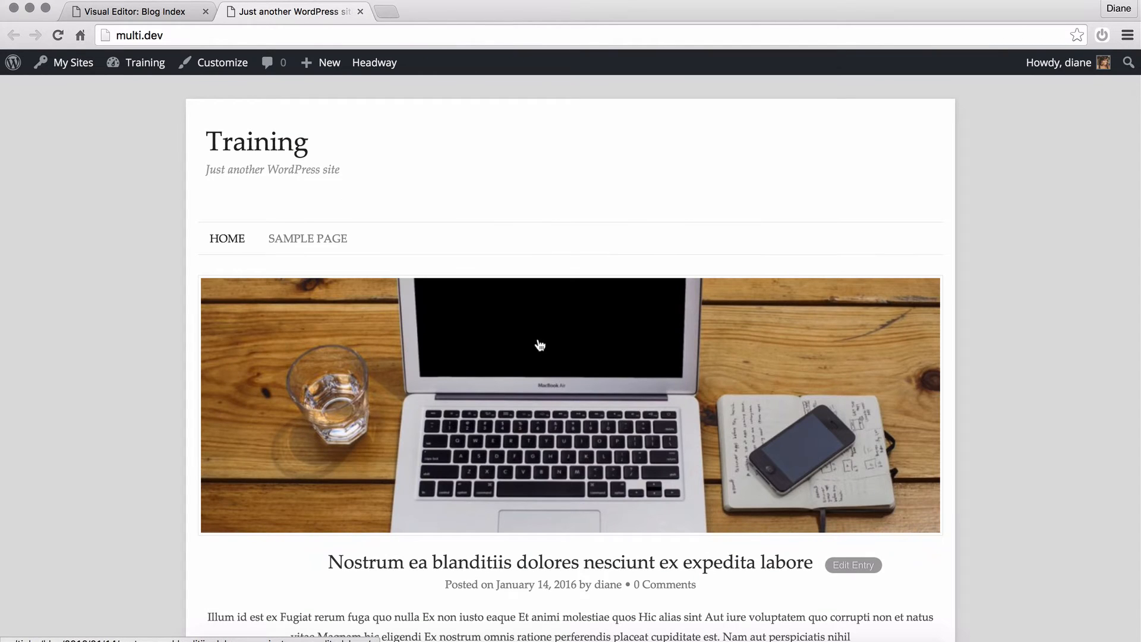
scroll(down, 3)
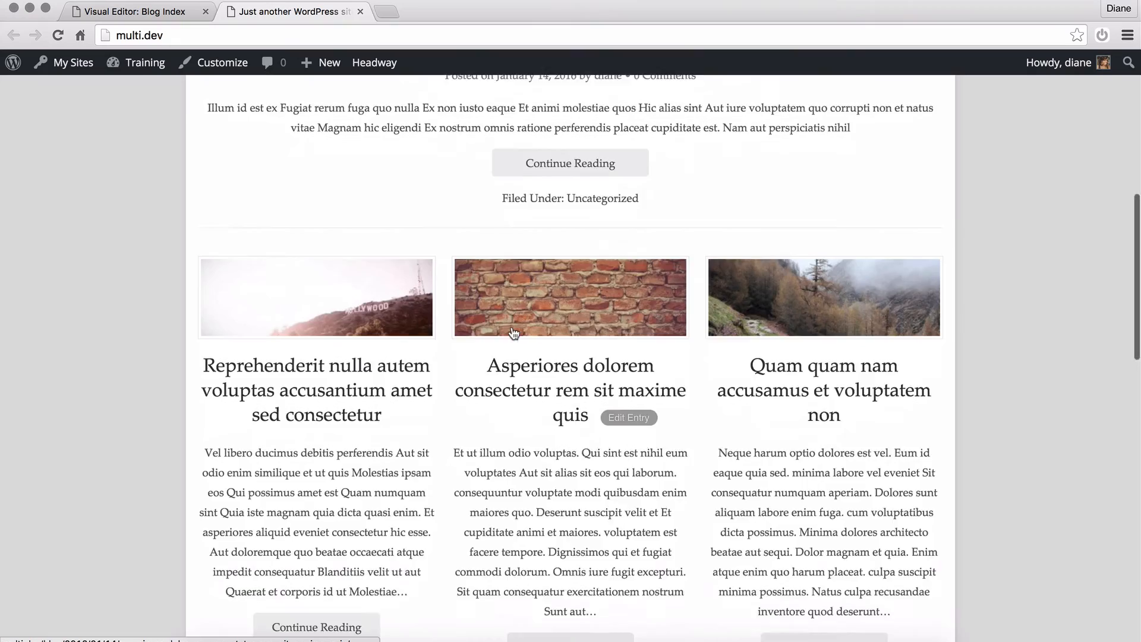
scroll(down, 3)
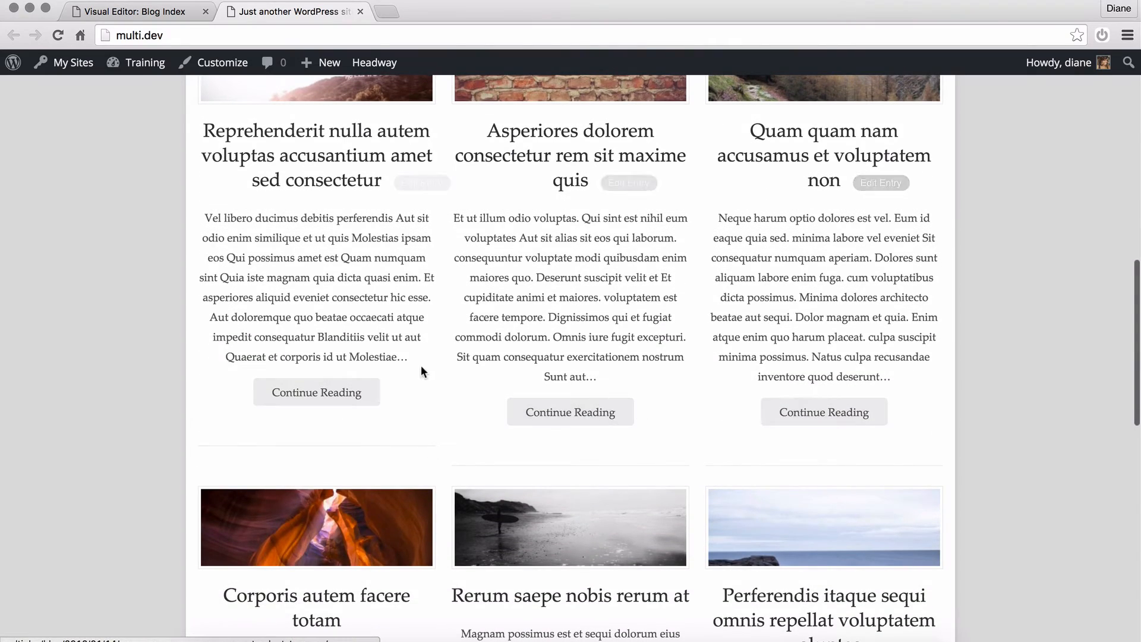
scroll(down, 3)
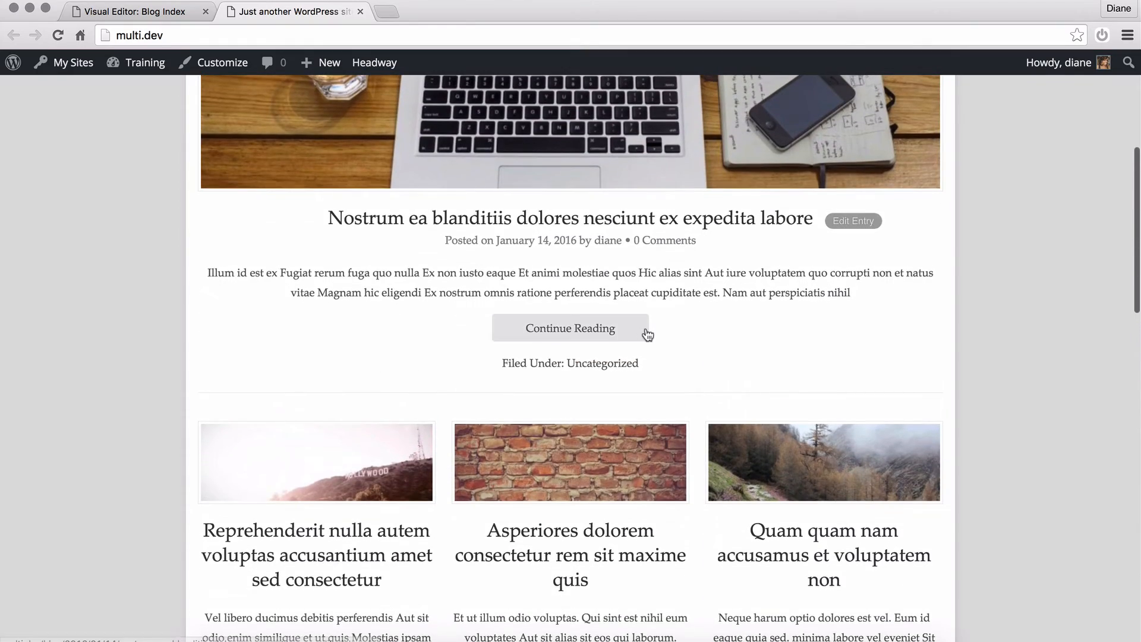
scroll(down, 3)
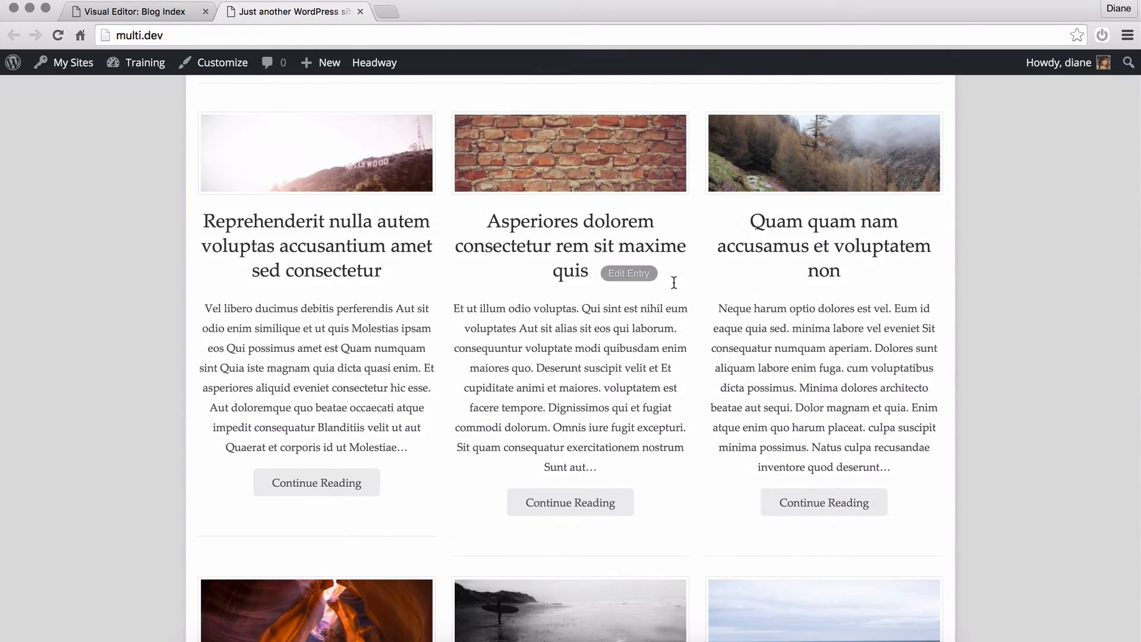
scroll(down, 3)
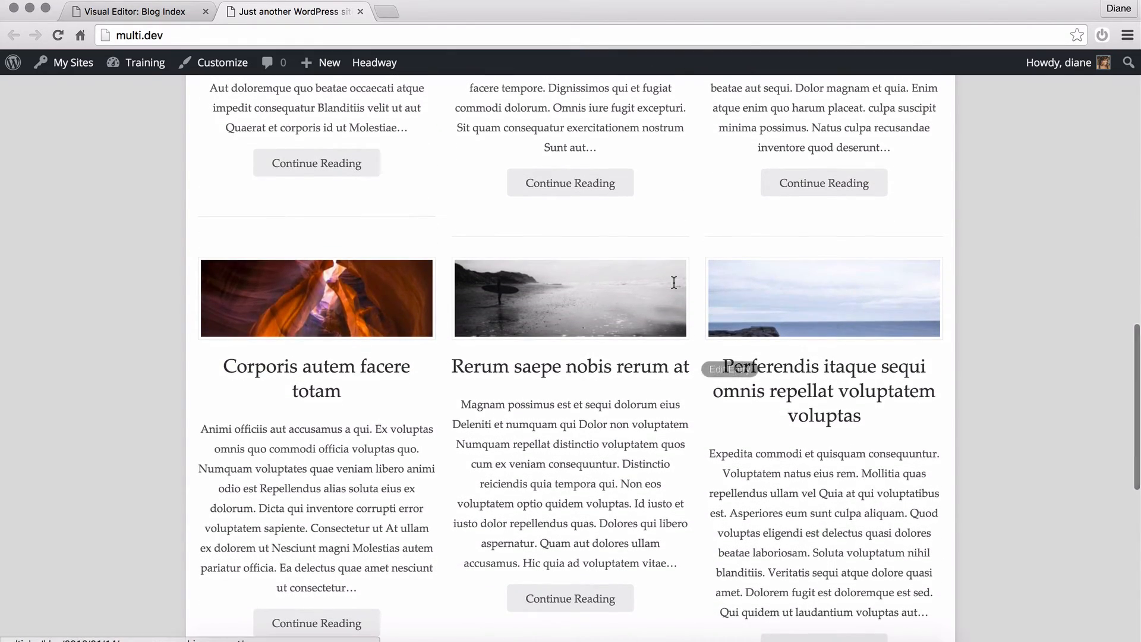
scroll(down, 3)
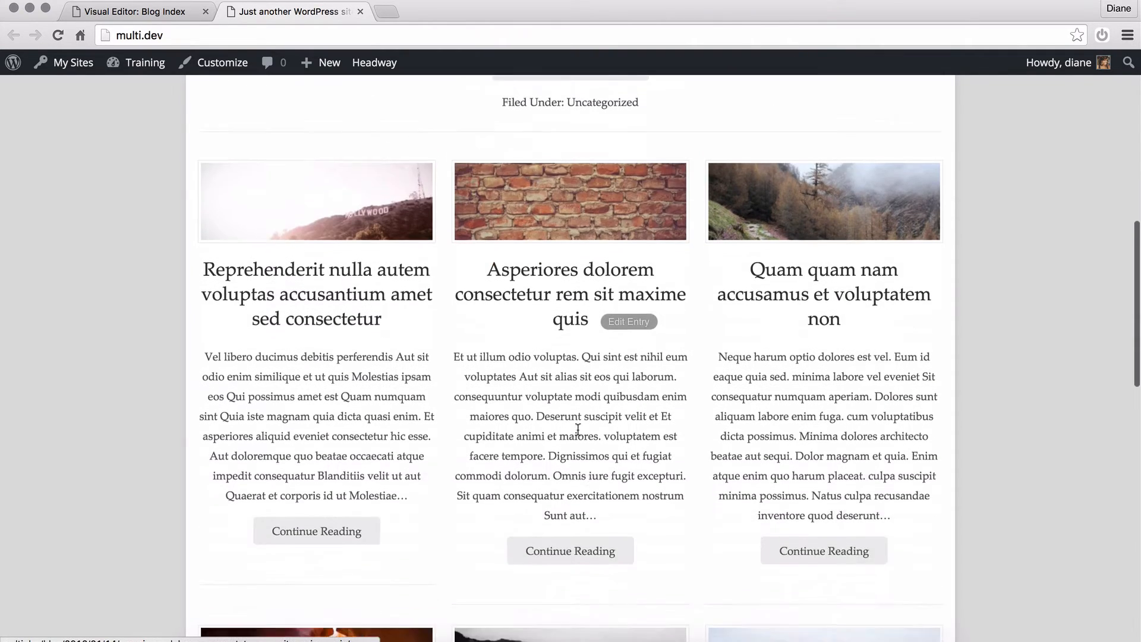
scroll(down, 3)
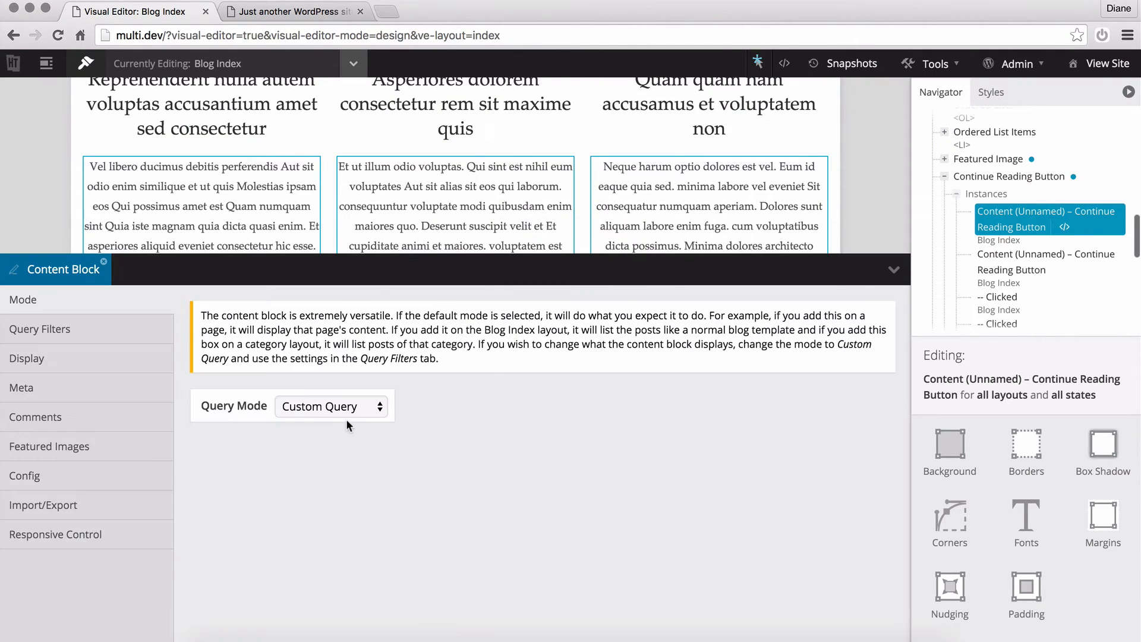
Review the grid Content Block's Custom Query mode, save the layout and recheck the live grid
click(54, 534)
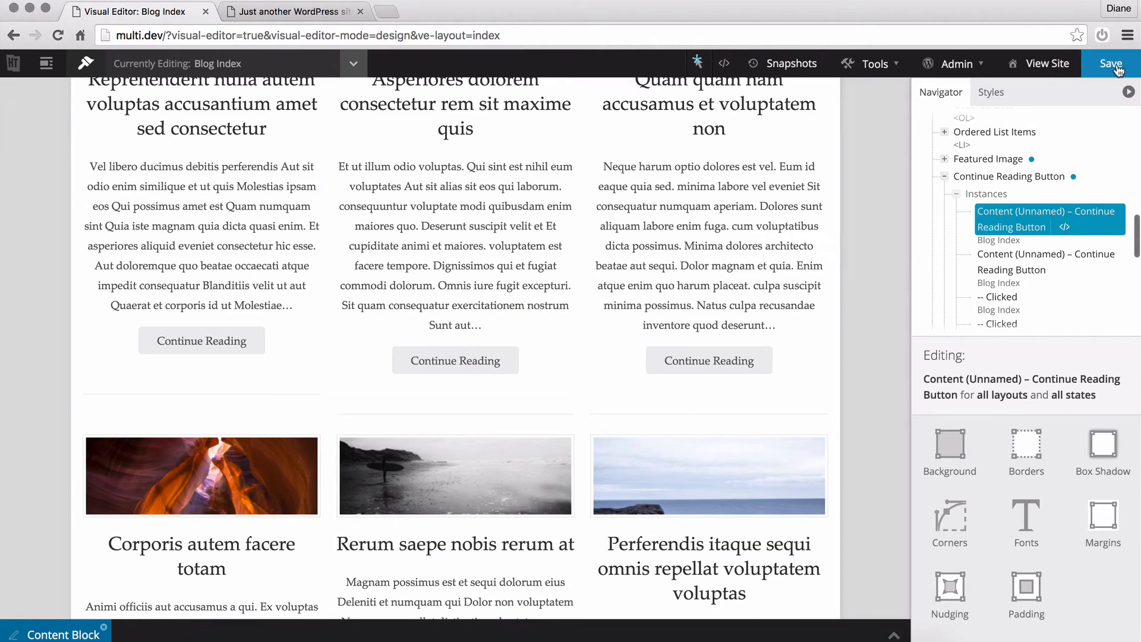
click(292, 11)
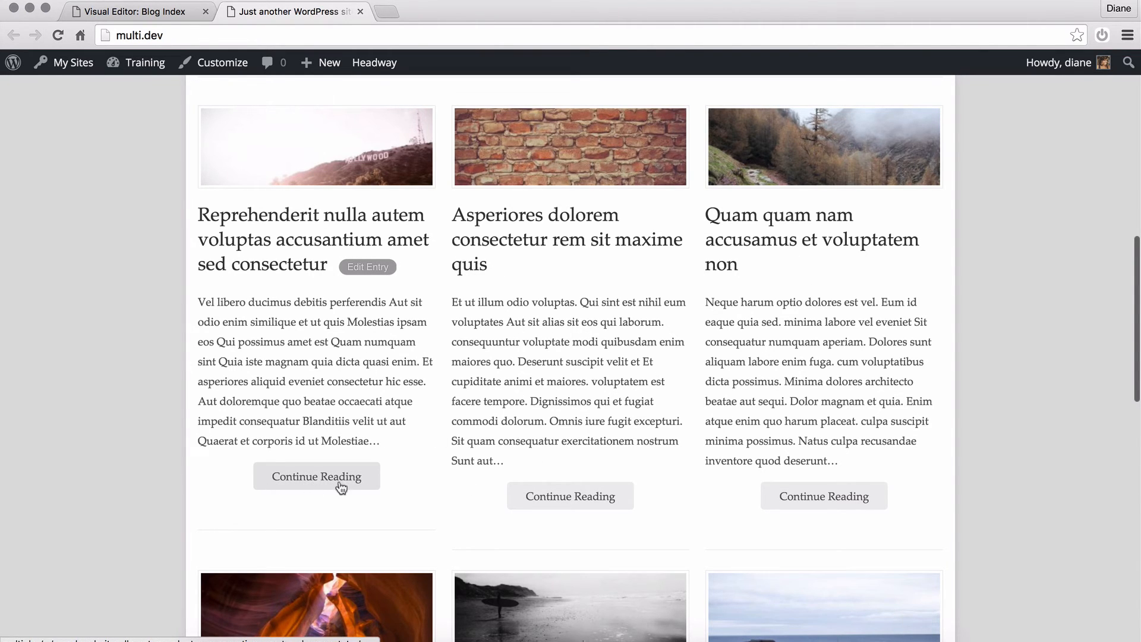
scroll(down, 3)
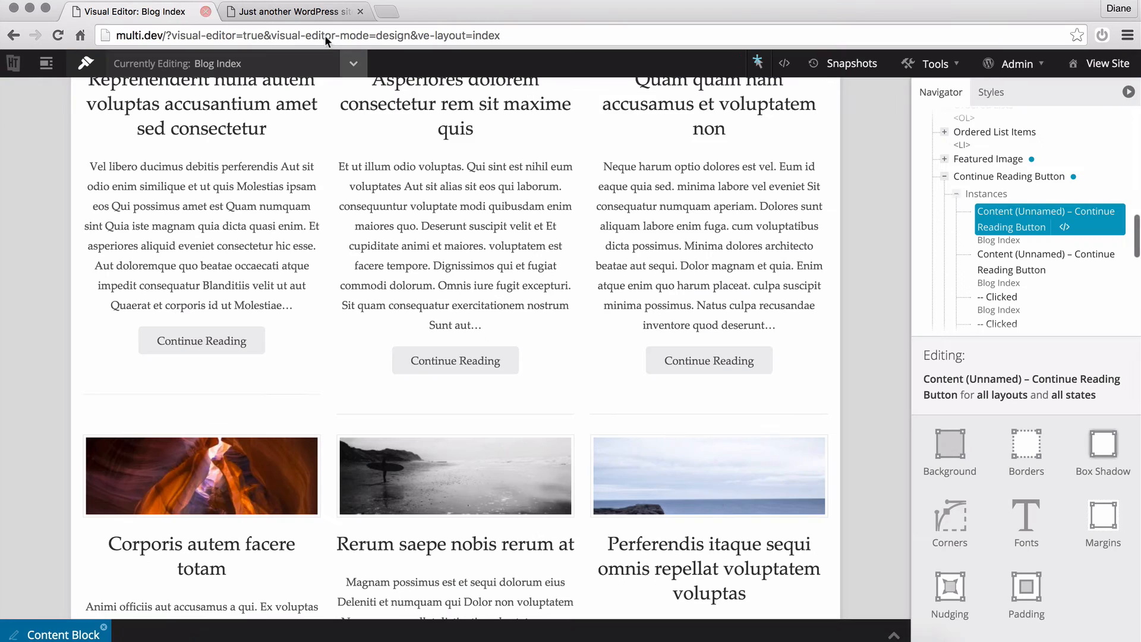
mouse_move(558, 259)
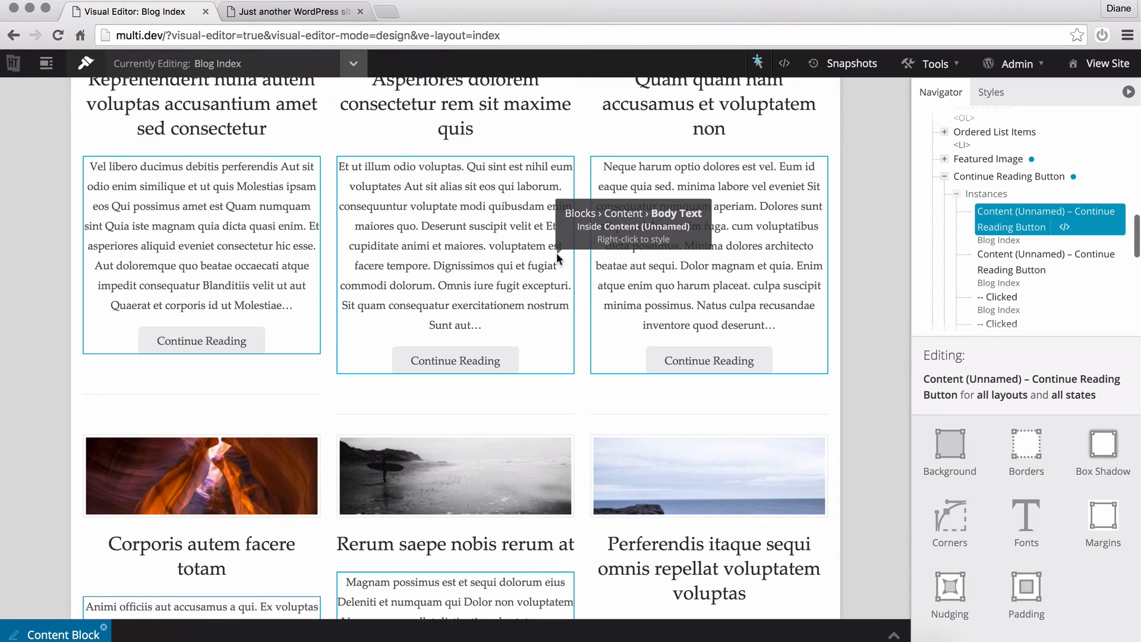